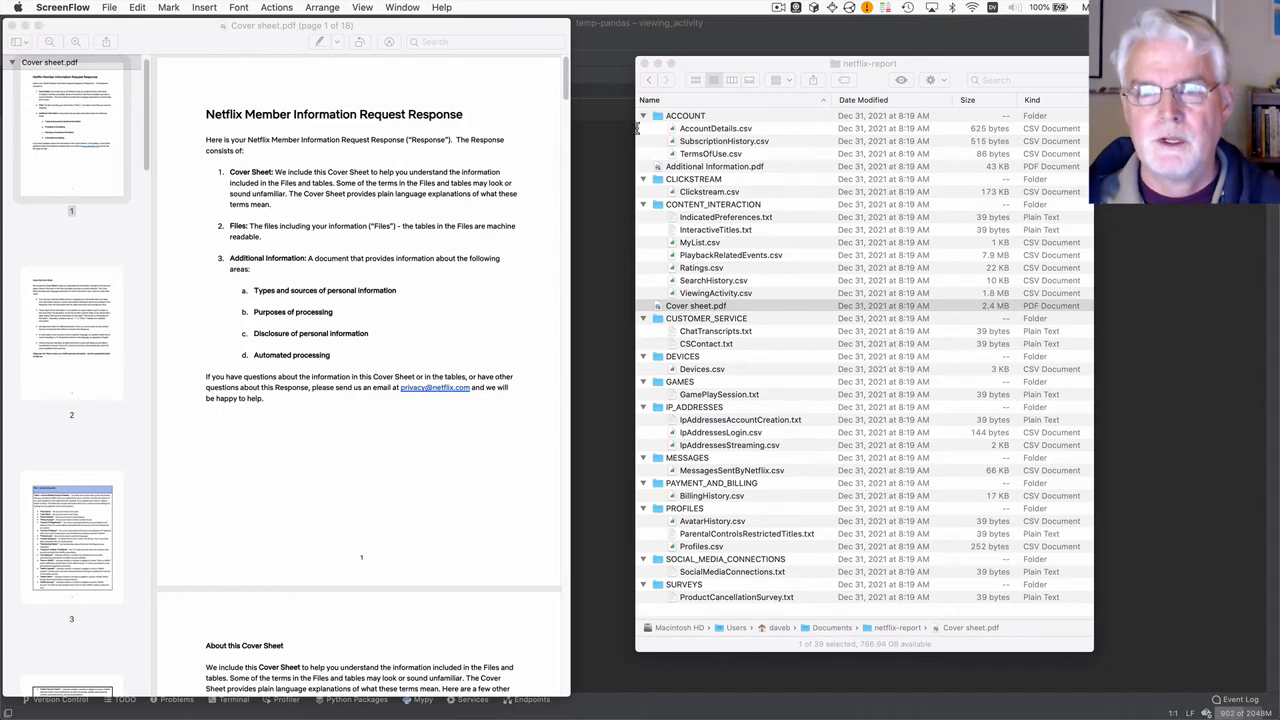
{"action": "mouse_move", "coordinate": [804, 563]}
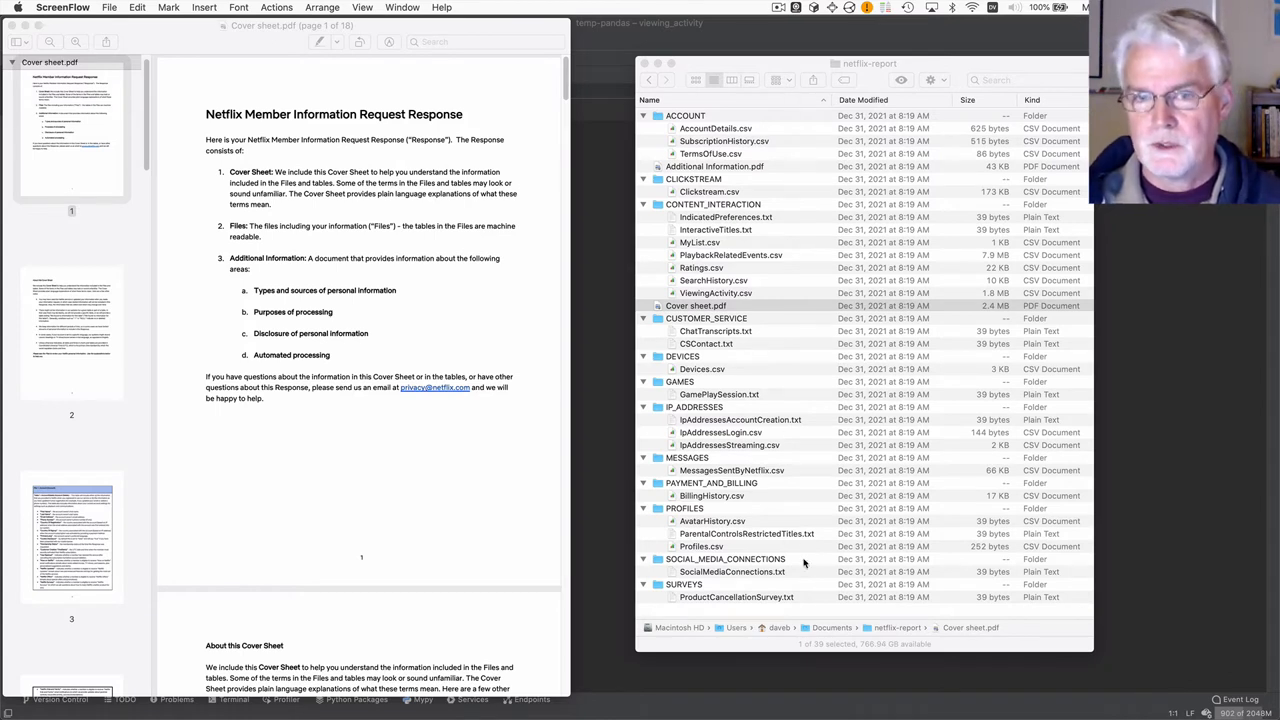
{"action": "mouse_move", "coordinate": [695, 206]}
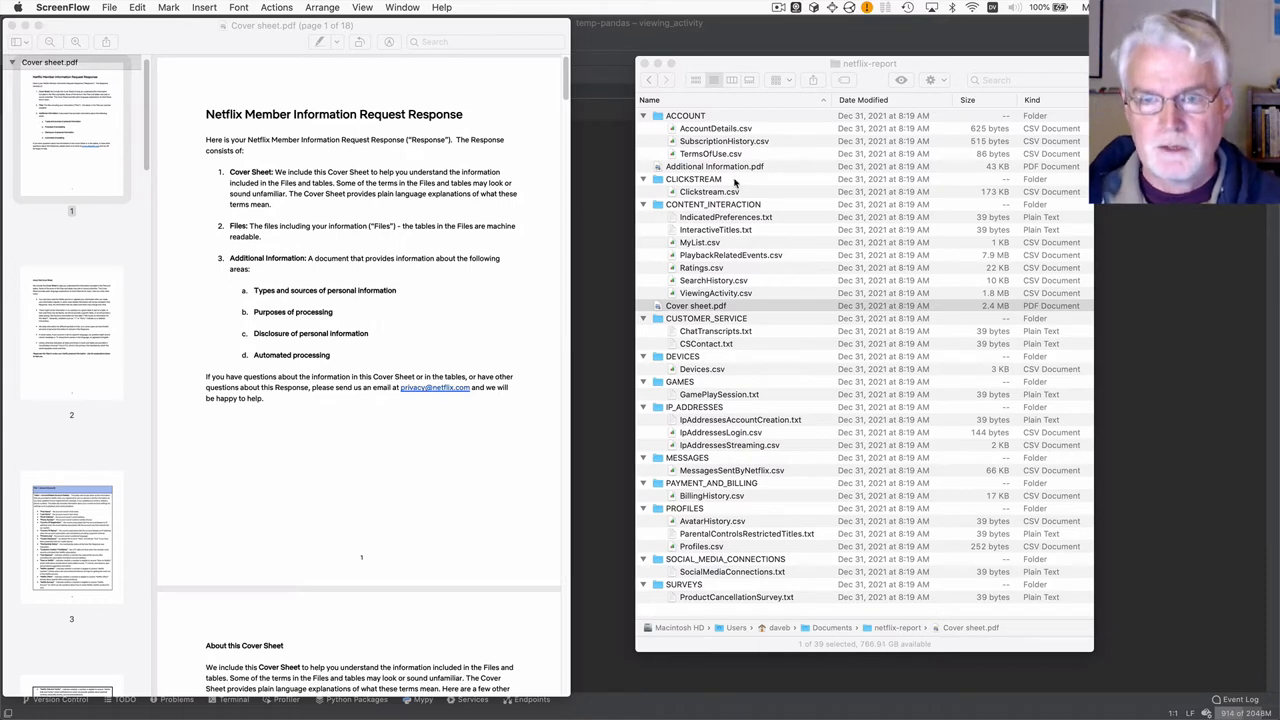
{"action": "mouse_move", "coordinate": [760, 227]}
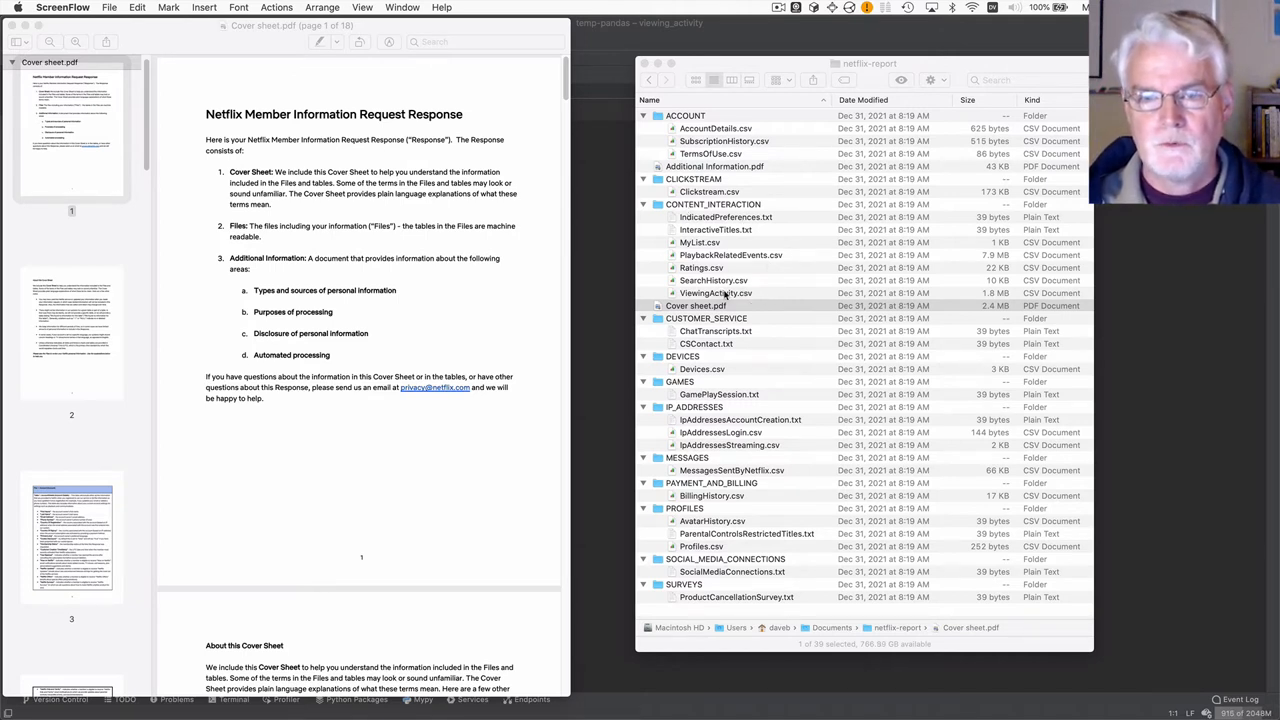
{"action": "mouse_move", "coordinate": [715, 293]}
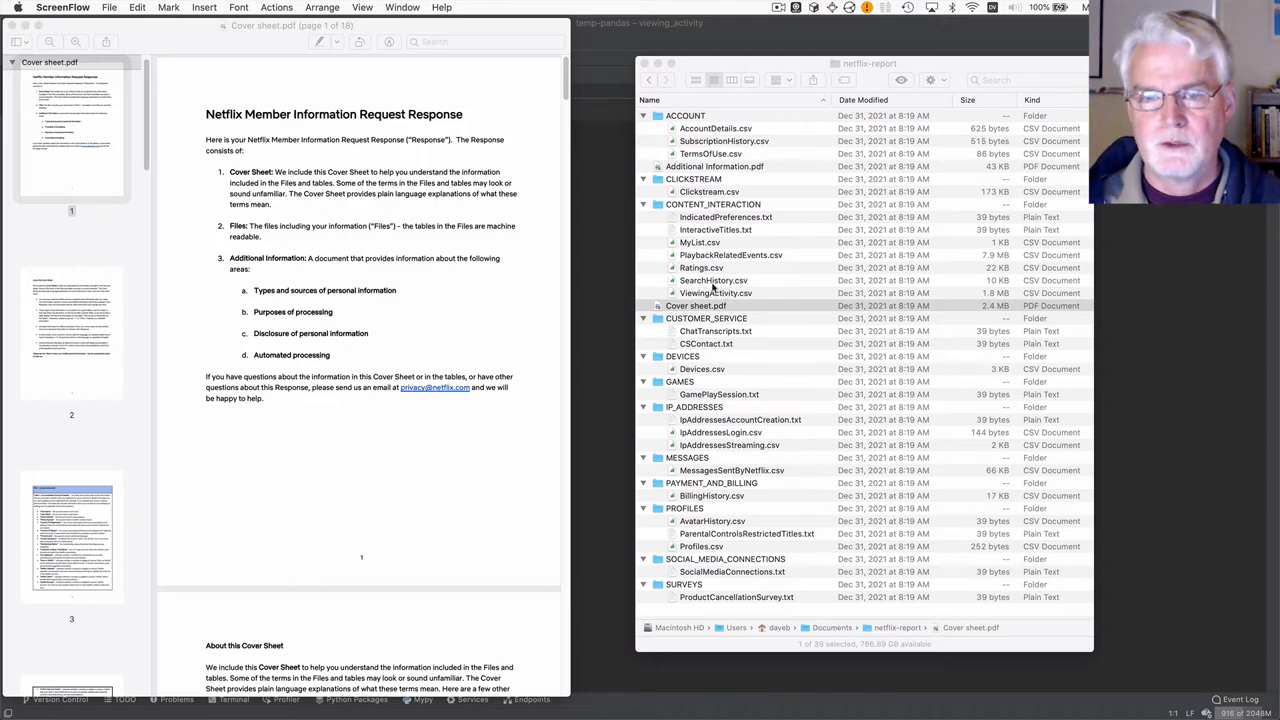
{"action": "mouse_move", "coordinate": [712, 289]}
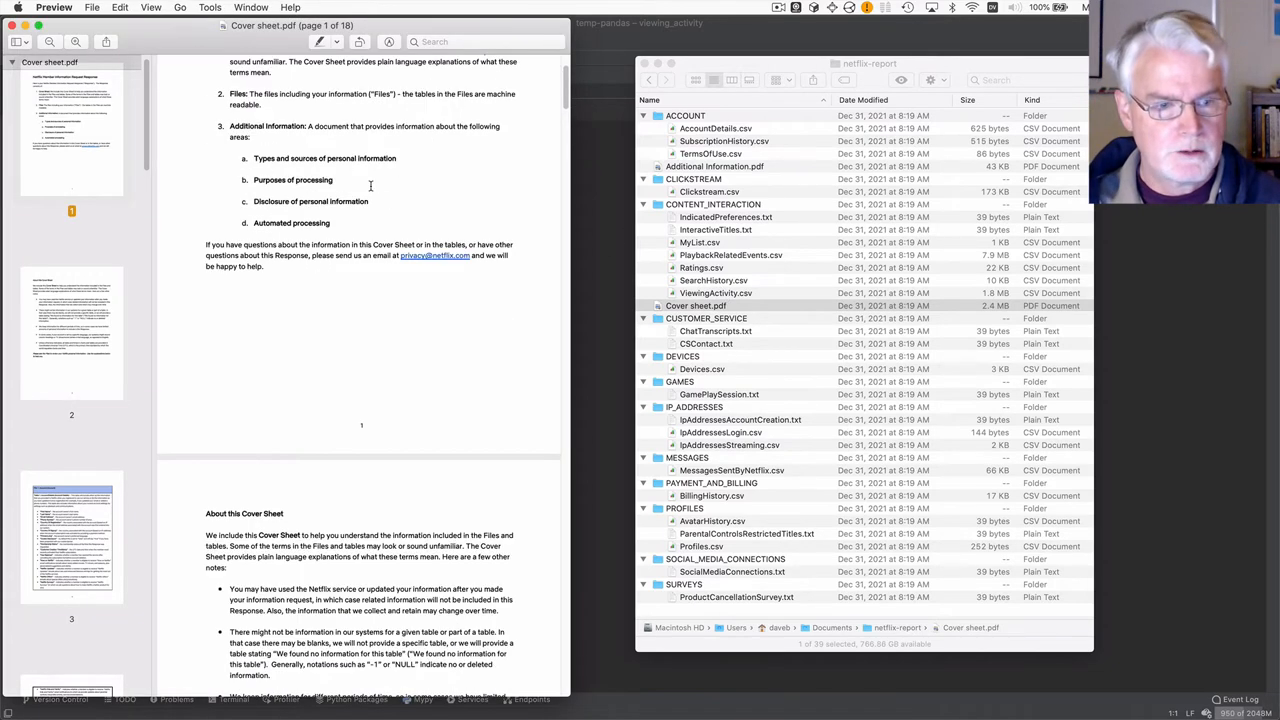
Scroll Cover sheet.pdf down to page 9's ViewingActivity column descriptions
{"action": "scroll", "scroll_direction": "down", "scroll_amount": 3}
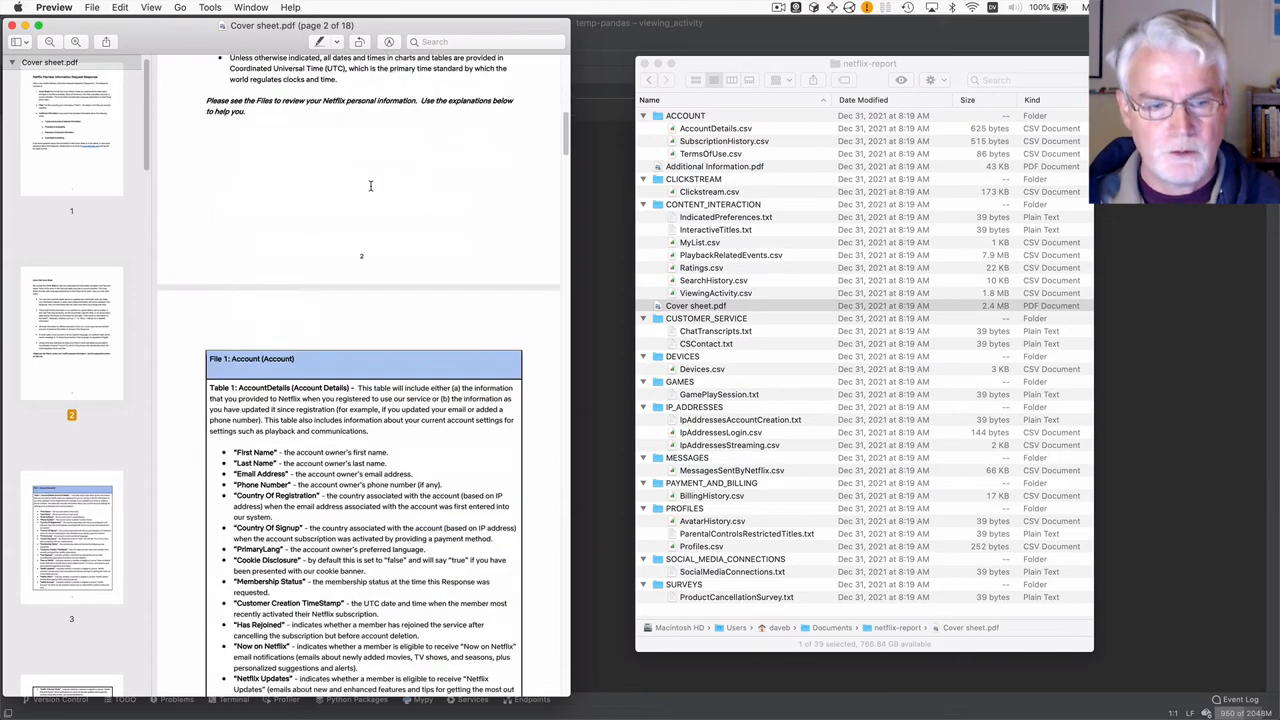
{"action": "scroll", "scroll_direction": "down", "scroll_amount": 3}
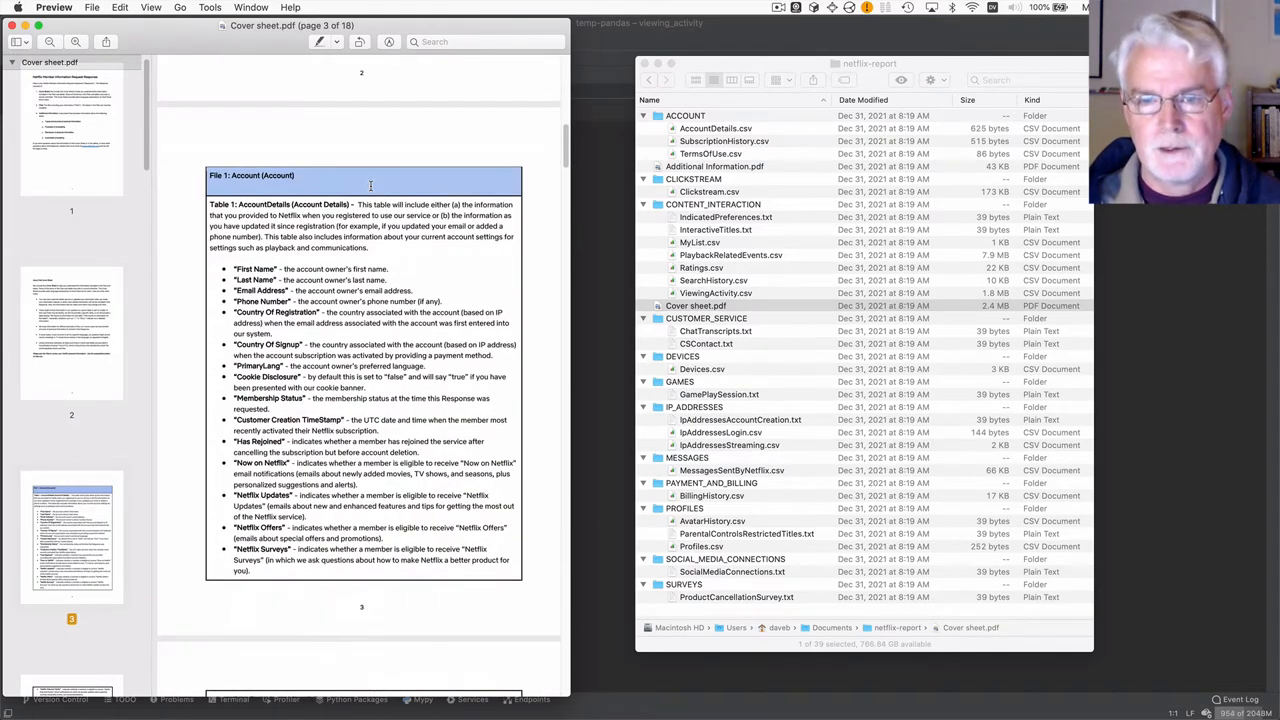
{"action": "scroll", "scroll_direction": "down", "scroll_amount": 3}
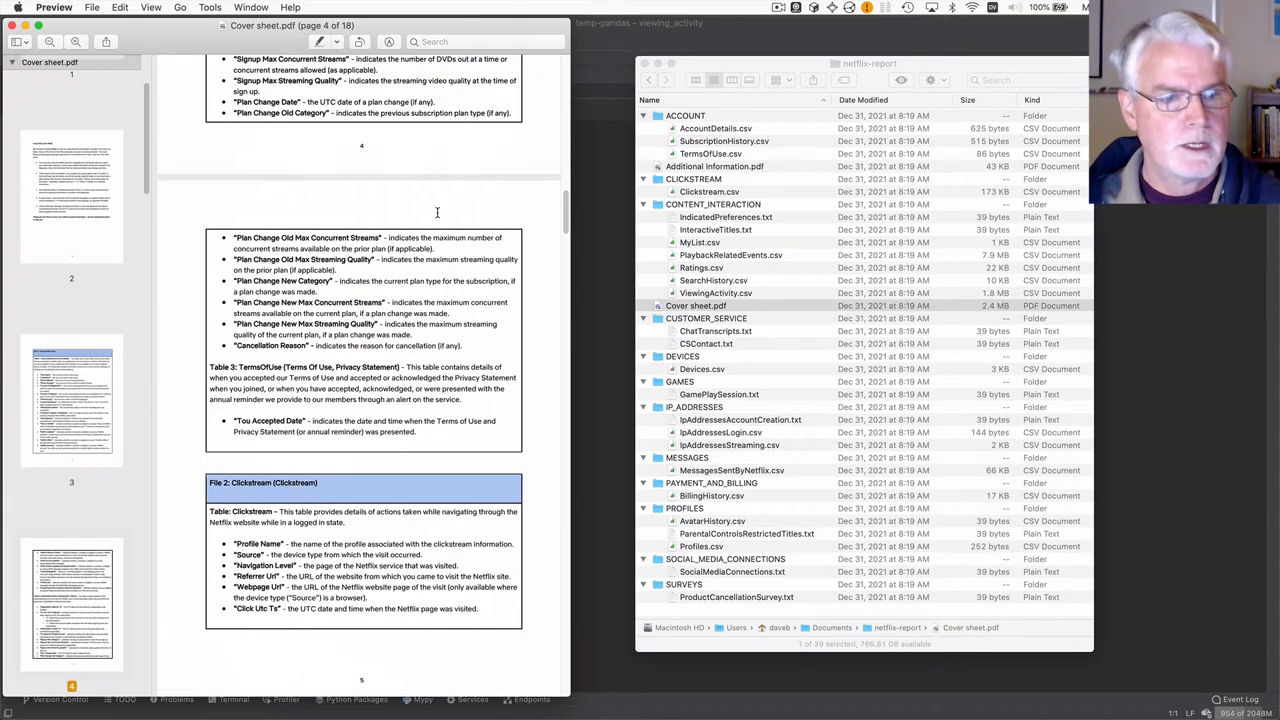
{"action": "scroll", "scroll_direction": "down", "scroll_amount": 3}
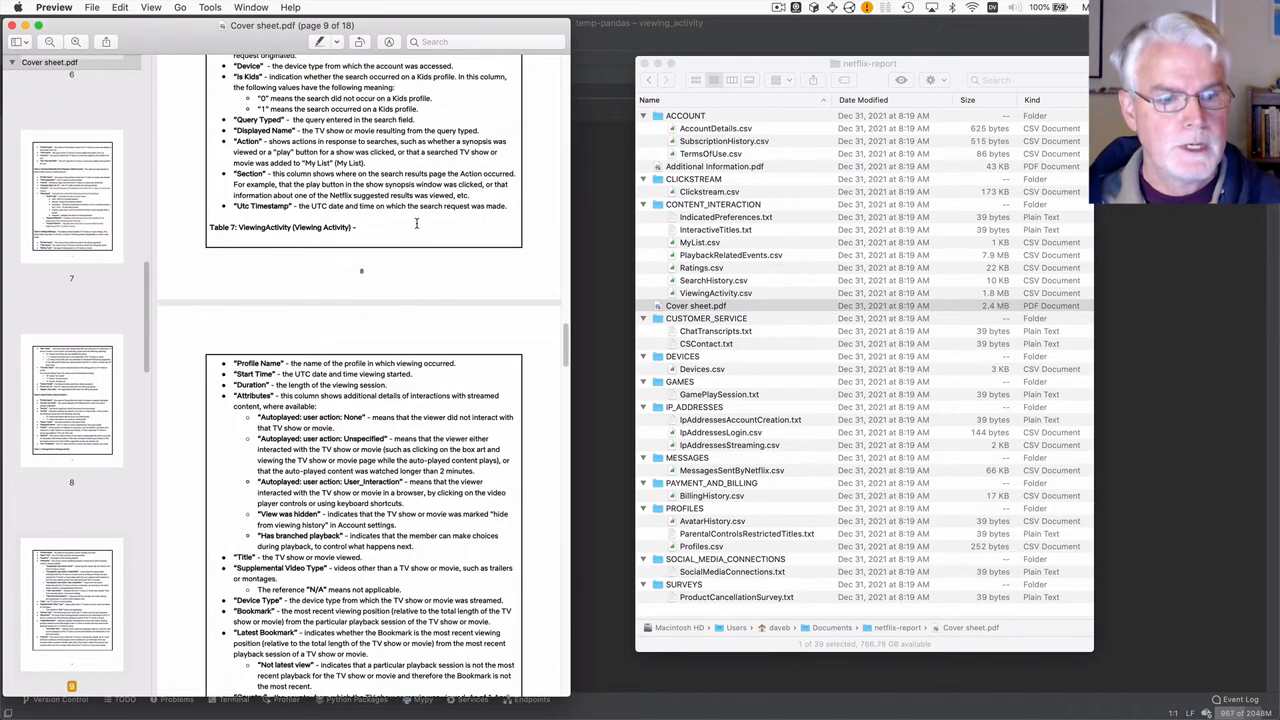
{"action": "scroll", "scroll_direction": "down", "scroll_amount": 3}
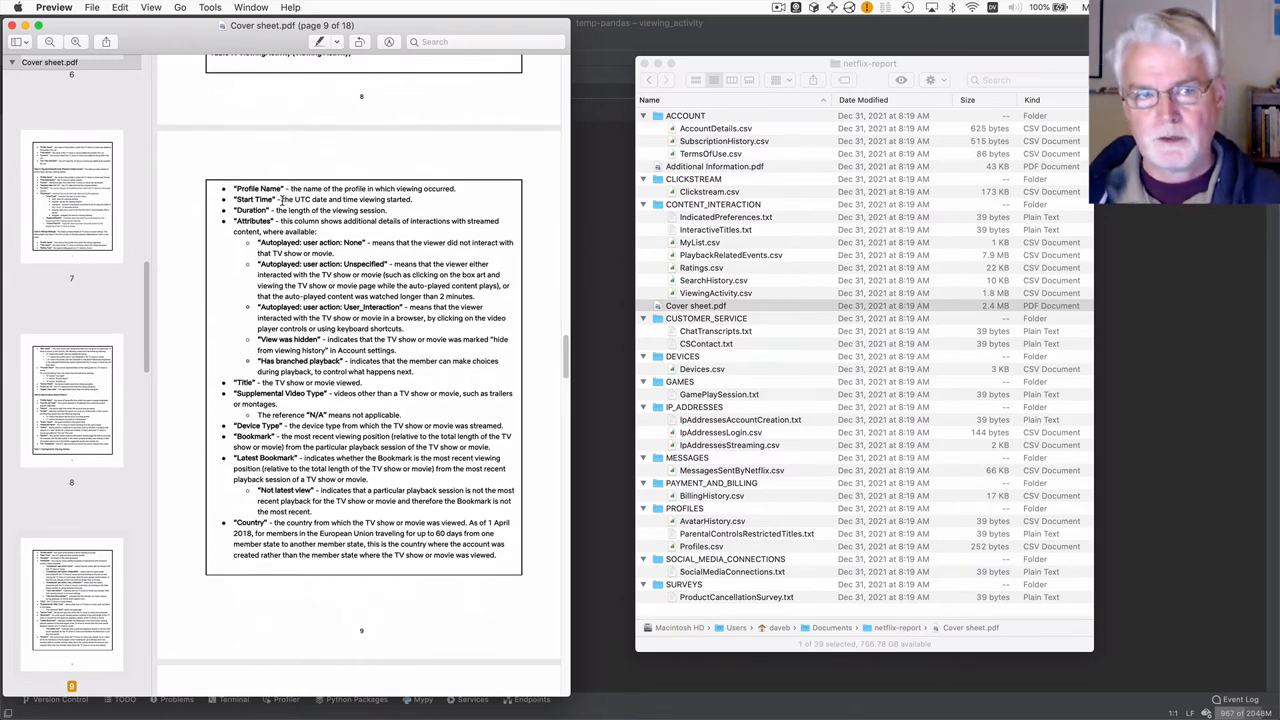
{"action": "mouse_move", "coordinate": [278, 203]}
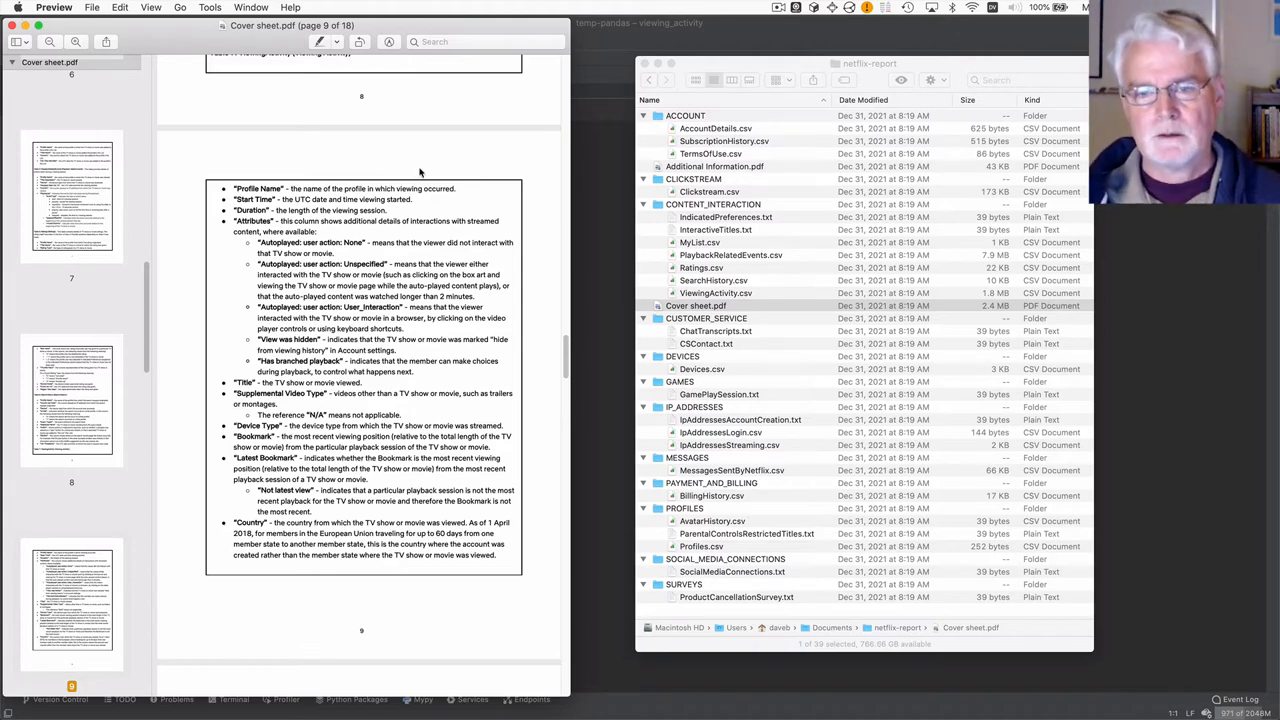
{"action": "mouse_move", "coordinate": [688, 262]}
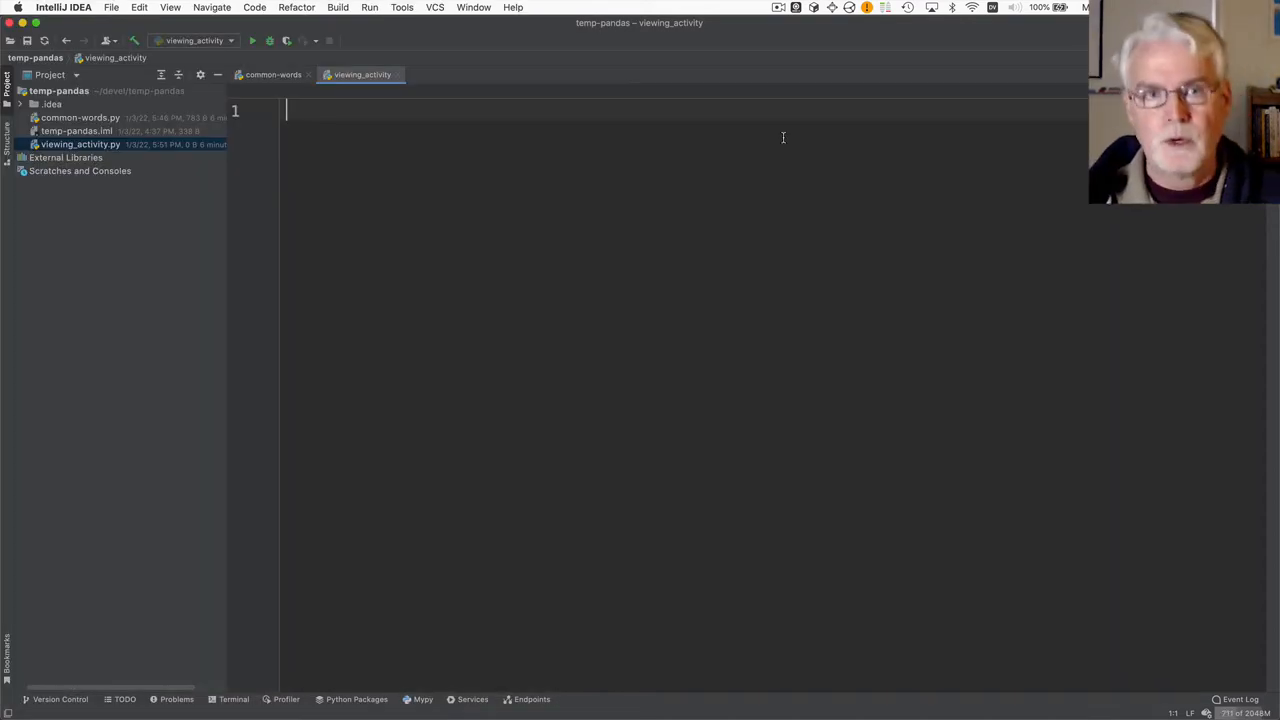
Import pandas as pd and read ViewingActivity.csv from the CONTENT_INTERACTION folder with pd.read_csv
{"action": "type", "text": "import"}
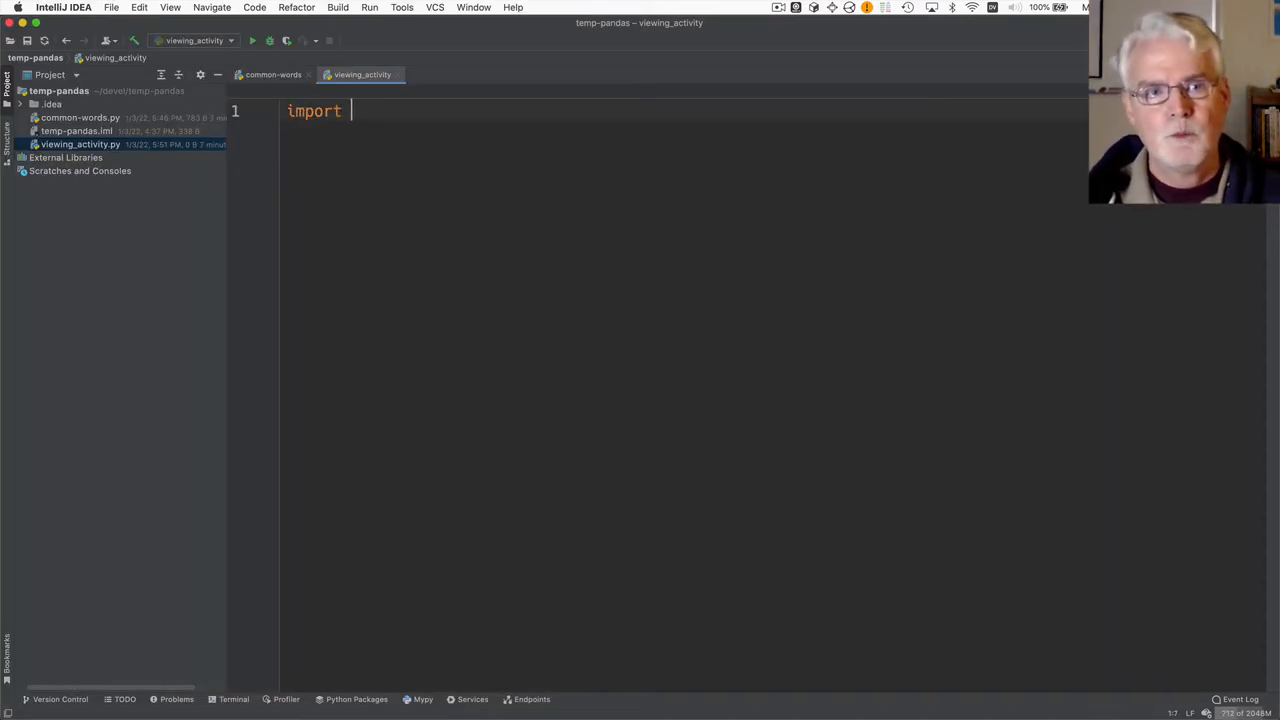
{"action": "type", "text": "pandas as"}
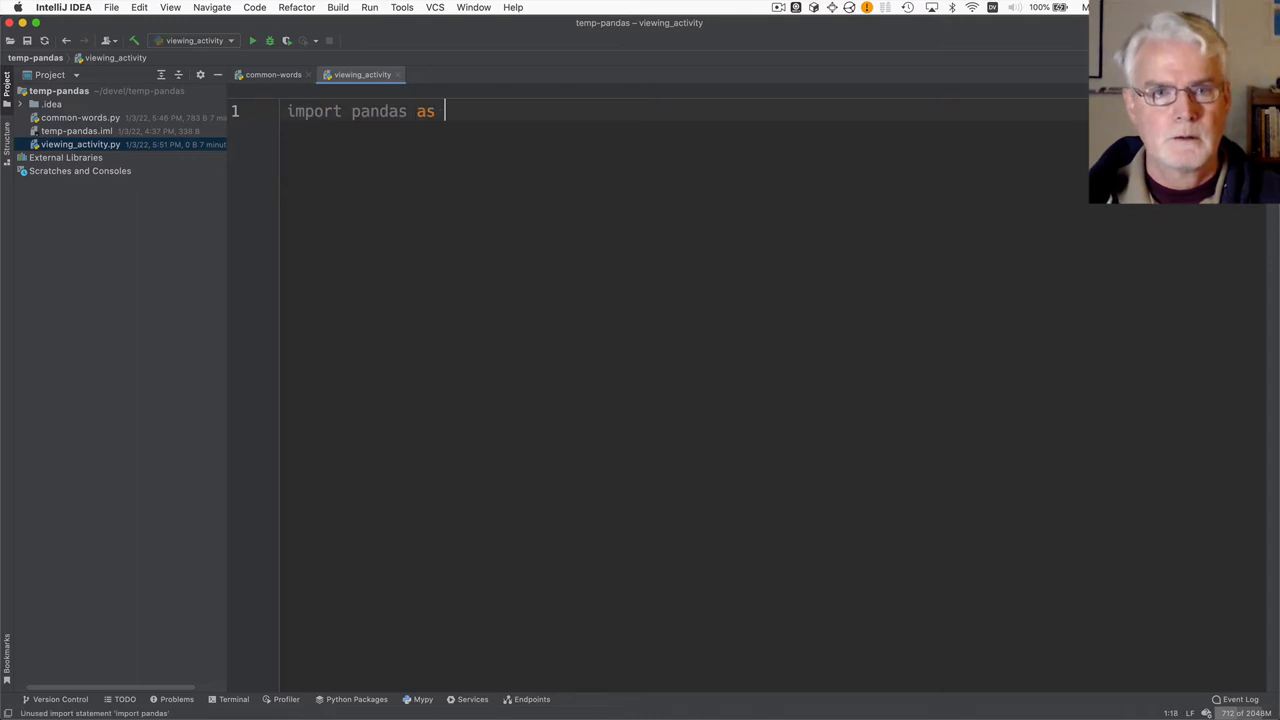
{"action": "type", "text": "pd"}
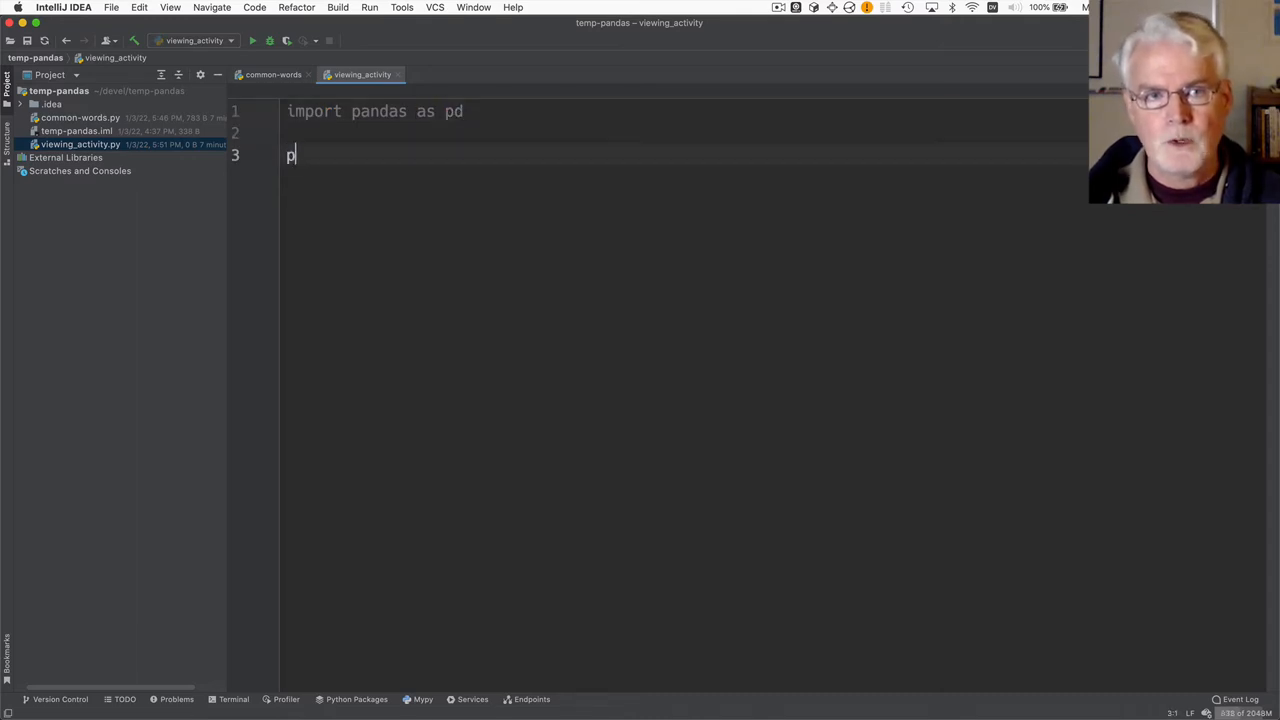
{"action": "type", "text": "d.read_"}
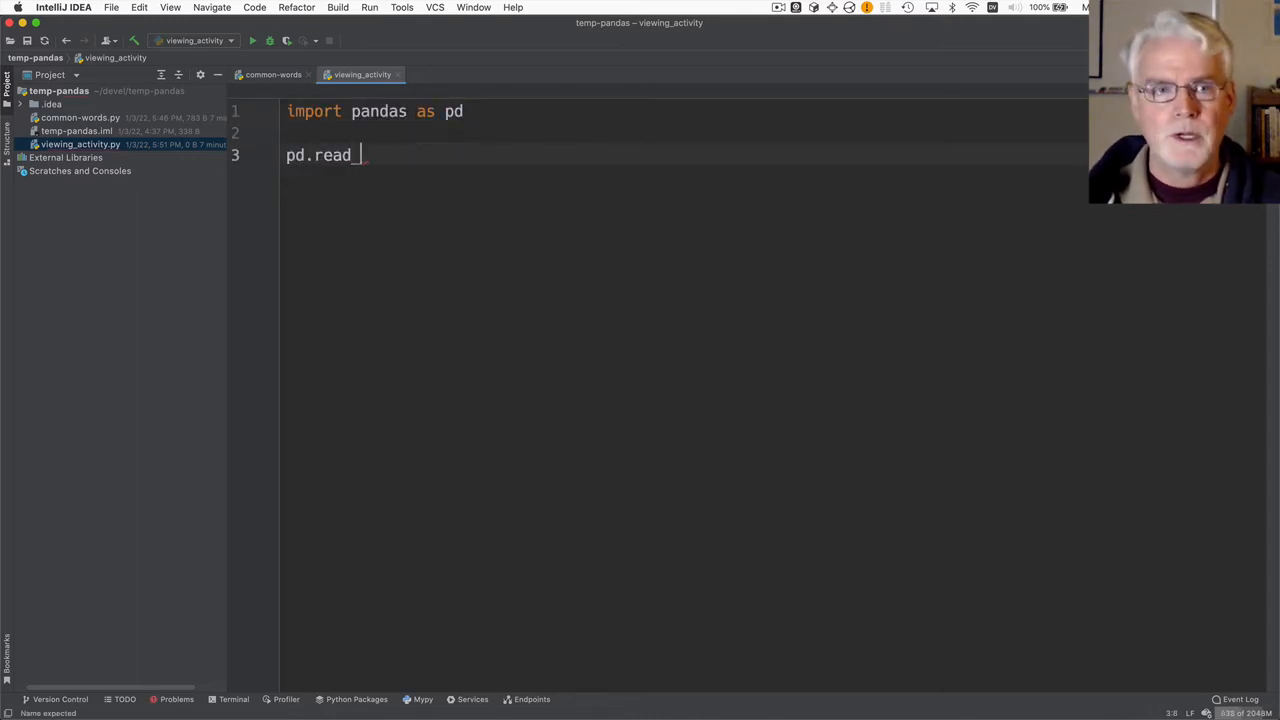
{"action": "type", "text": "csv"}
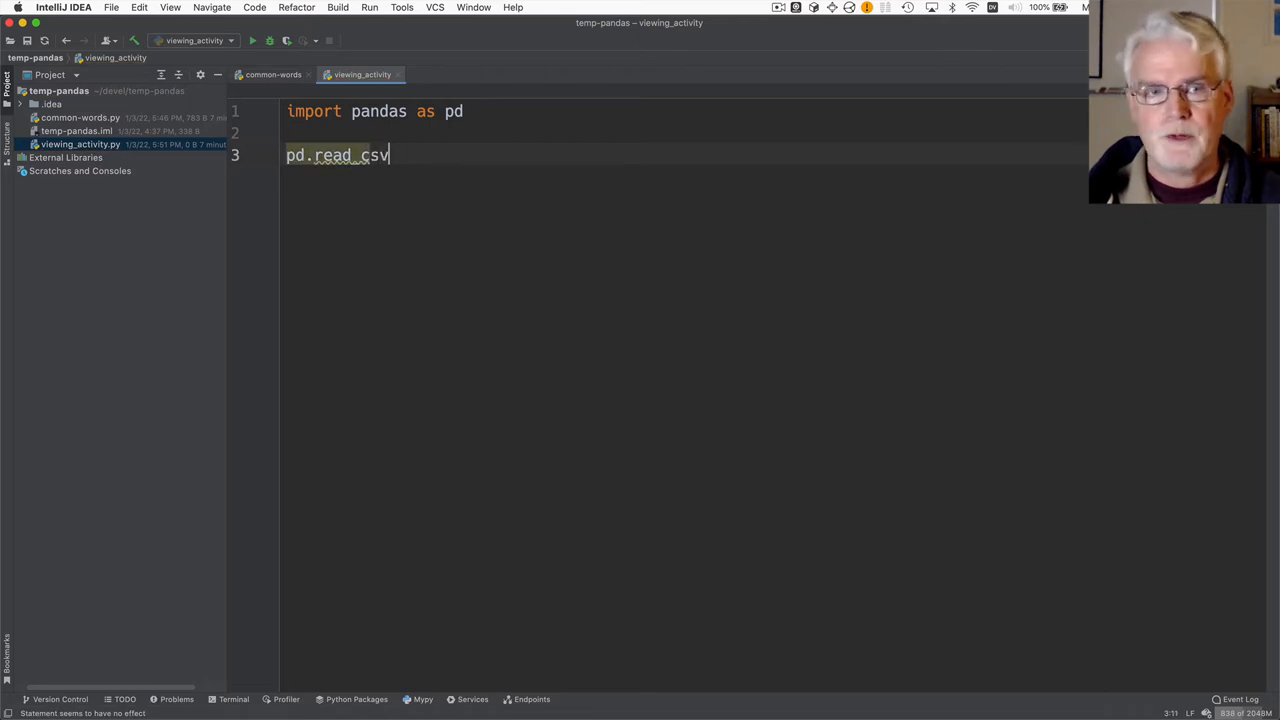
{"action": "type", "text": "('/Users/daveb/Documents/netflix-report')"}
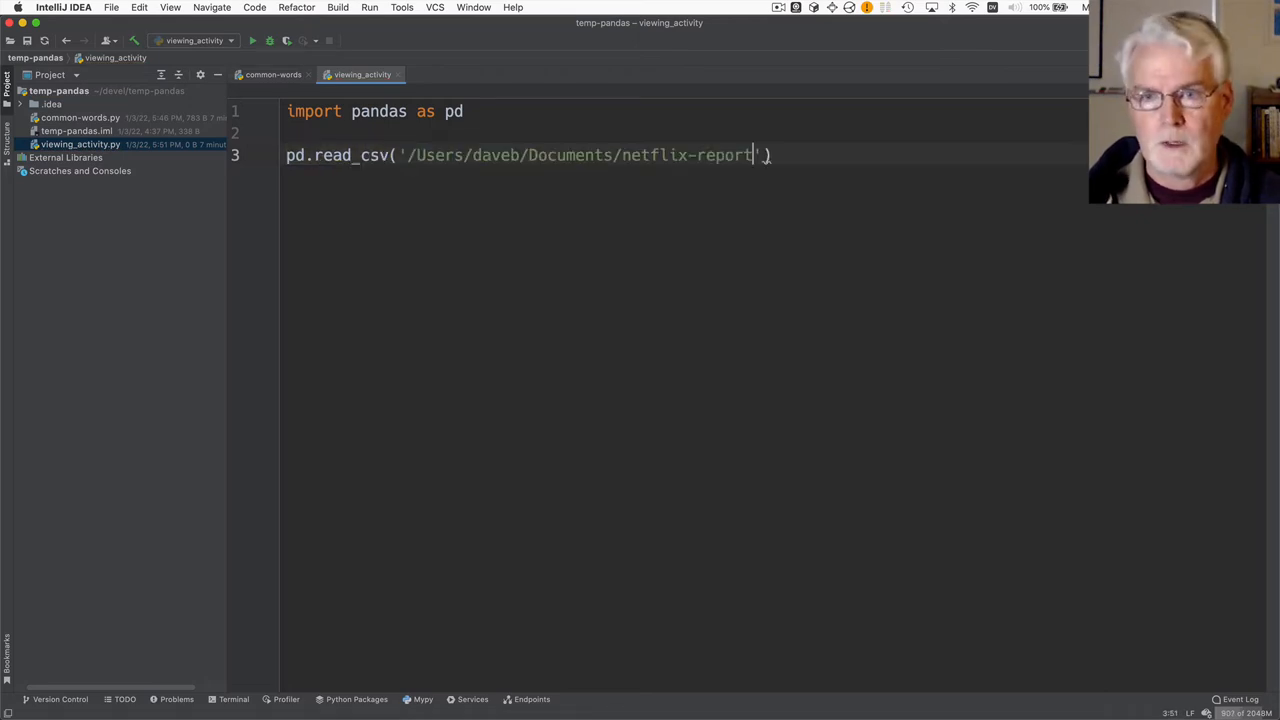
{"action": "type", "text": "/"}
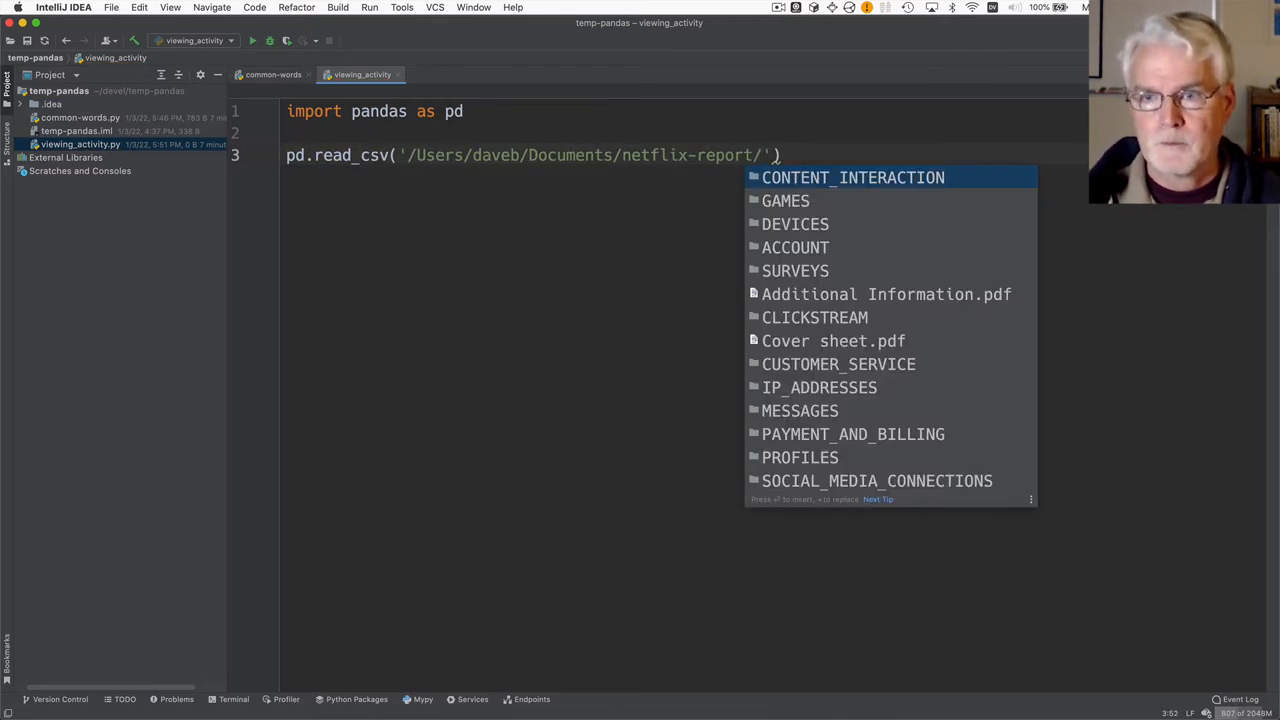
{"action": "left_click", "coordinate": [853, 177]}
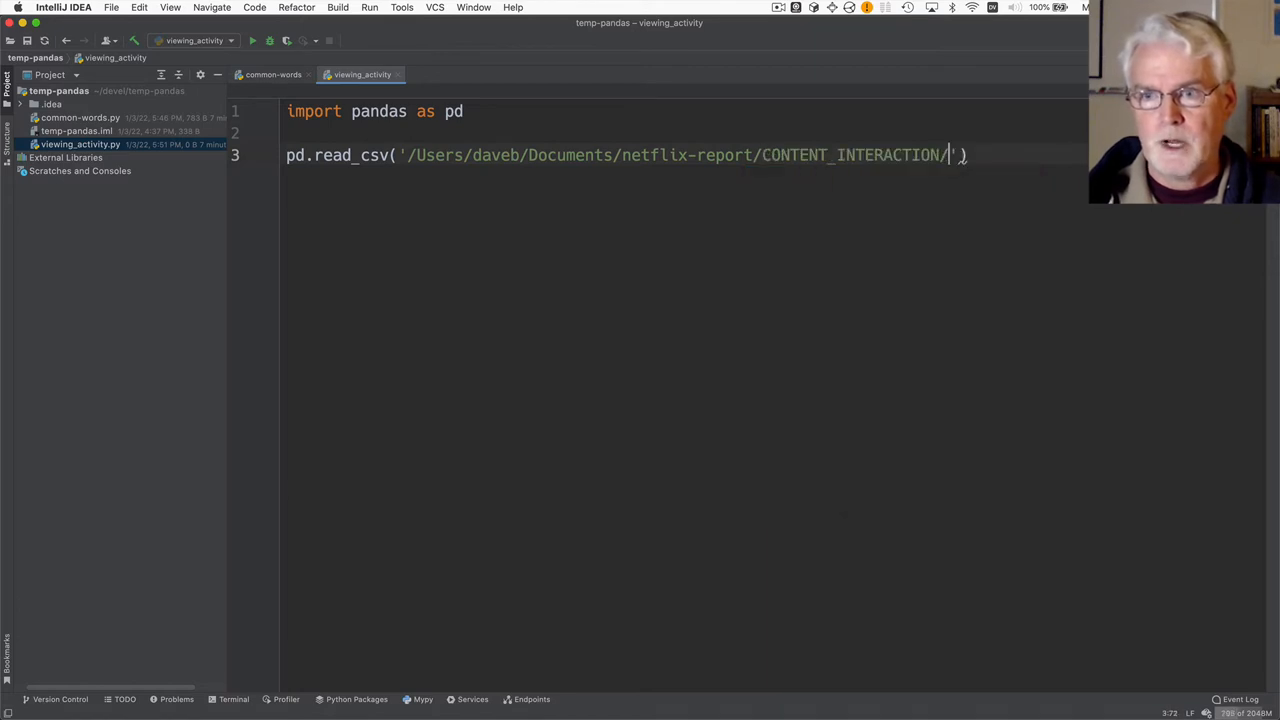
{"action": "type", "text": "ViewingActivity"}
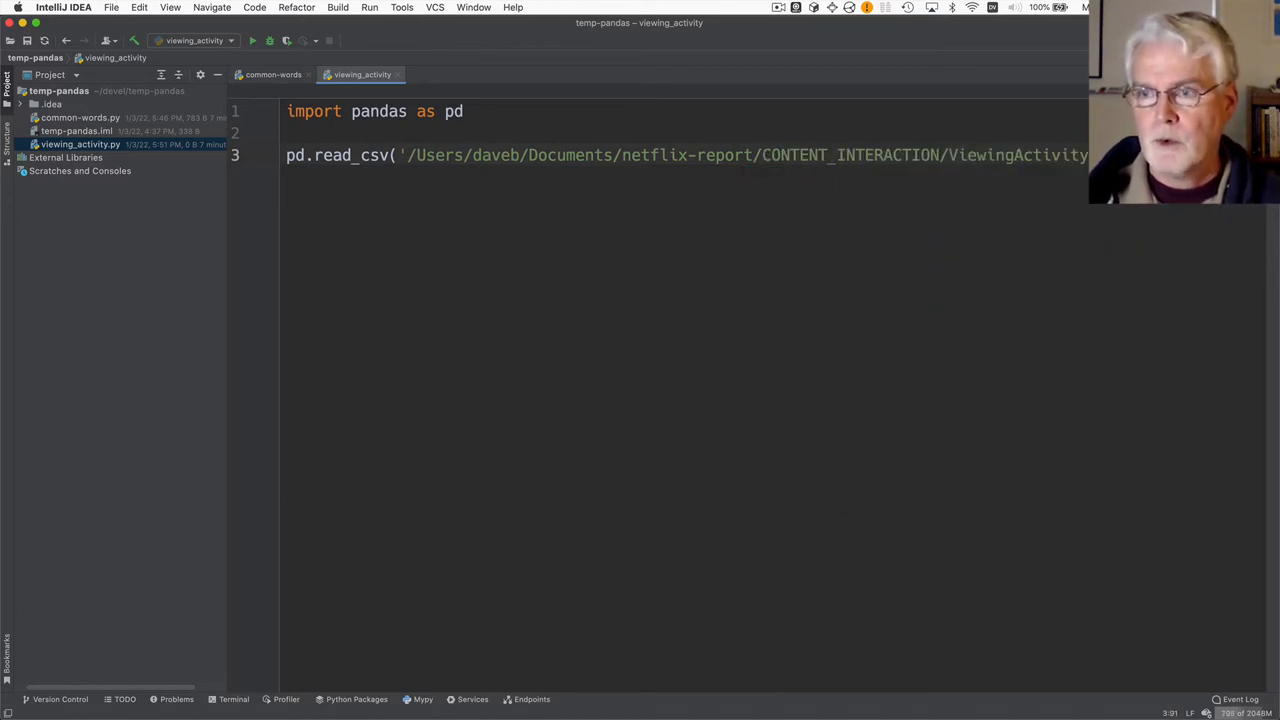
Assign the loaded CSV to df, add print(df), and run the script
{"action": "left_click", "coordinate": [287, 155]}
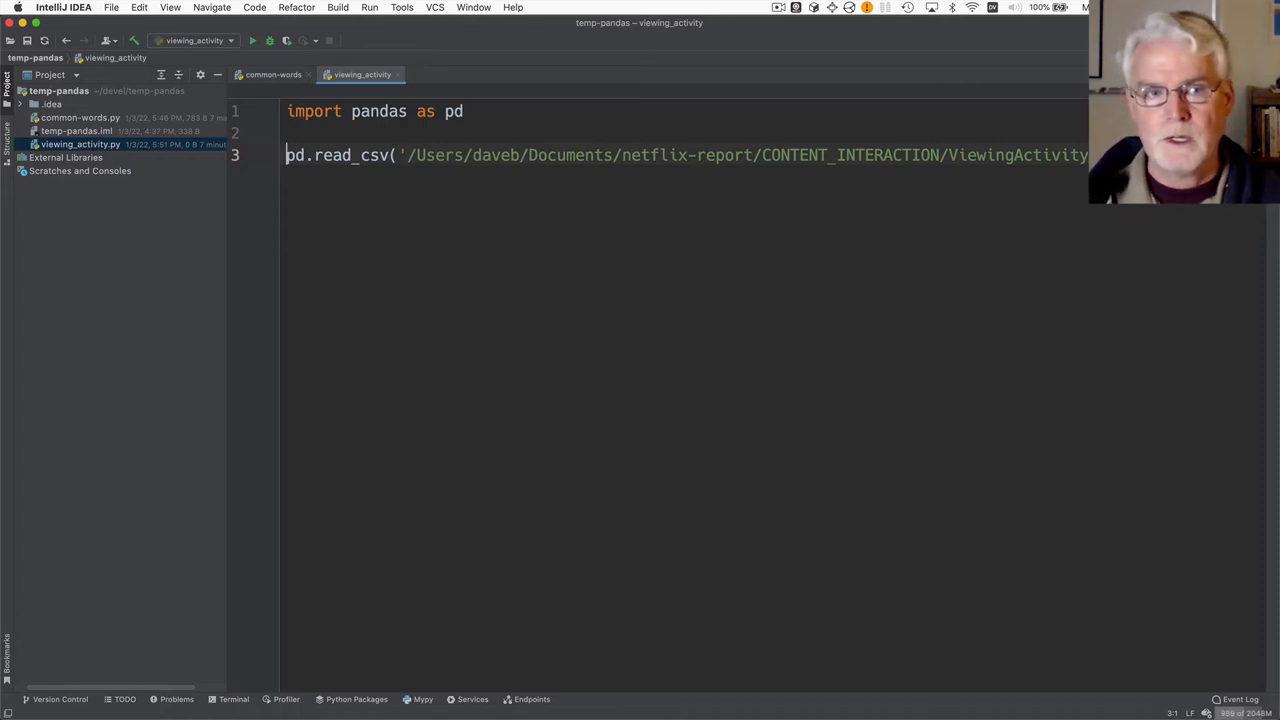
{"action": "type", "text": "df ="}
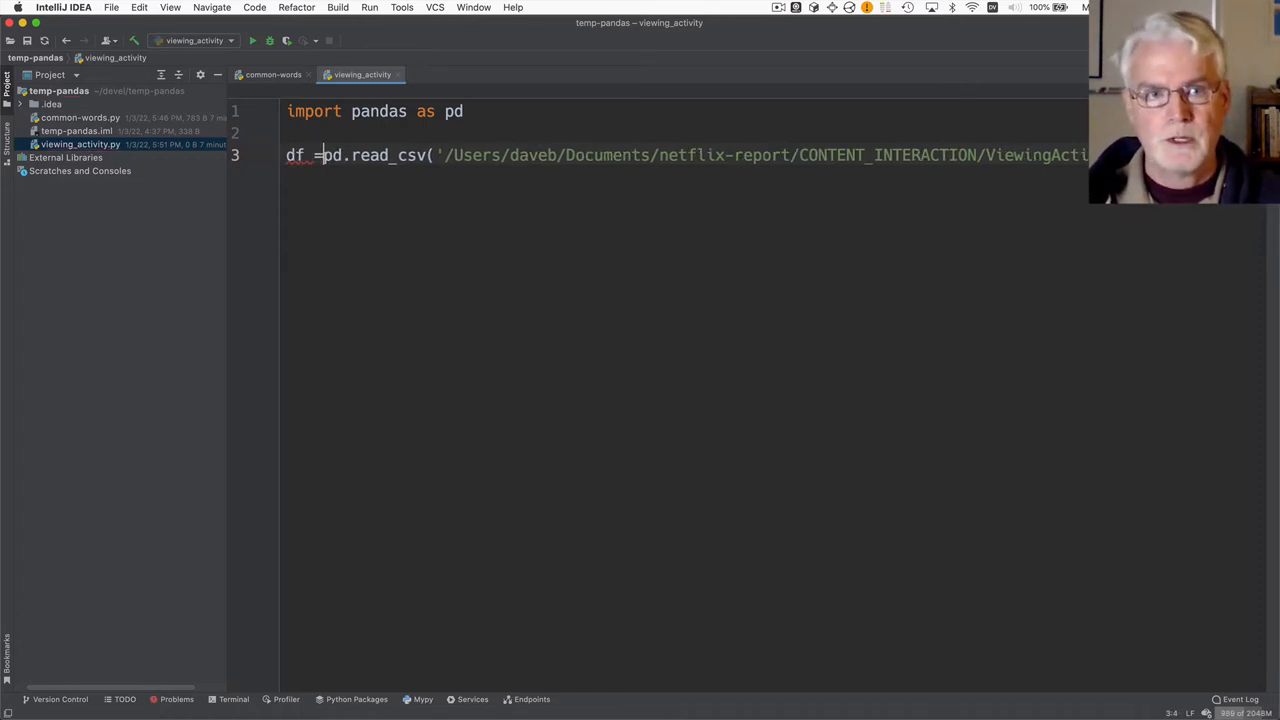
{"action": "type", "text": "print"}
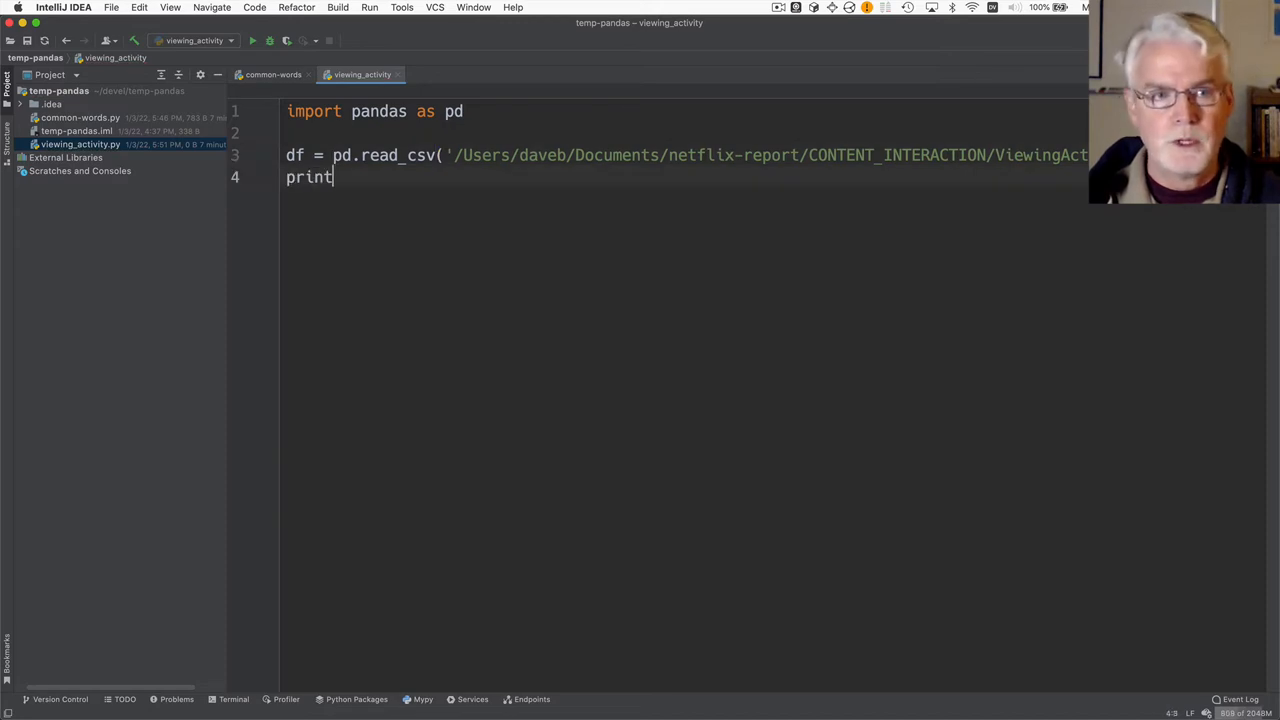
{"action": "type", "text": "(df)"}
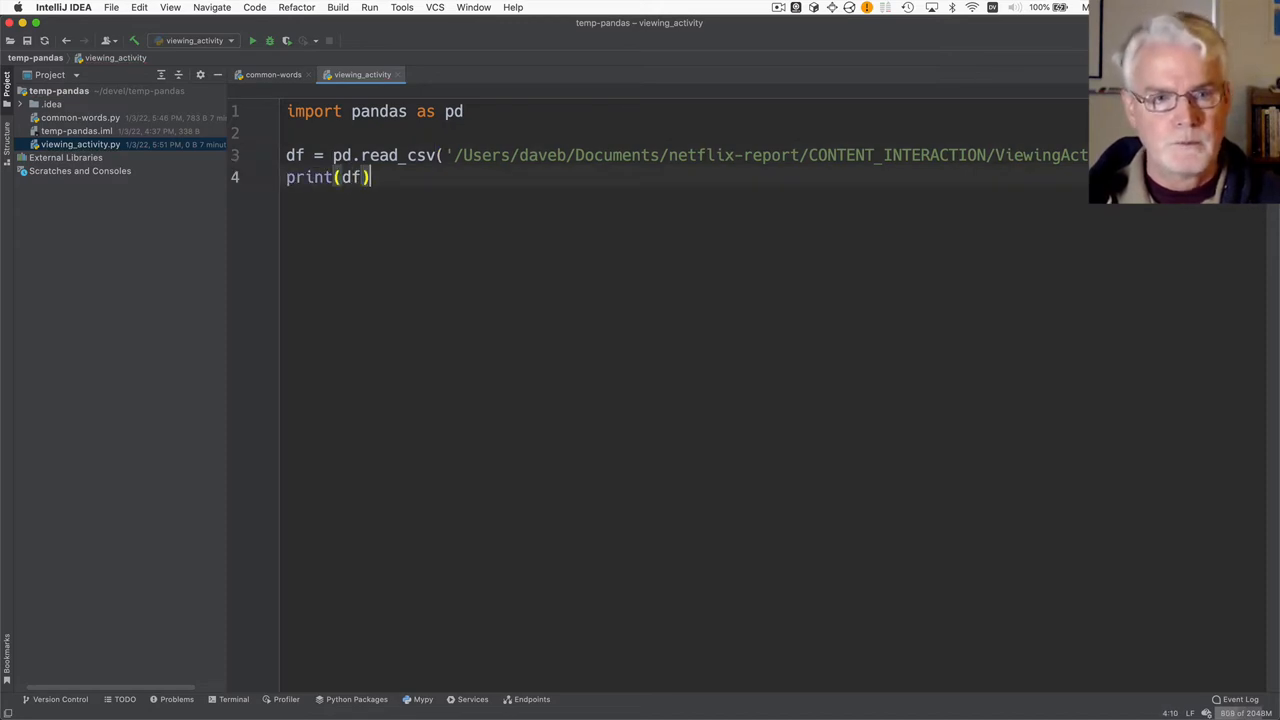
{"action": "left_click", "coordinate": [252, 40]}
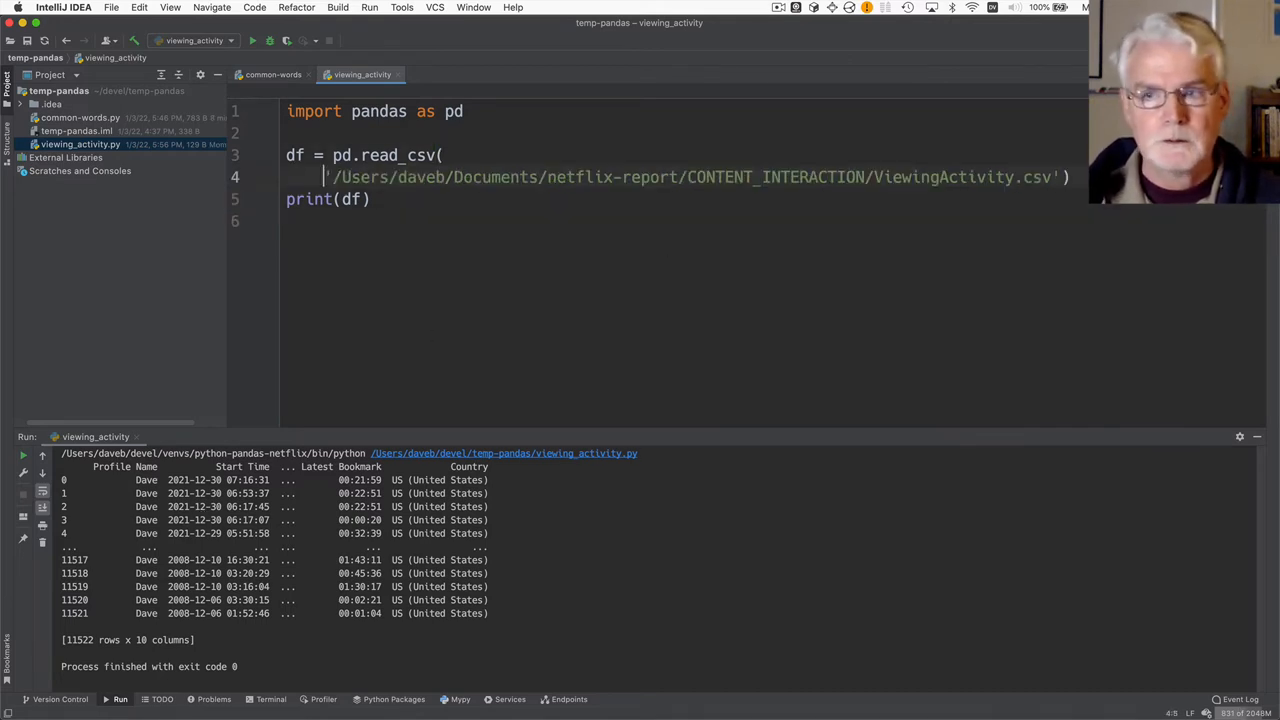
Split the read_csv call onto a new line after the file path argument
{"action": "left_click", "coordinate": [1065, 177]}
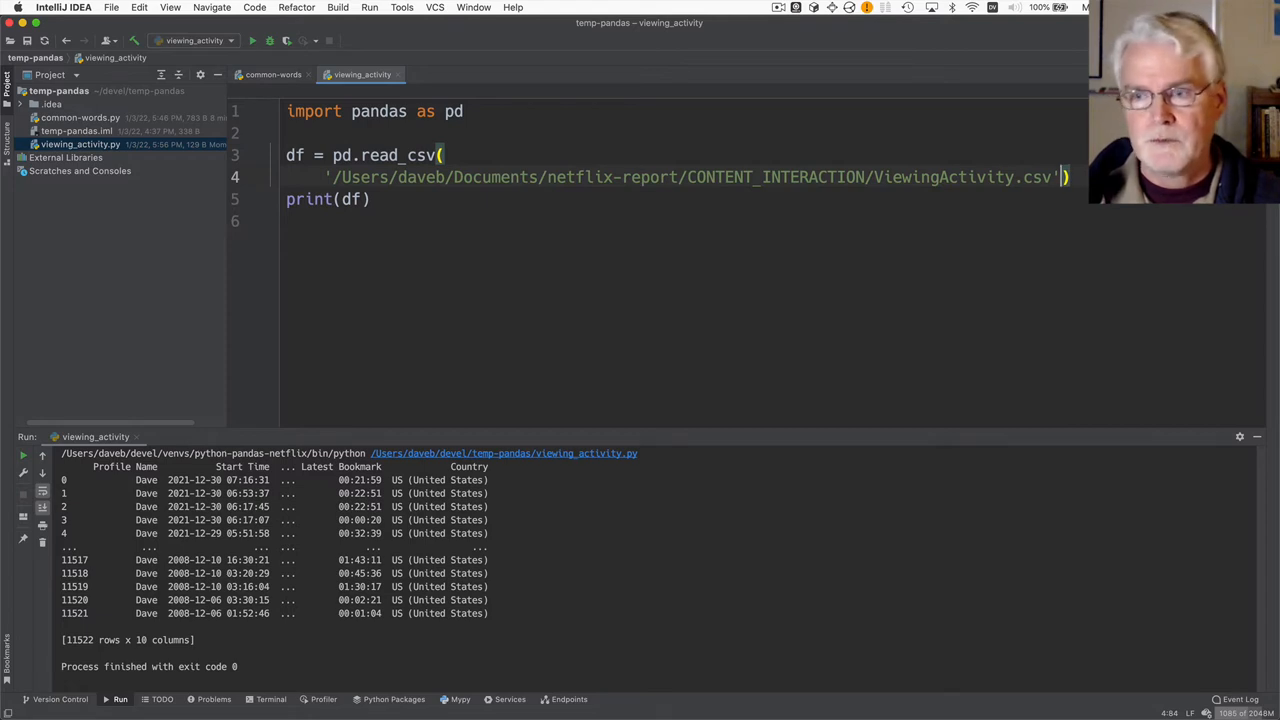
{"action": "type", "text": ","}
{"action": "key", "text": "Return"}
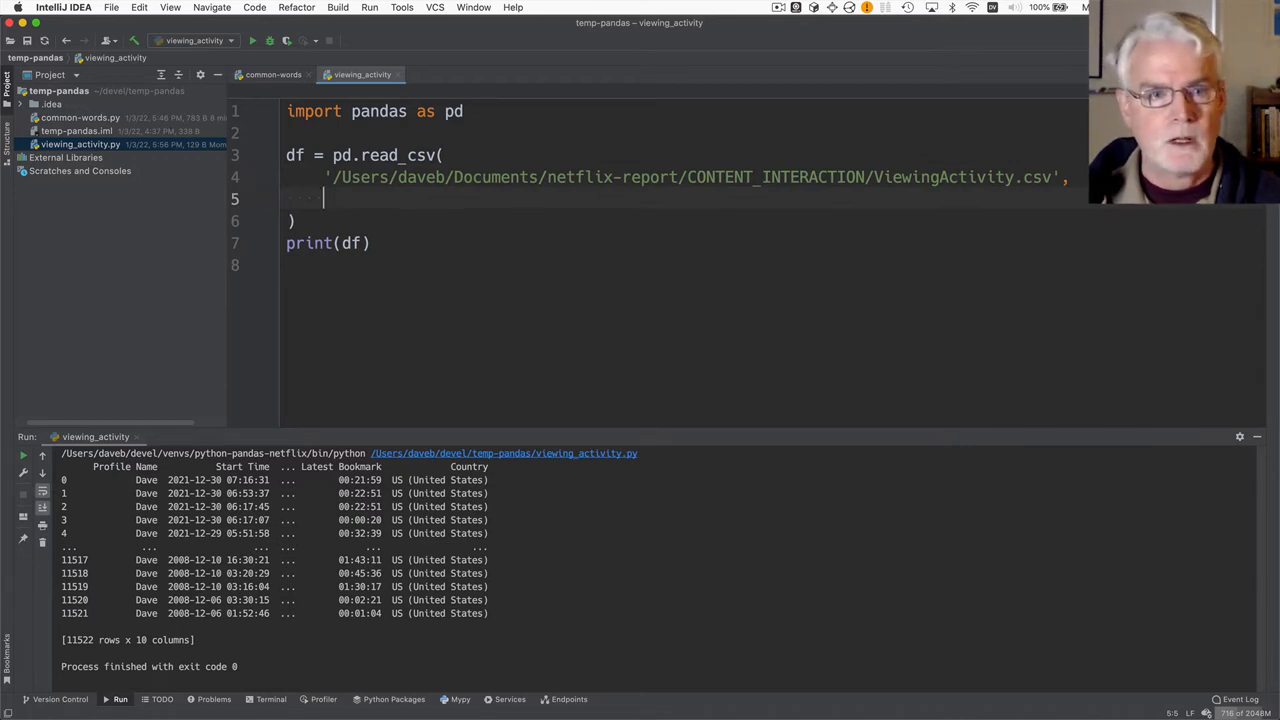
Add index_col='Title' to read_csv and rerun, giving 11522 rows x 9 columns
{"action": "type", "text": "index_col="}
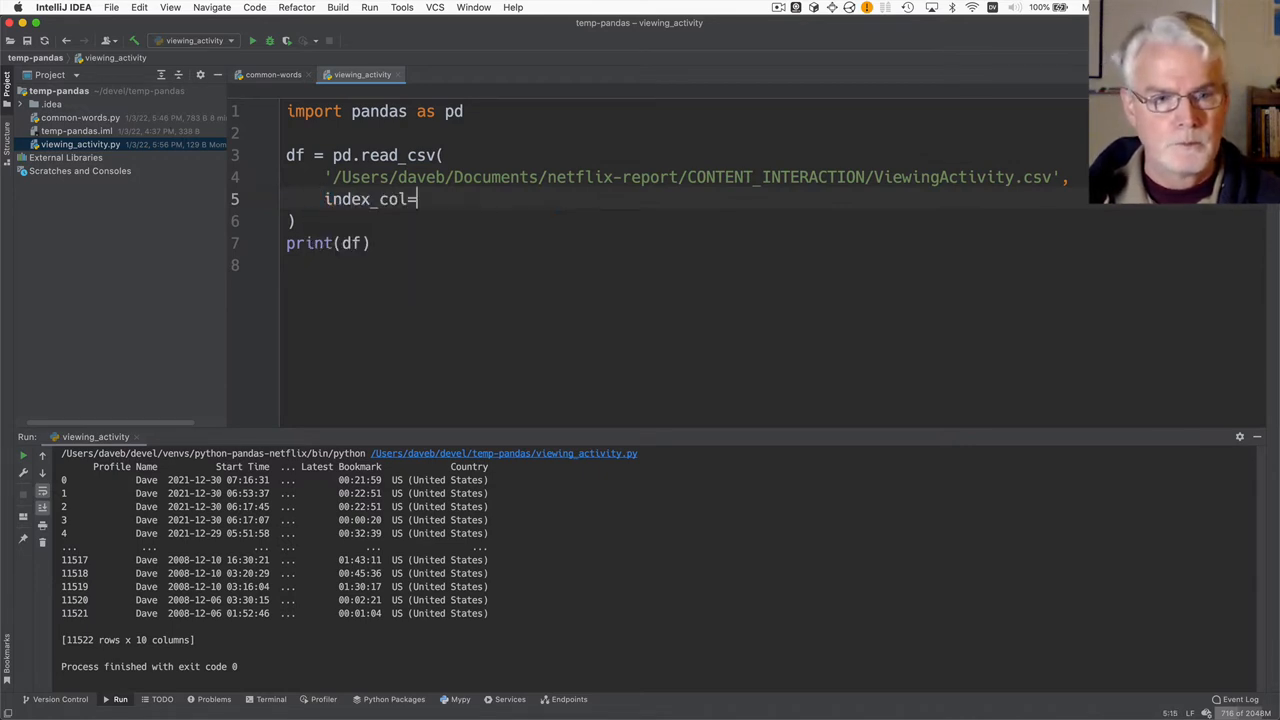
{"action": "type", "text": "''"}
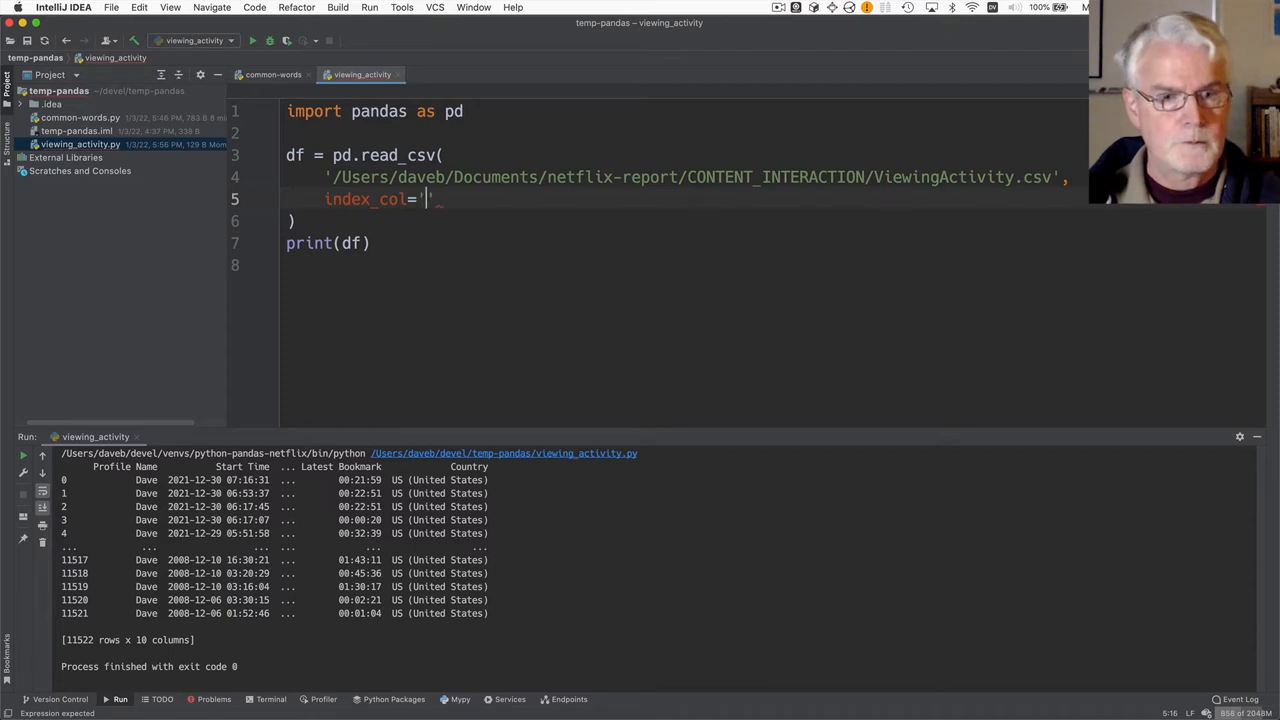
{"action": "type", "text": "Title"}
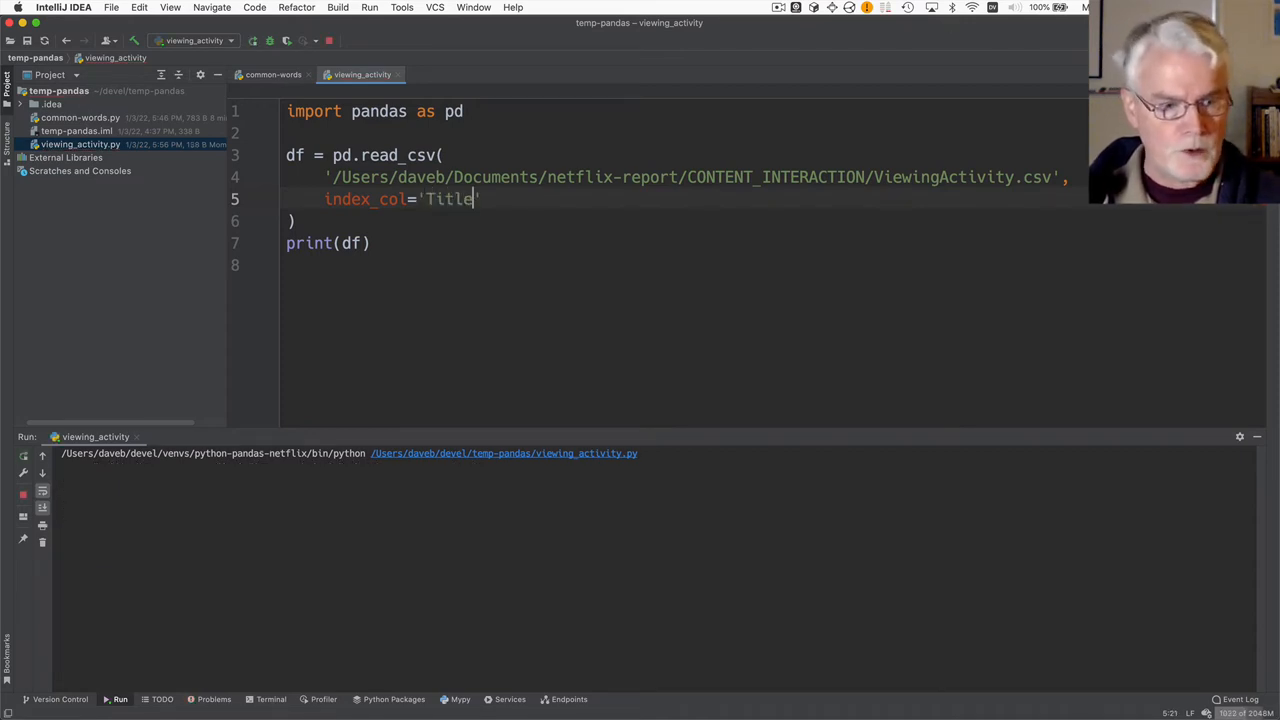
{"action": "left_click", "coordinate": [252, 40]}
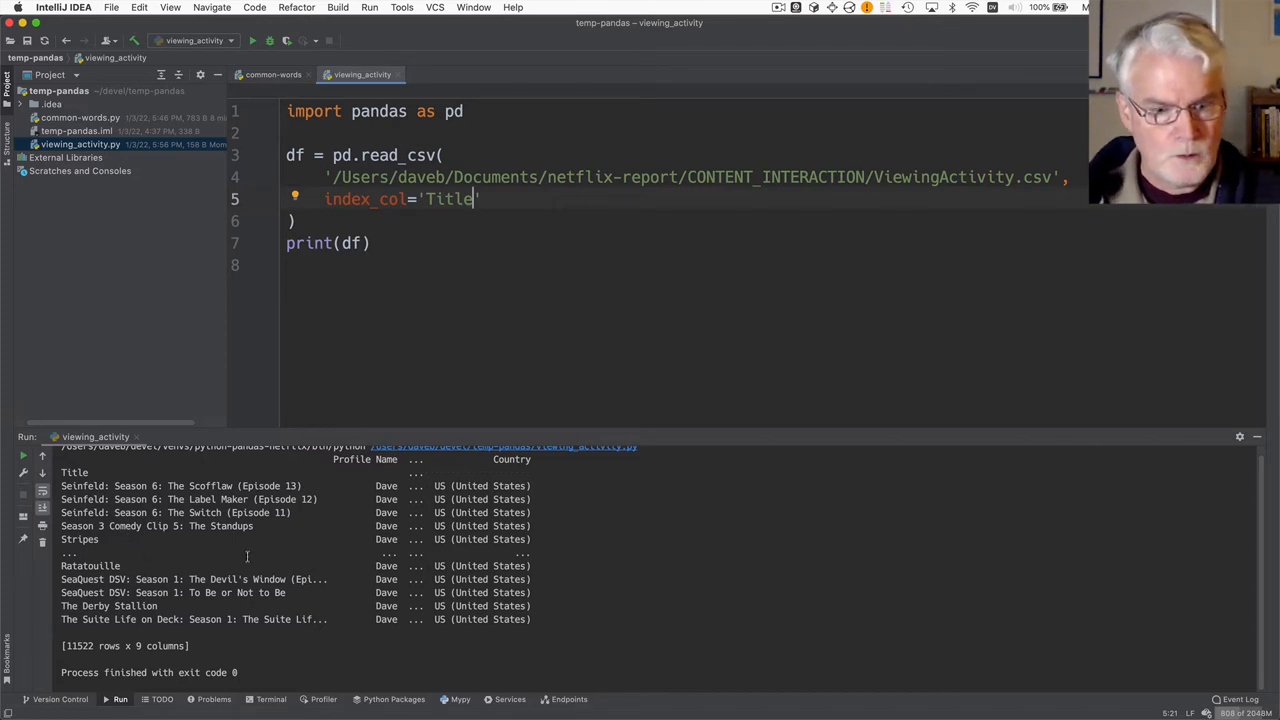
{"action": "mouse_move", "coordinate": [659, 509]}
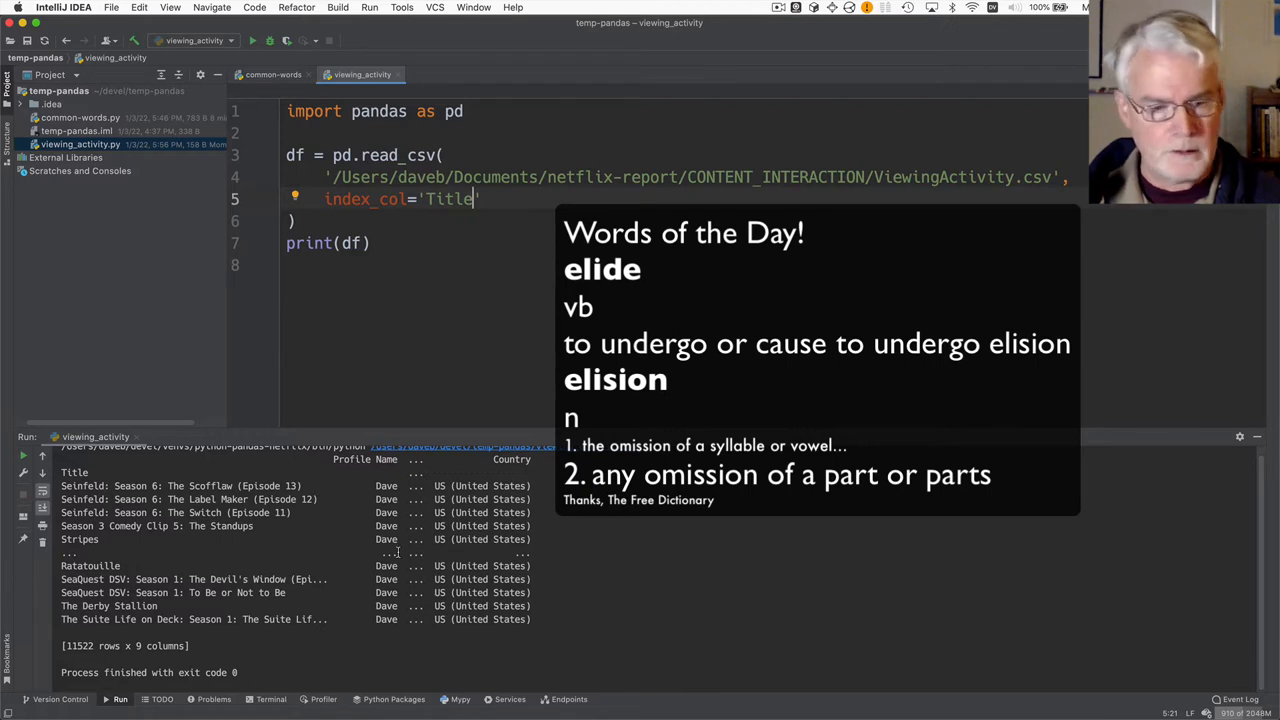
{"action": "mouse_move", "coordinate": [371, 291]}
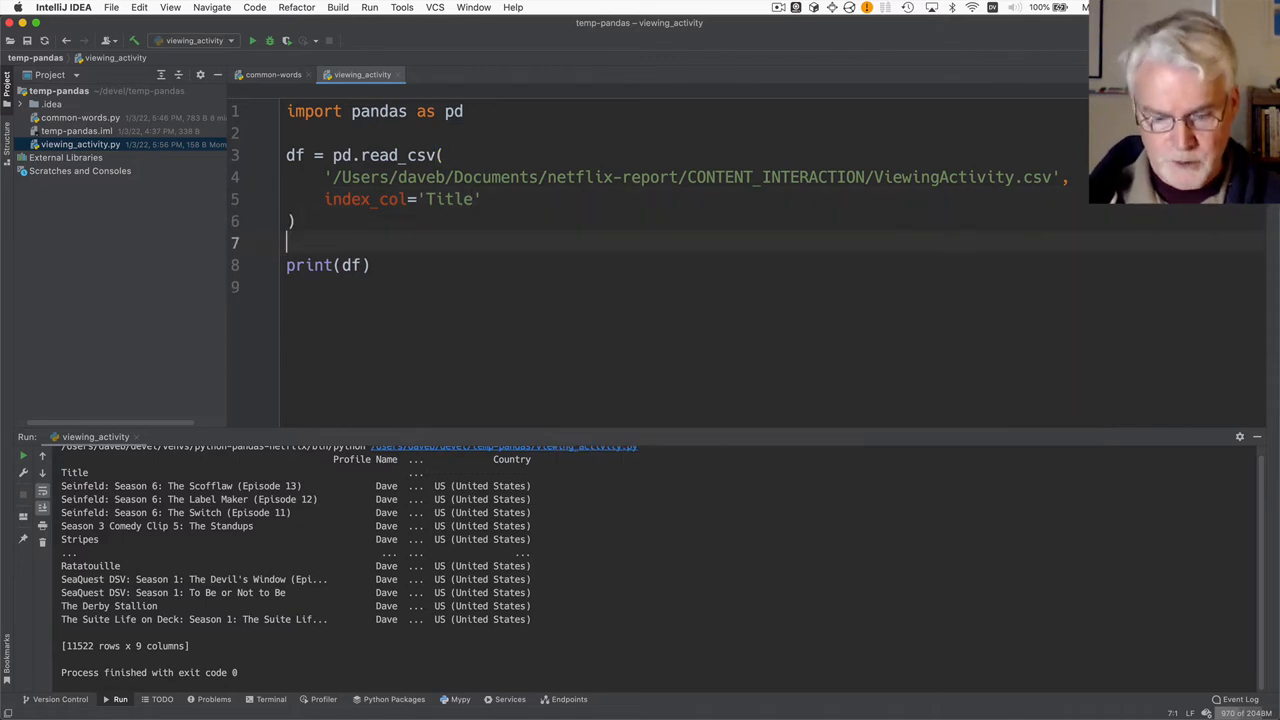
Add pd.set_option('display.width', None) before print(df) and rerun the script
{"action": "type", "text": "pd.set_option('display.width'"}
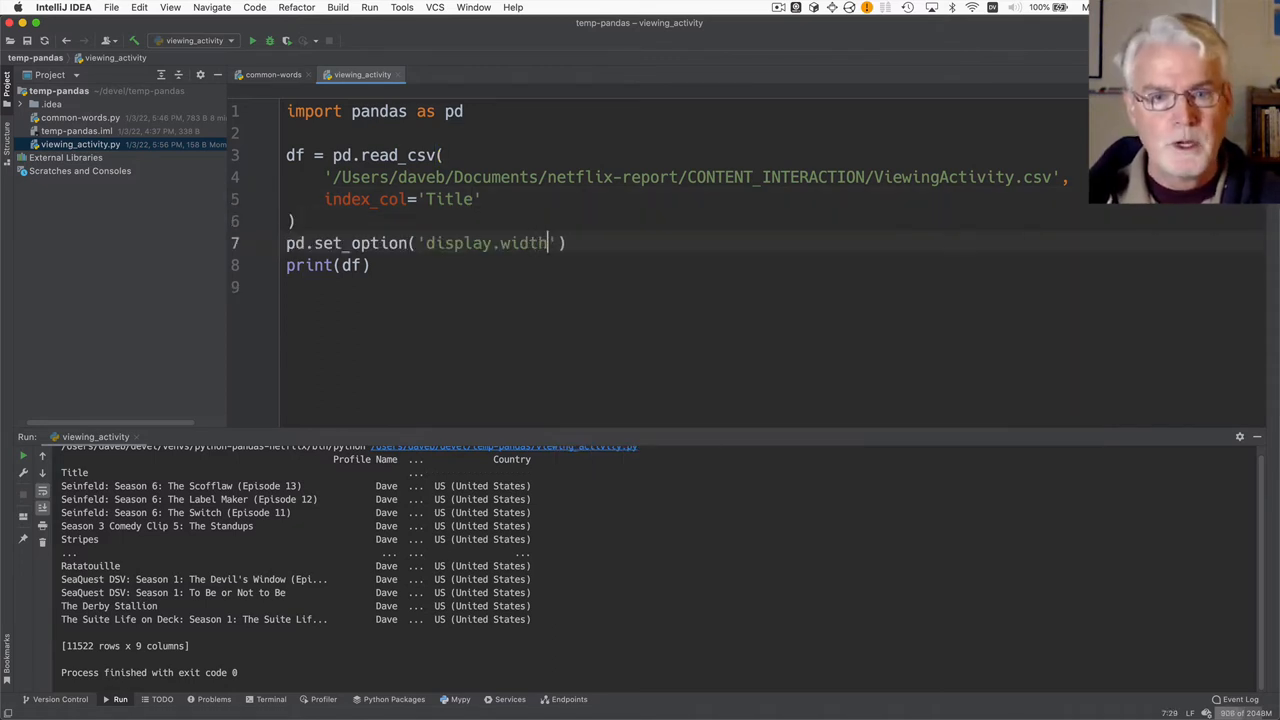
{"action": "type", "text": ", None"}
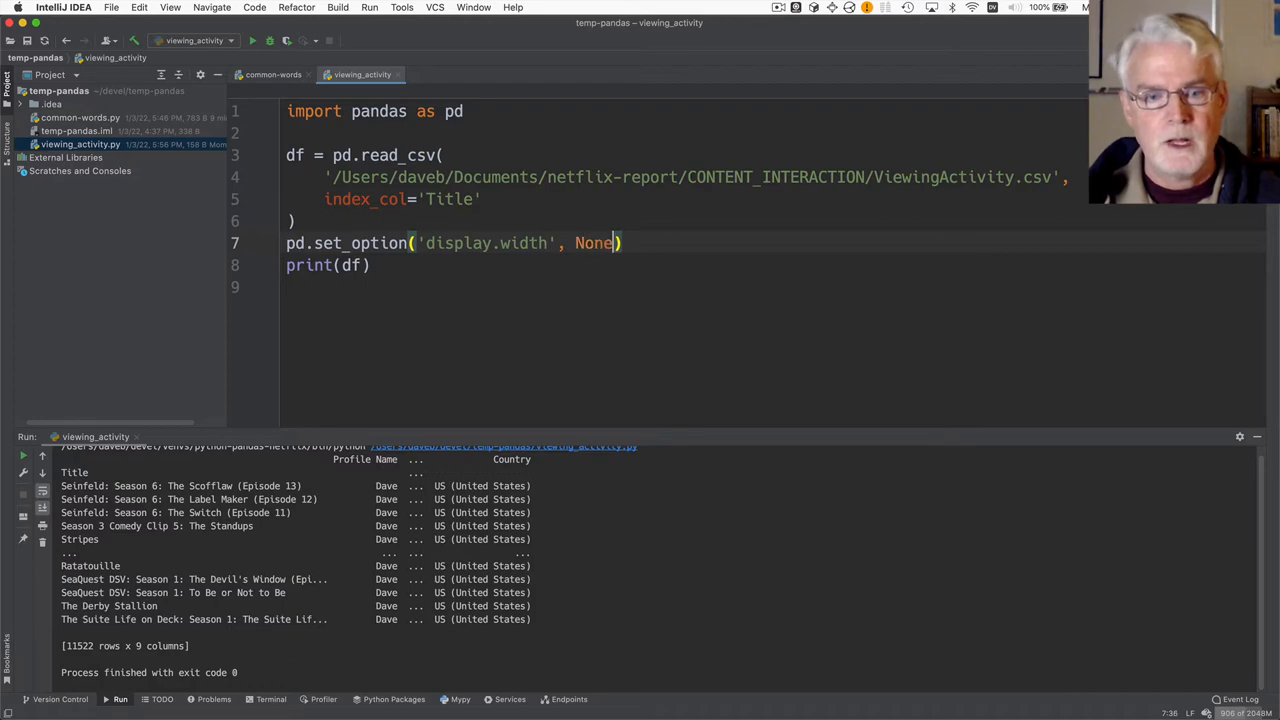
{"action": "left_click", "coordinate": [253, 40]}
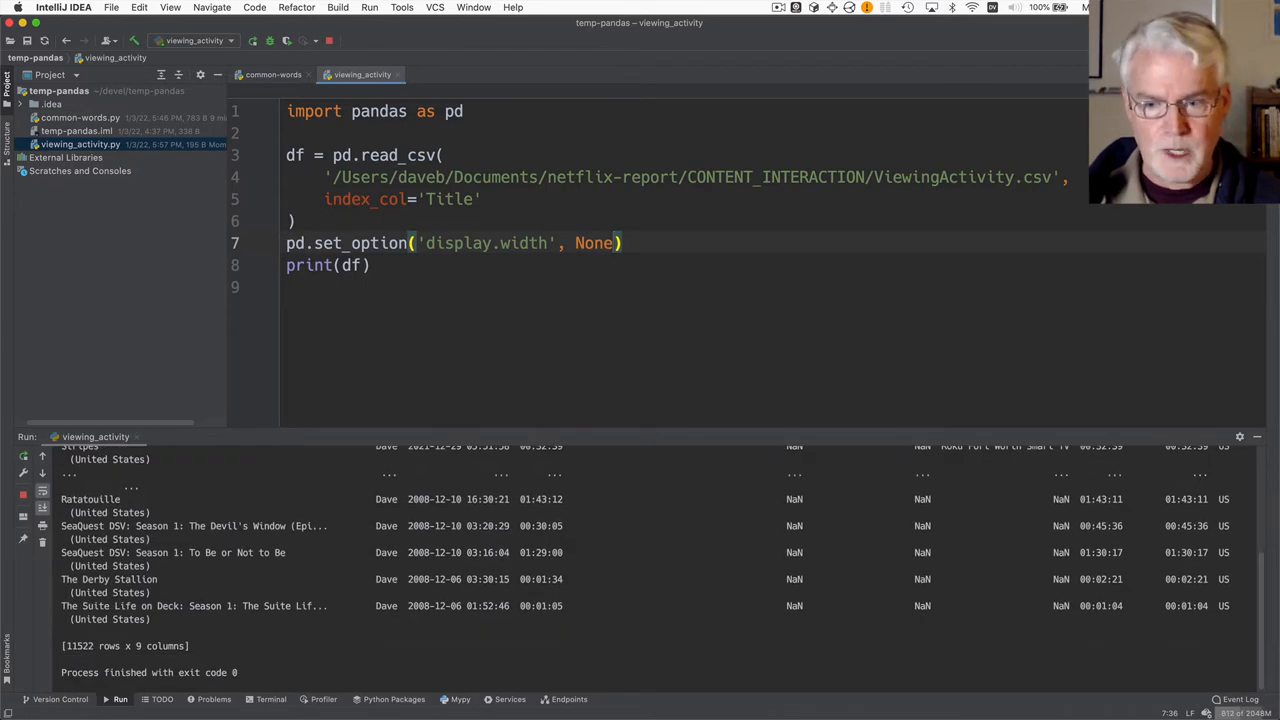
{"action": "left_click", "coordinate": [252, 40]}
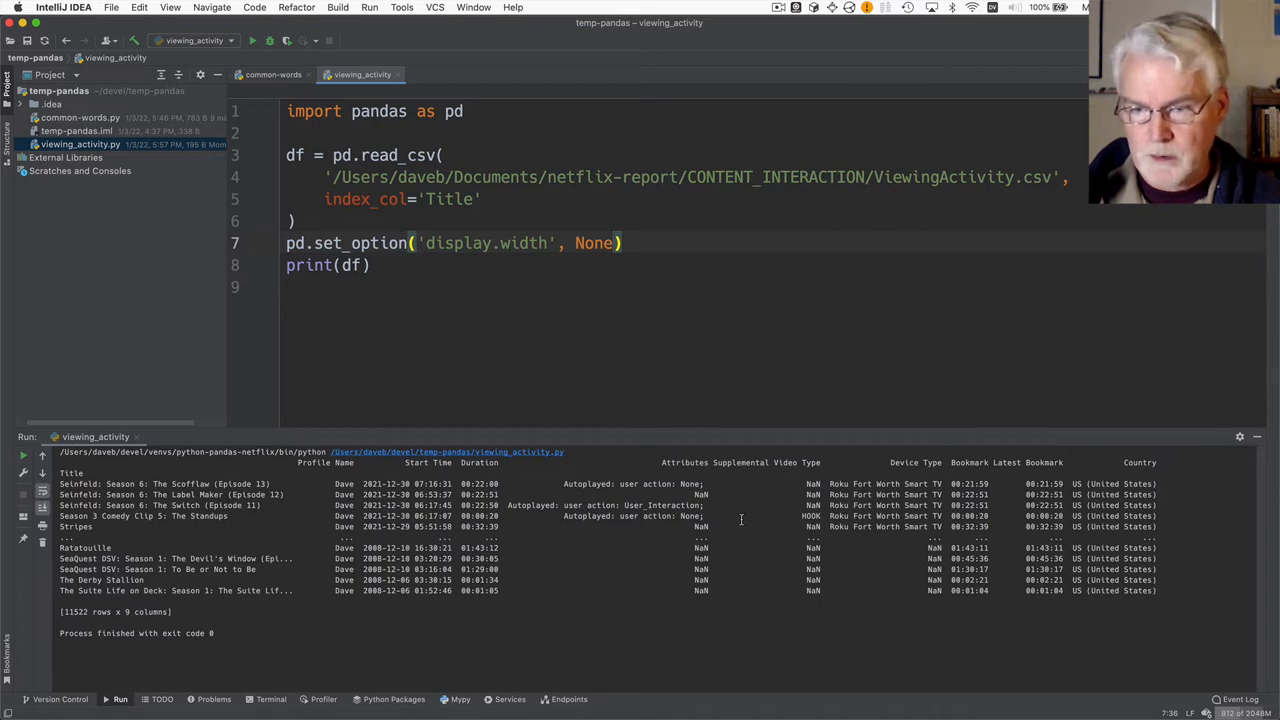
{"action": "mouse_move", "coordinate": [252, 527]}
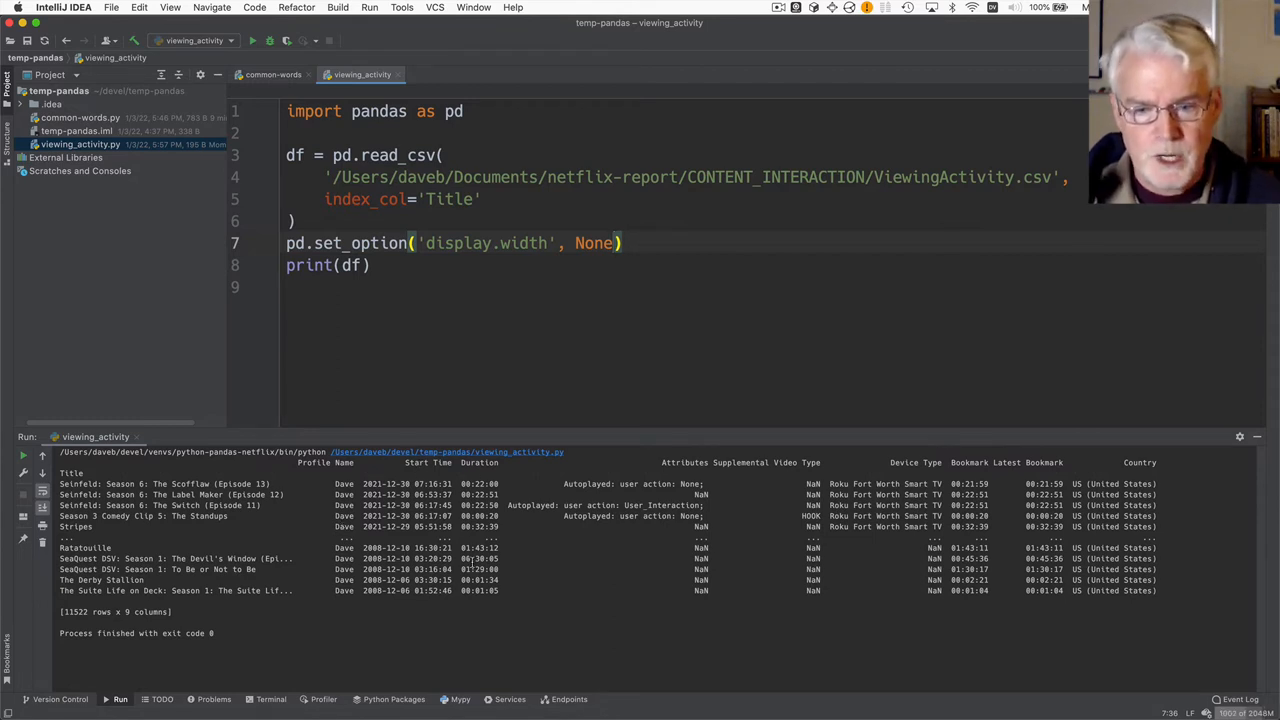
{"action": "mouse_move", "coordinate": [744, 581]}
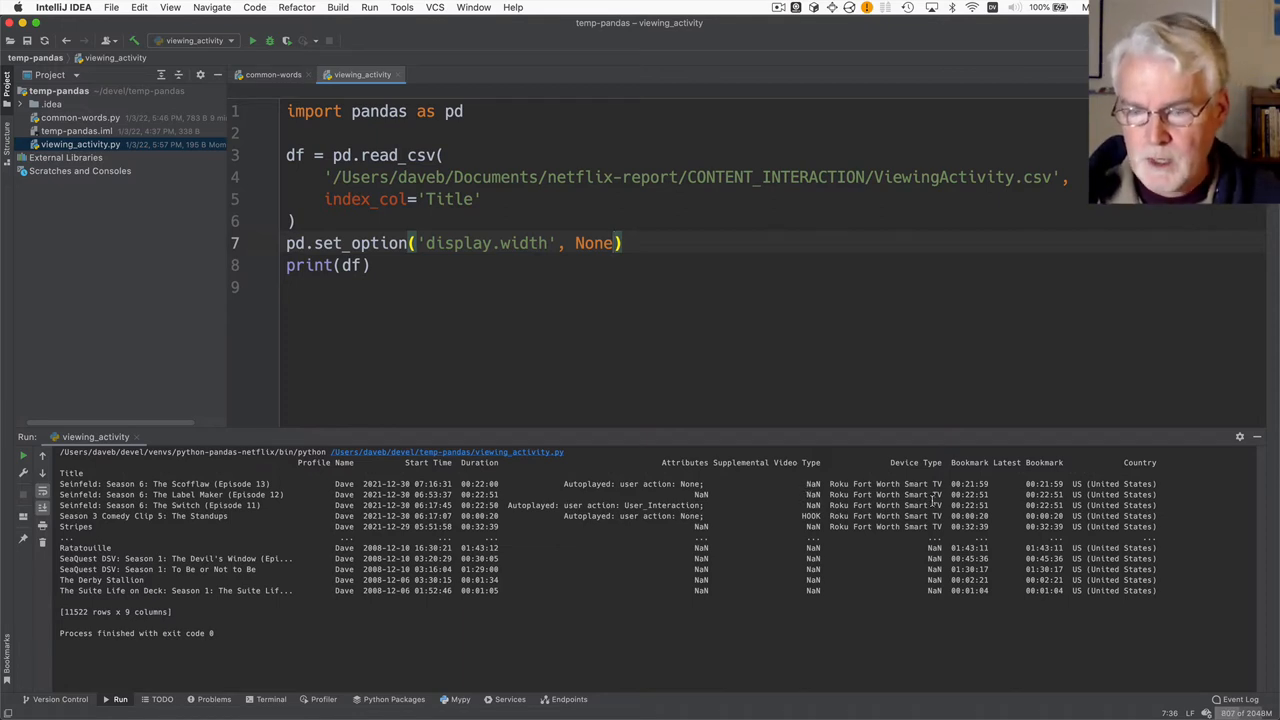
{"action": "mouse_move", "coordinate": [915, 469]}
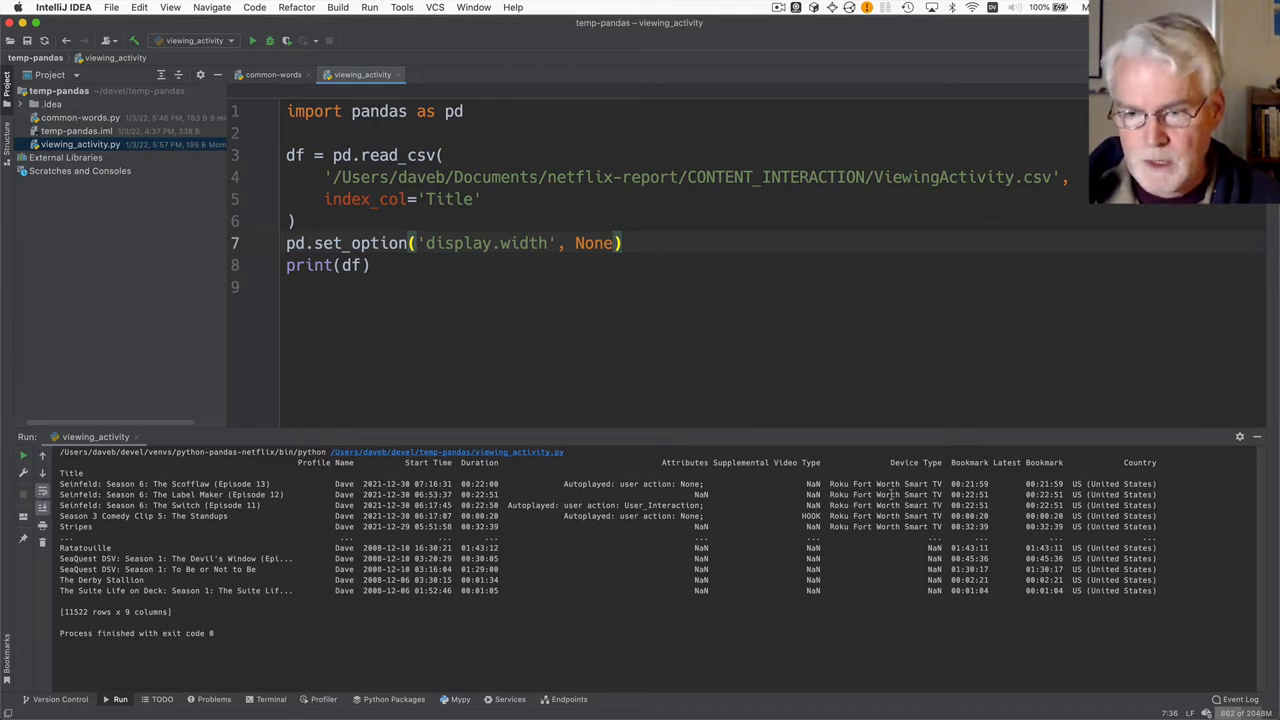
{"action": "mouse_move", "coordinate": [914, 556]}
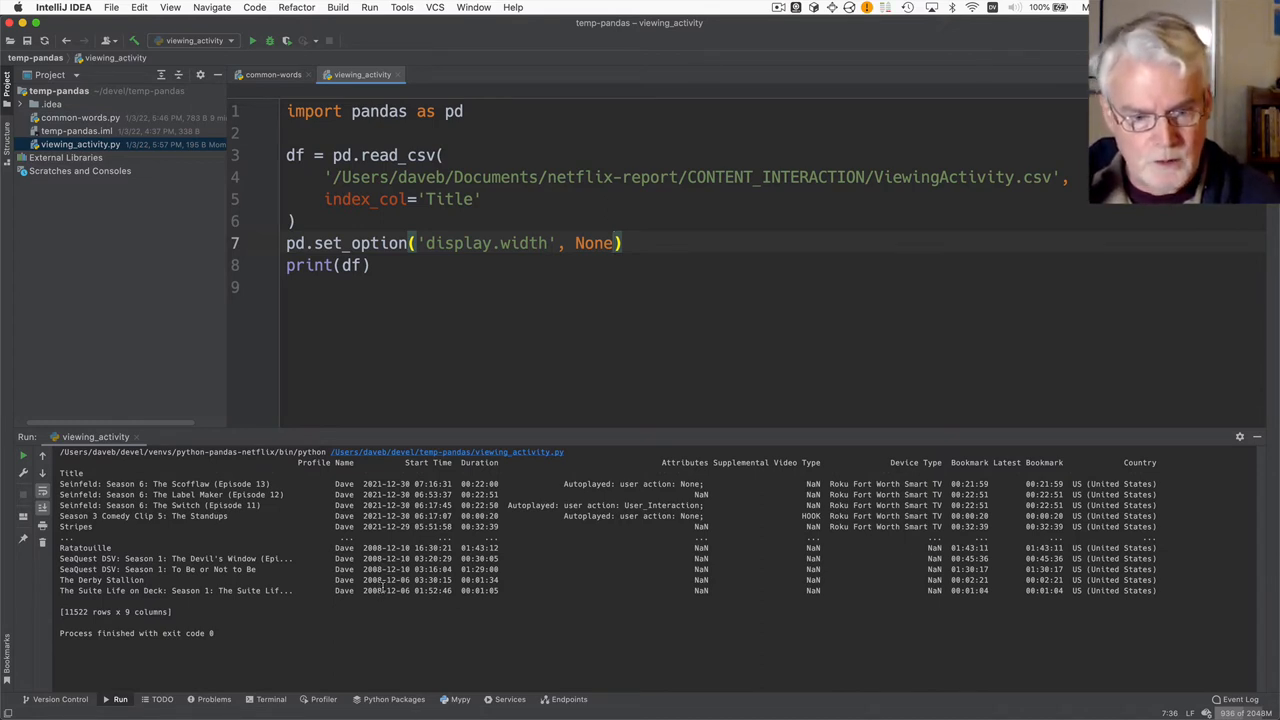
{"action": "mouse_move", "coordinate": [873, 547]}
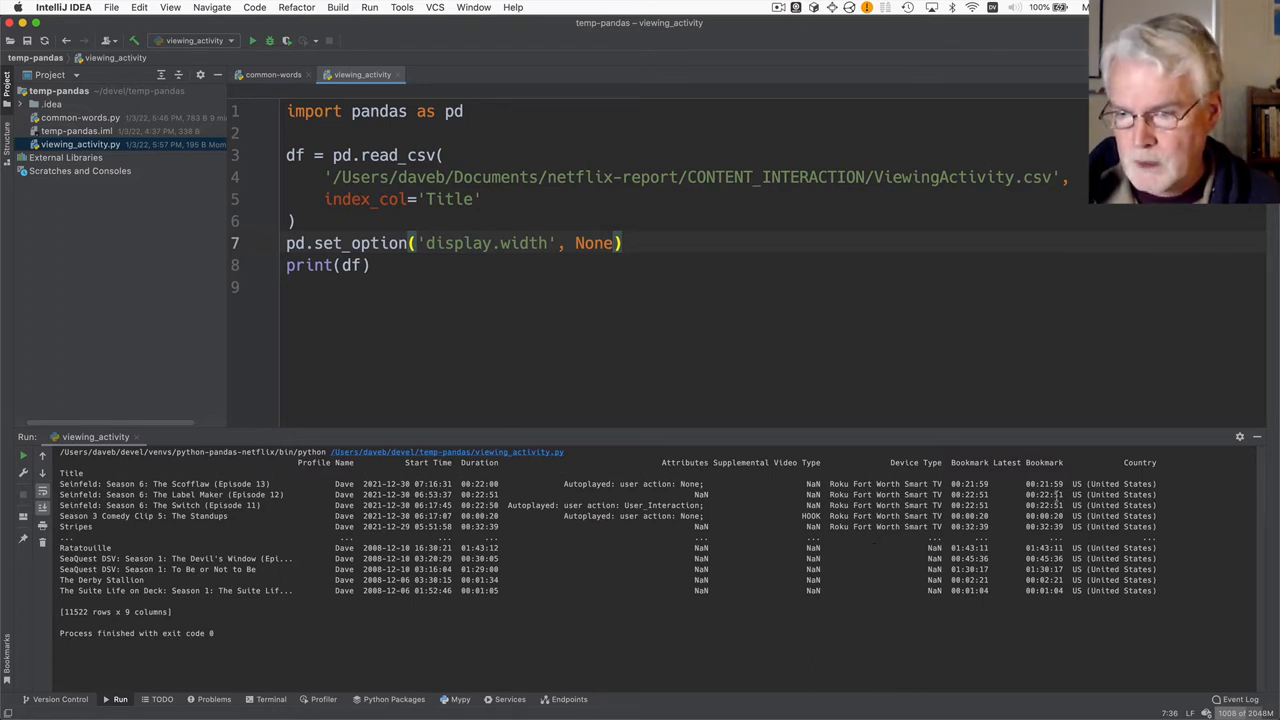
{"action": "mouse_move", "coordinate": [1138, 458]}
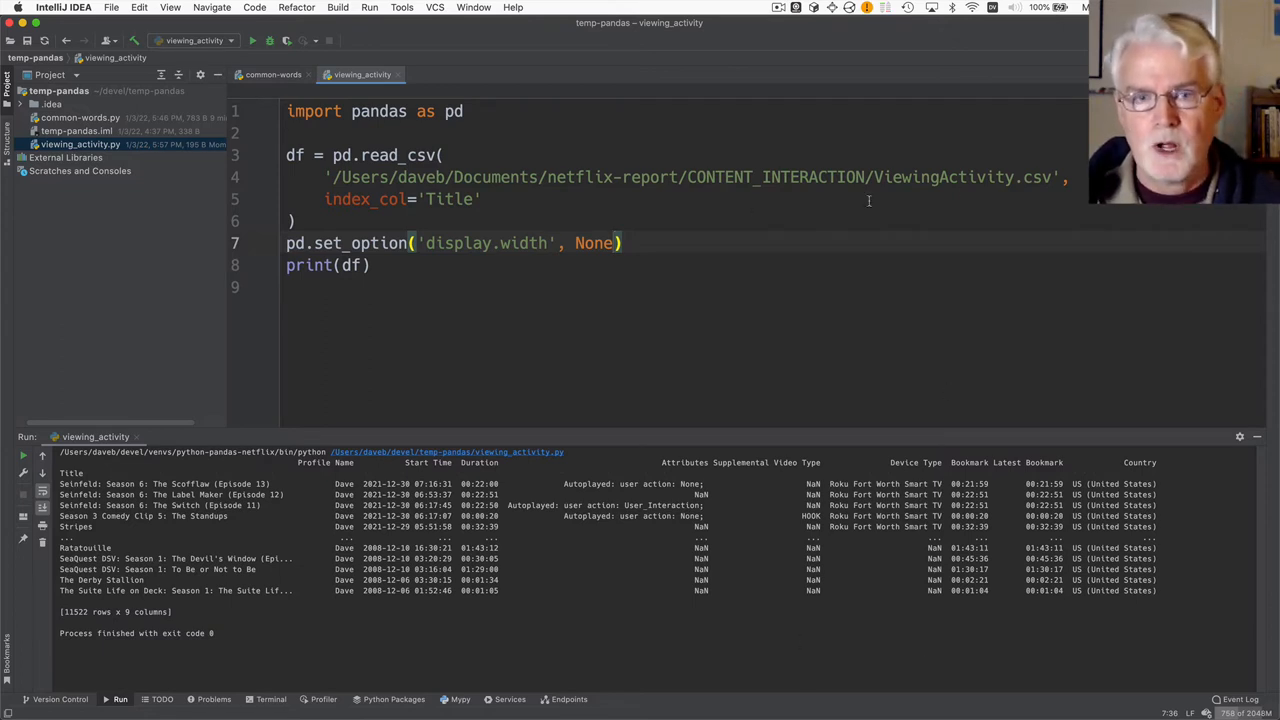
Add usecols ['Title', 'Start Time', 'Duration', 'Supplemental Video Type'] to read_csv and rerun
{"action": "type", "text": ","}
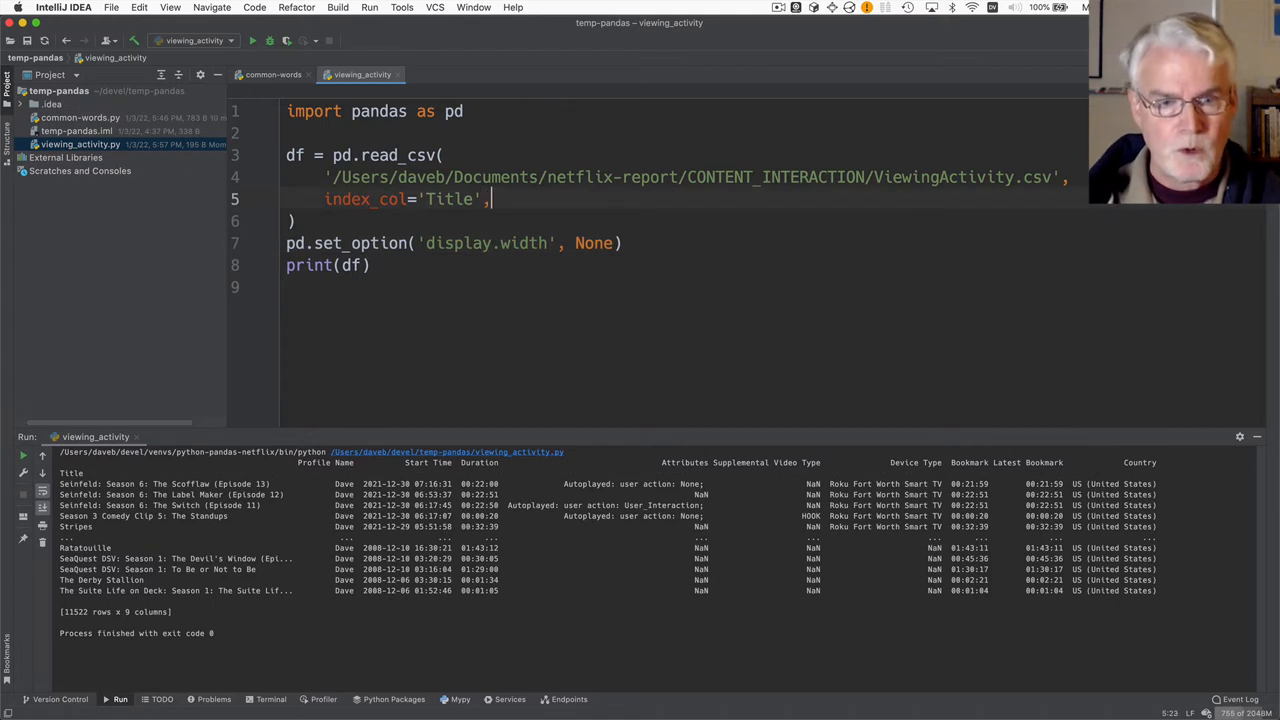
{"action": "type", "text": "usecols="}
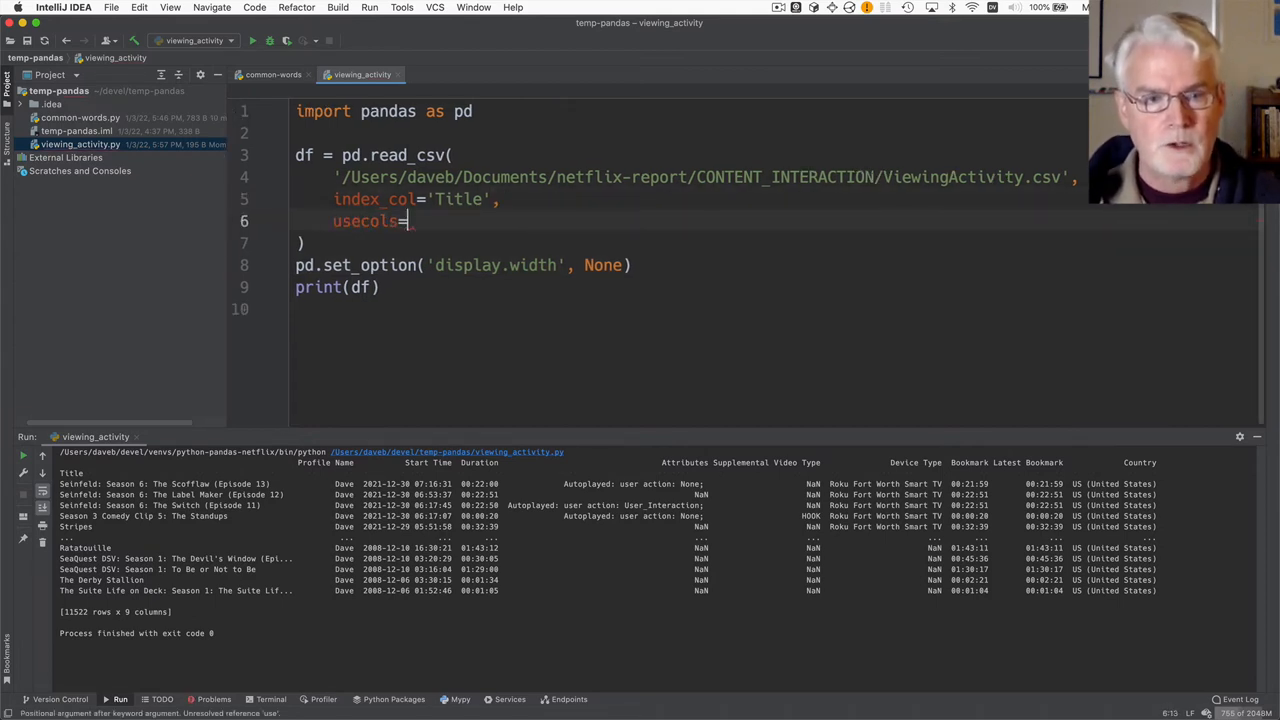
{"action": "type", "text": "[]"}
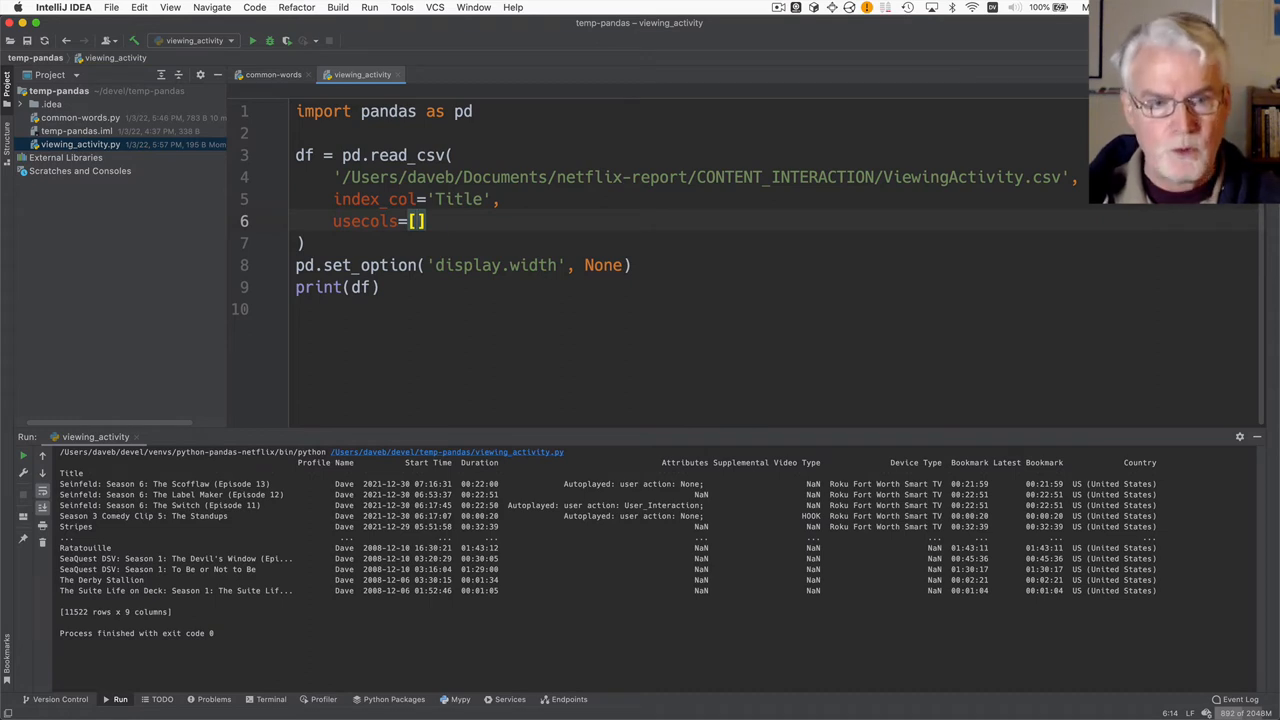
{"action": "type", "text": "'Title'"}
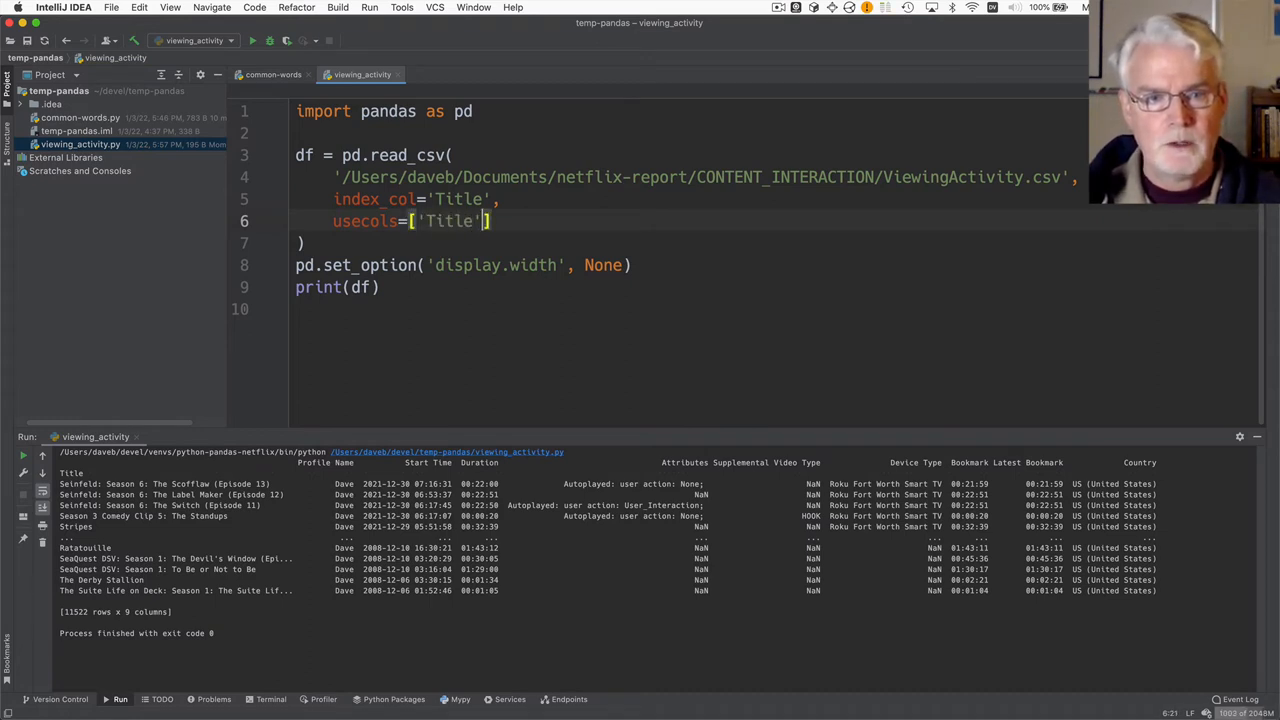
{"action": "type", "text": ", '"}
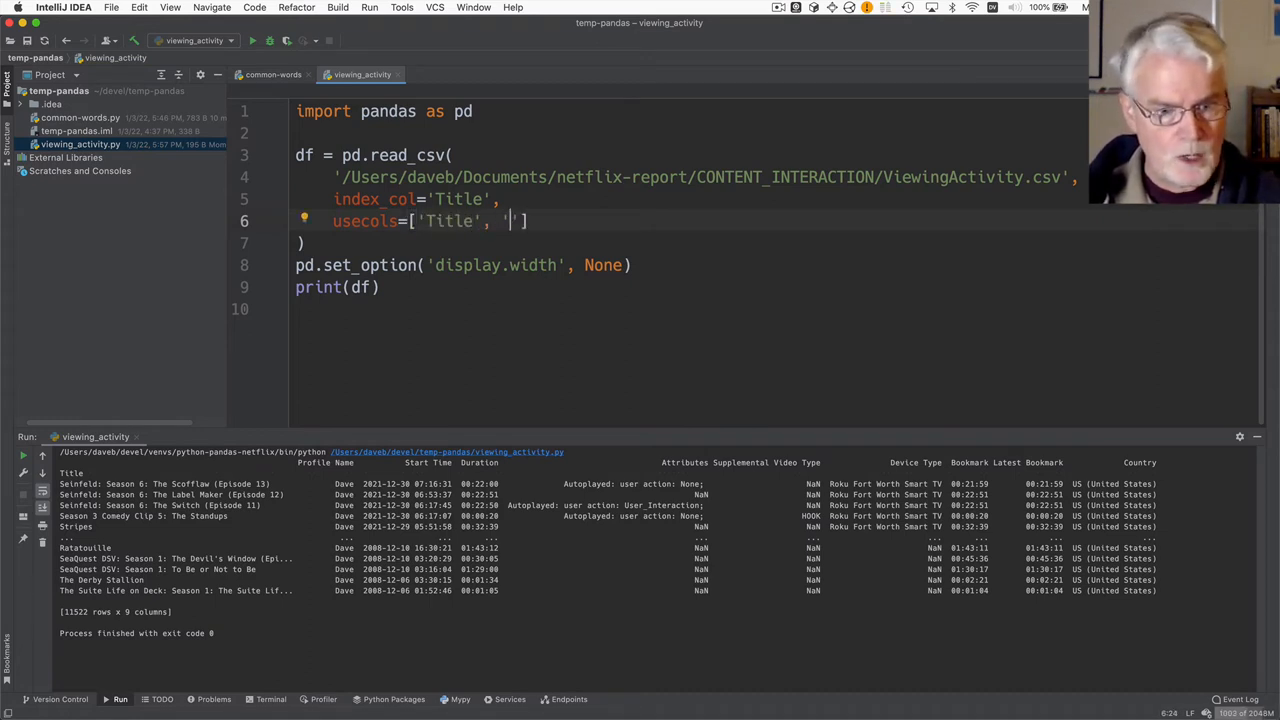
{"action": "type", "text": "Start T"}
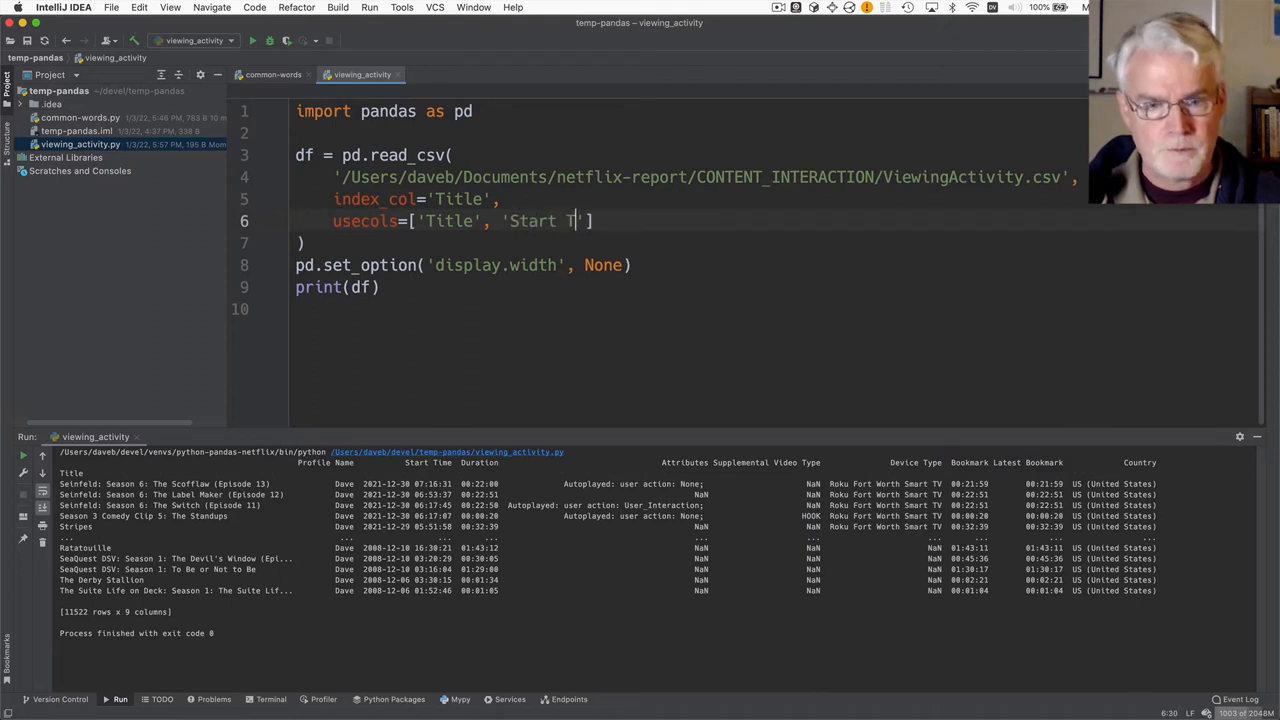
{"action": "type", "text": "ime', 'D"}
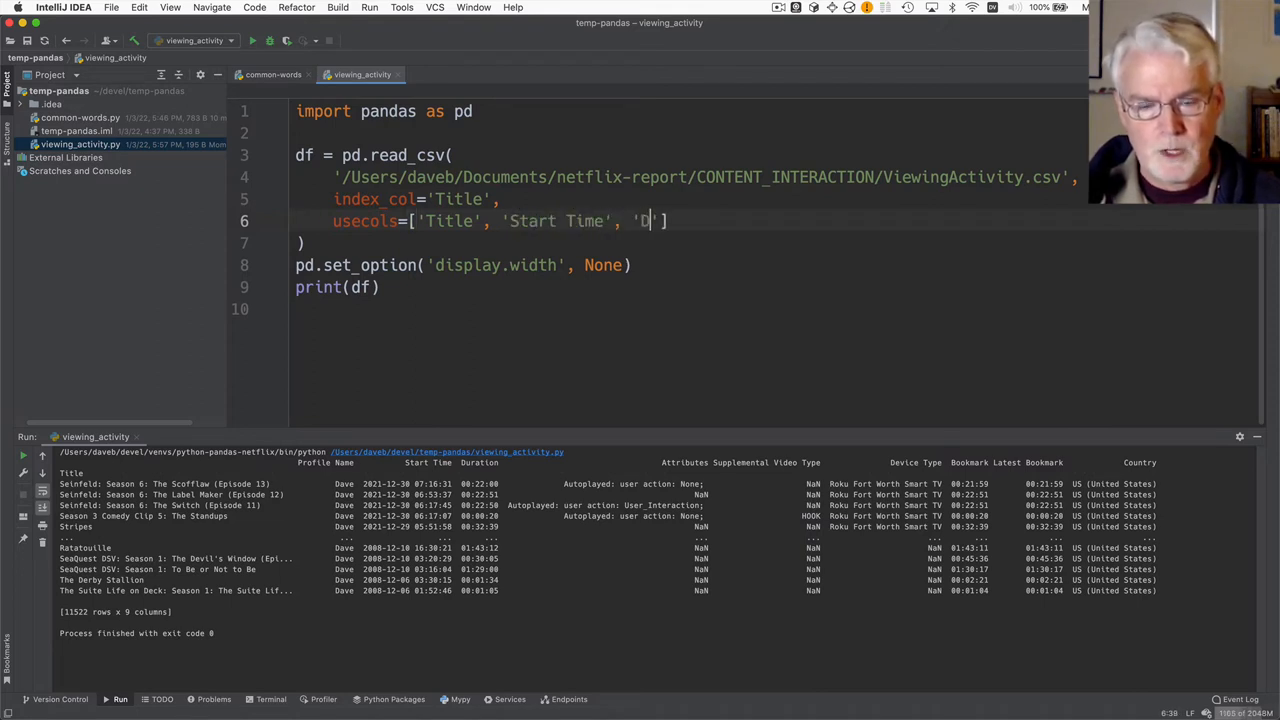
{"action": "type", "text": "uration'"}
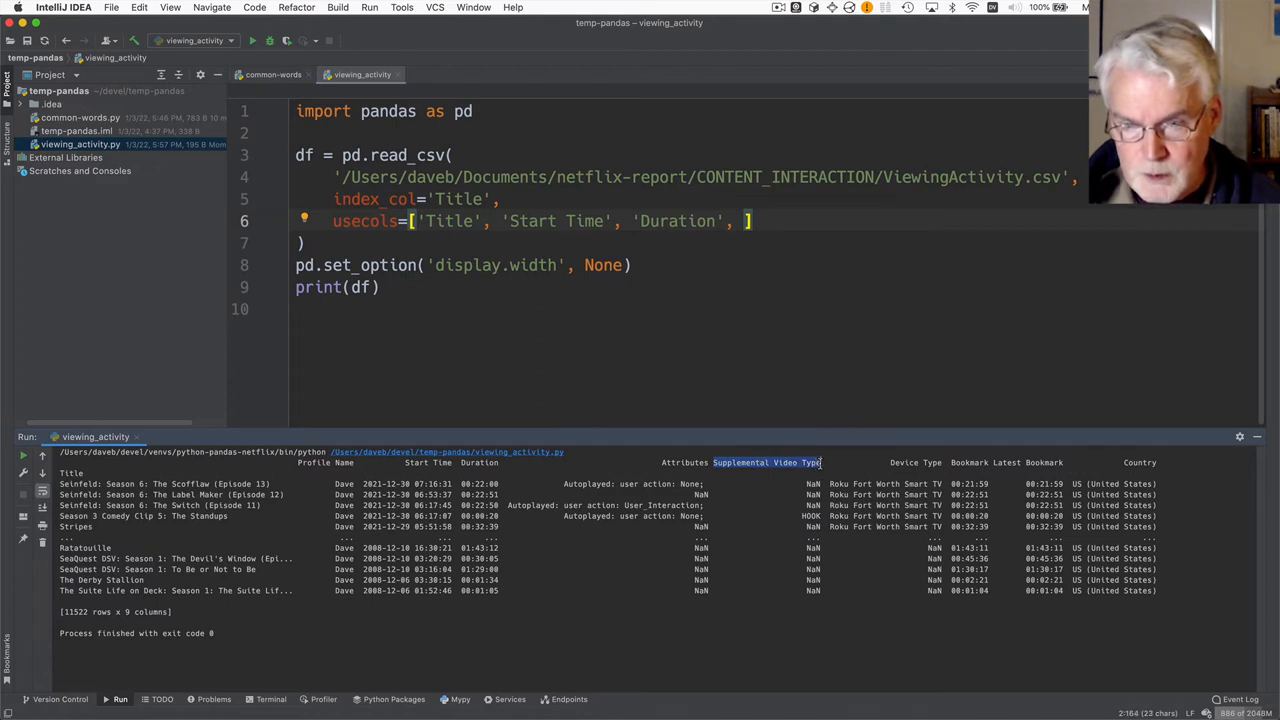
{"action": "mouse_move", "coordinate": [779, 258]}
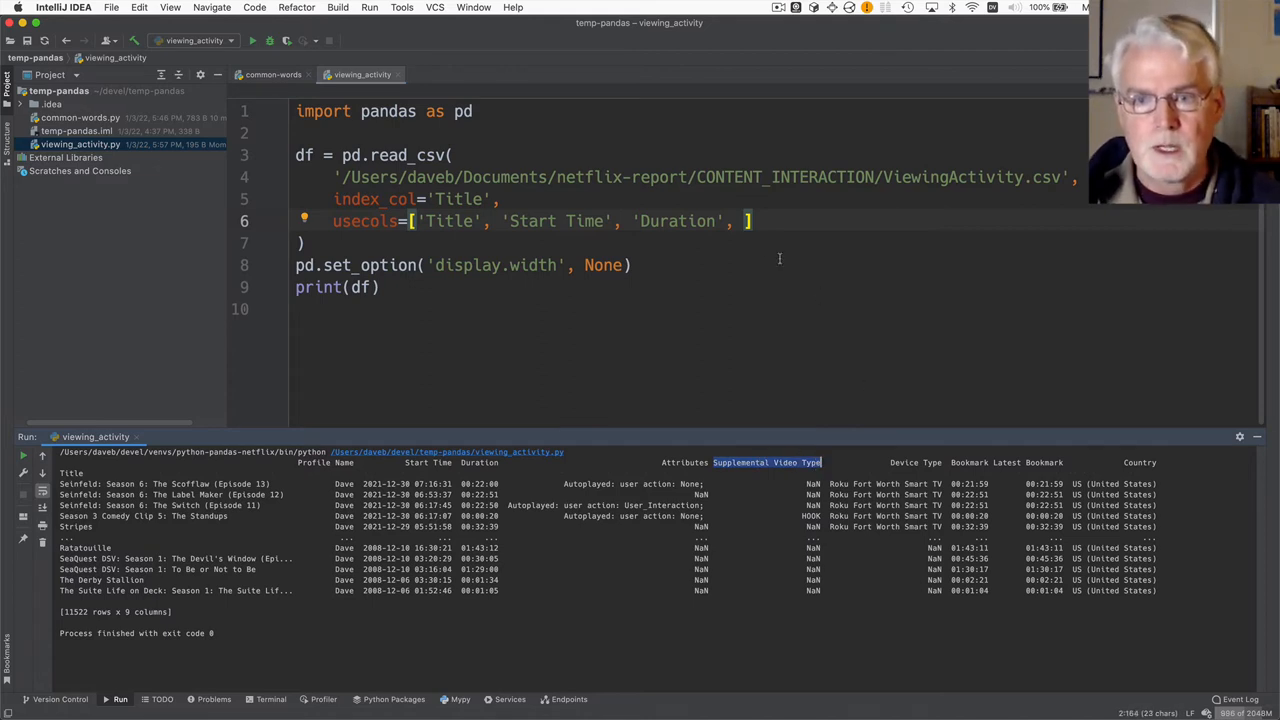
{"action": "type", "text": "'"}
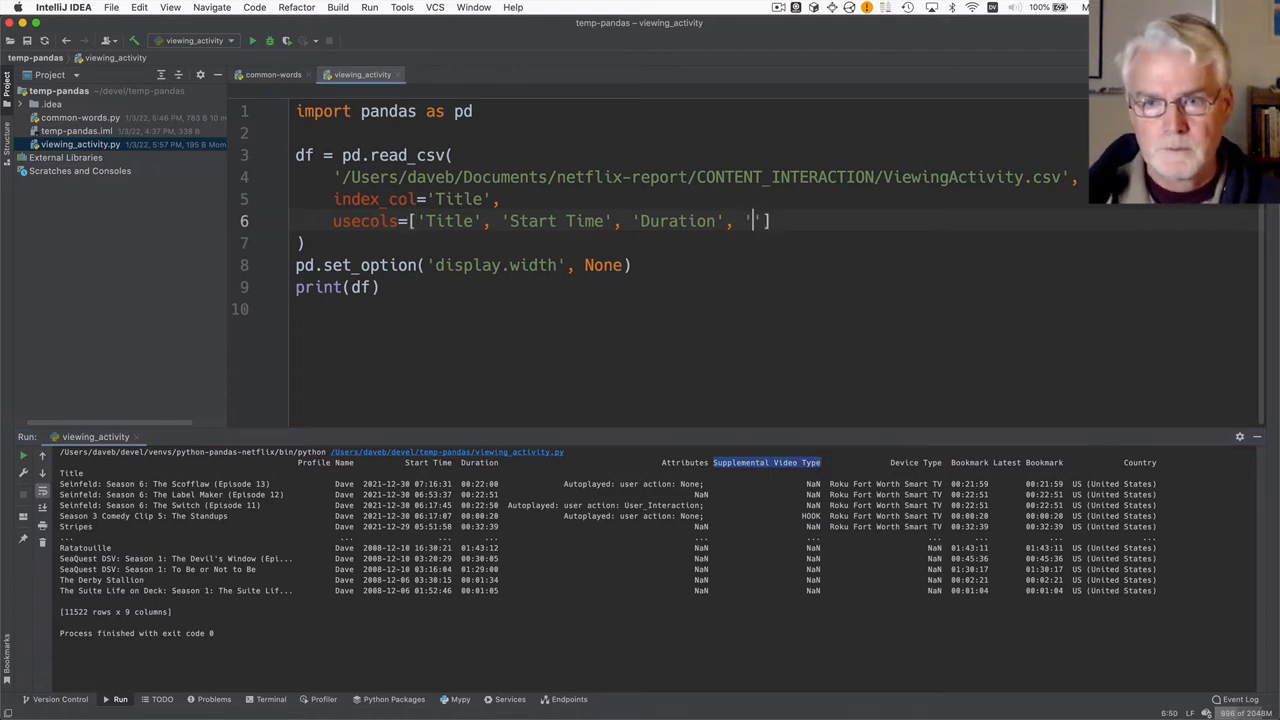
{"action": "type", "text": "Supplemental Video Type"}
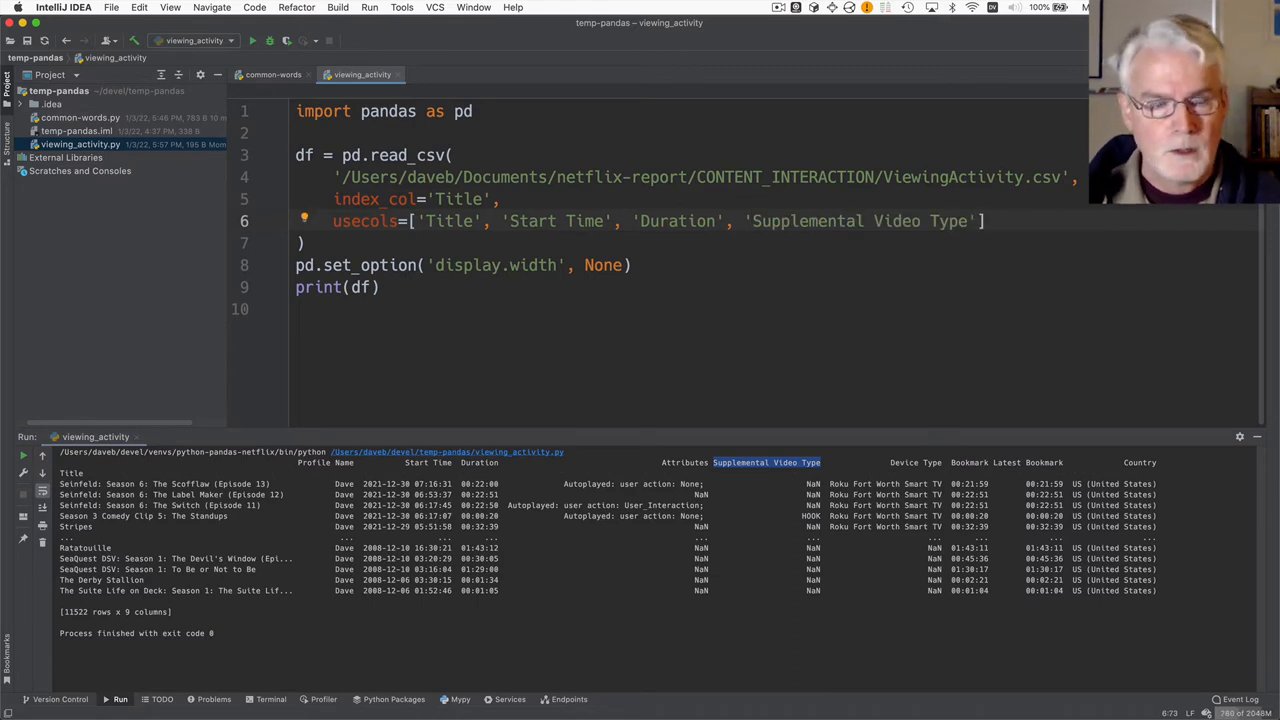
{"action": "left_click", "coordinate": [252, 41]}
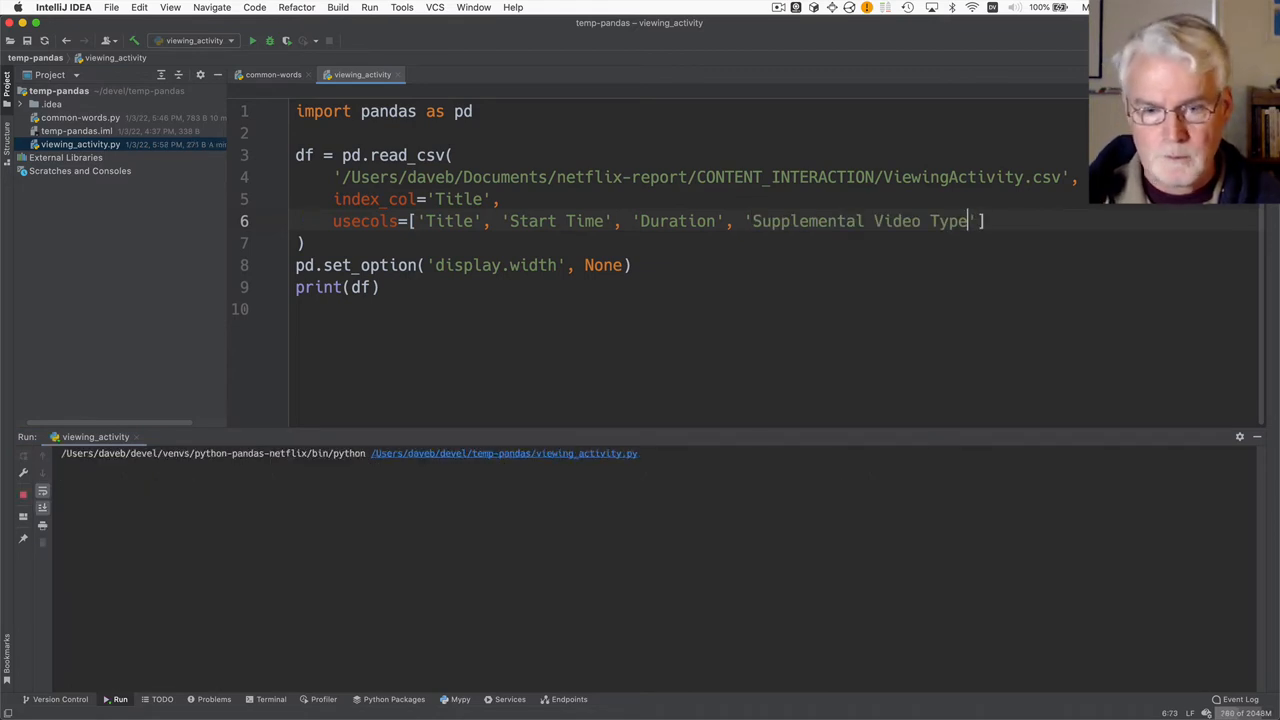
{"action": "left_click", "coordinate": [252, 40]}
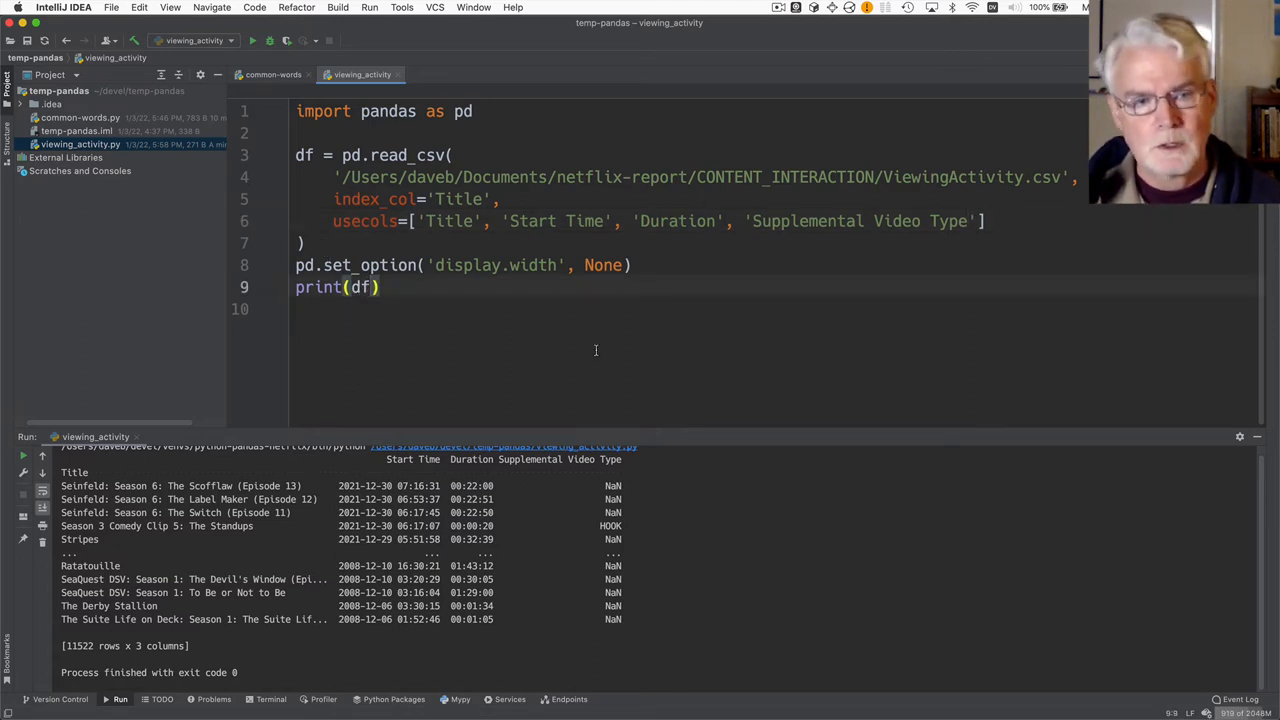
Change print(df) to print(df.dtypes), listing all three columns as object
{"action": "type", "text": ".dtypes"}
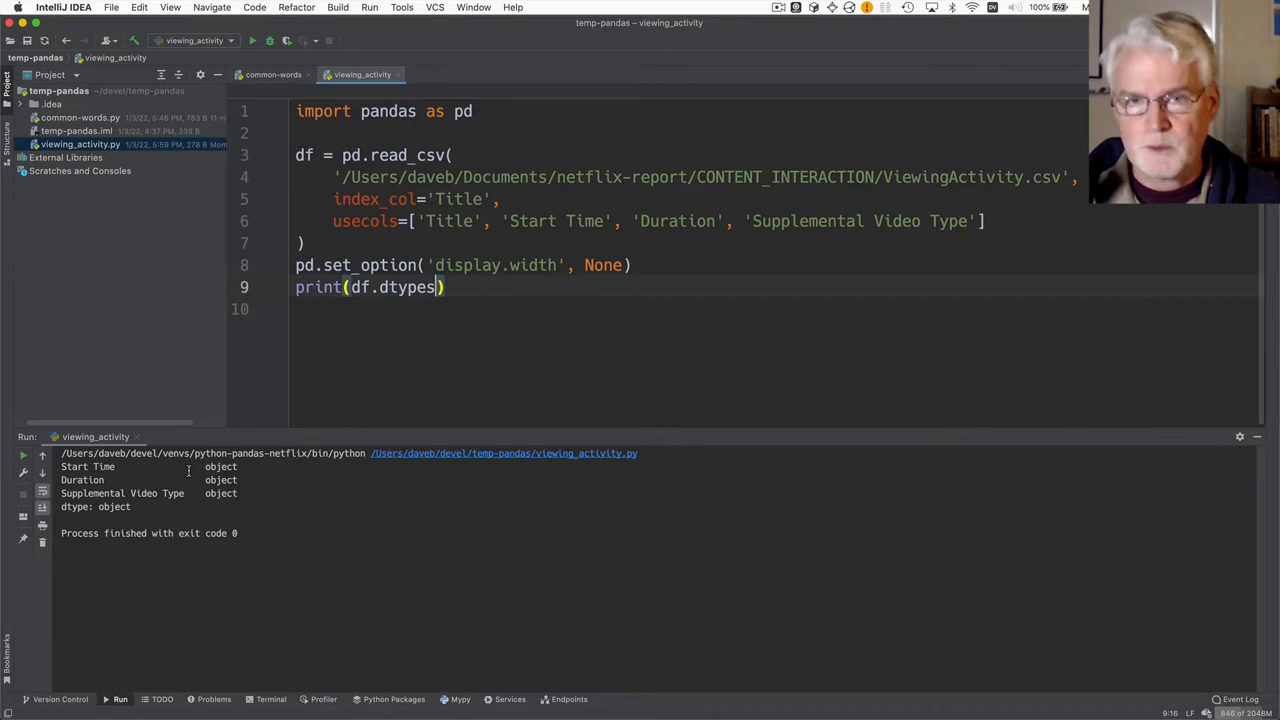
{"action": "mouse_move", "coordinate": [188, 480]}
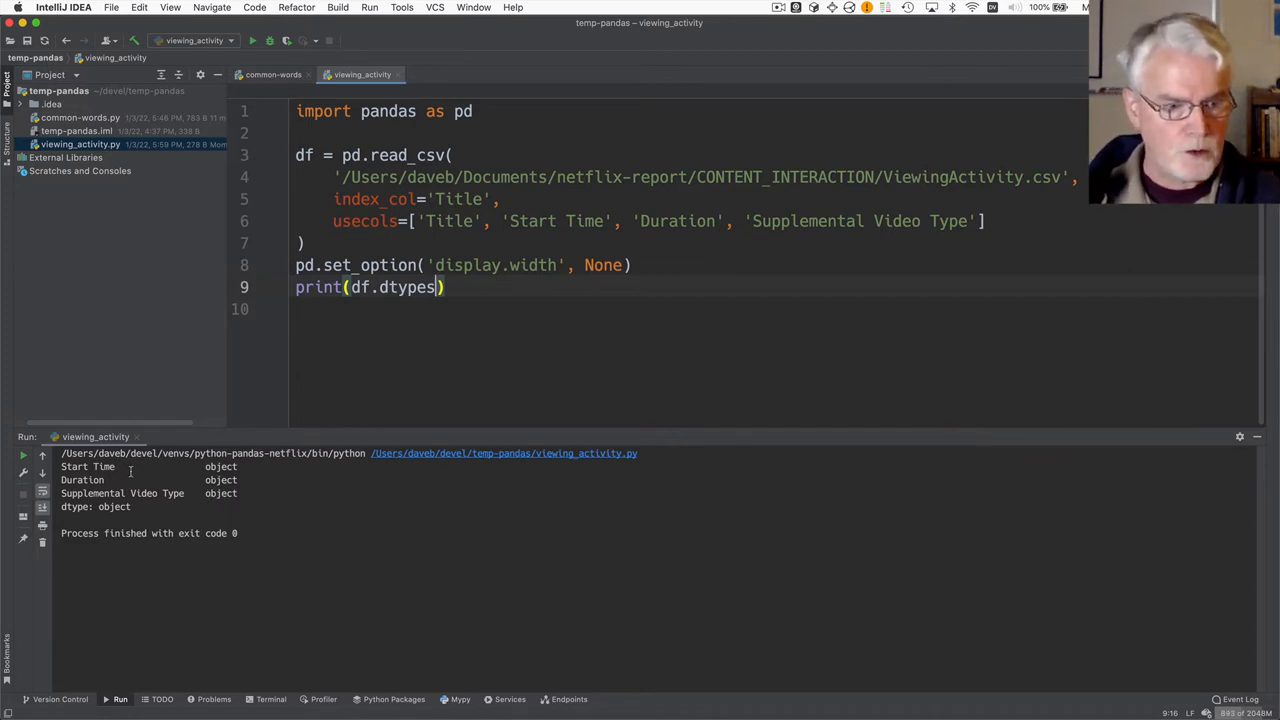
{"action": "mouse_move", "coordinate": [155, 466]}
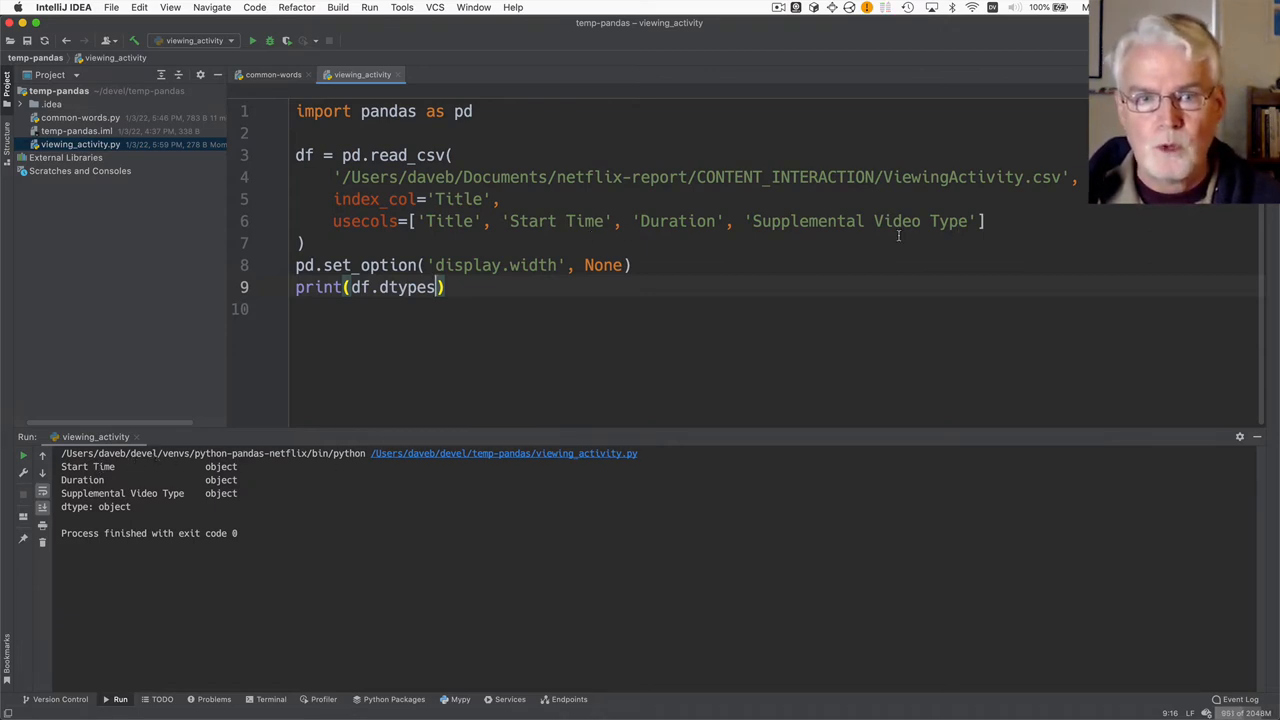
{"action": "left_click", "coordinate": [988, 221]}
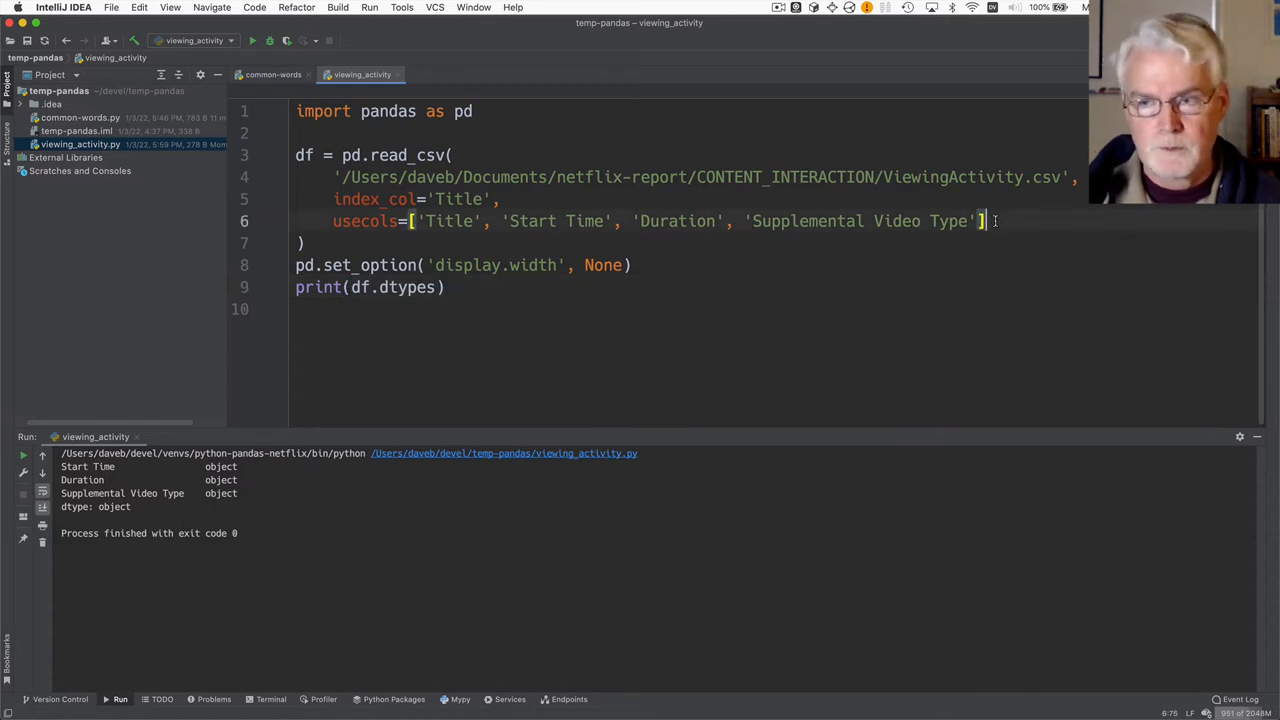
Add parse_dates=['Start Time'] to read_csv so Start Time becomes datetime64[ns]
{"action": "type", "text": "par"}
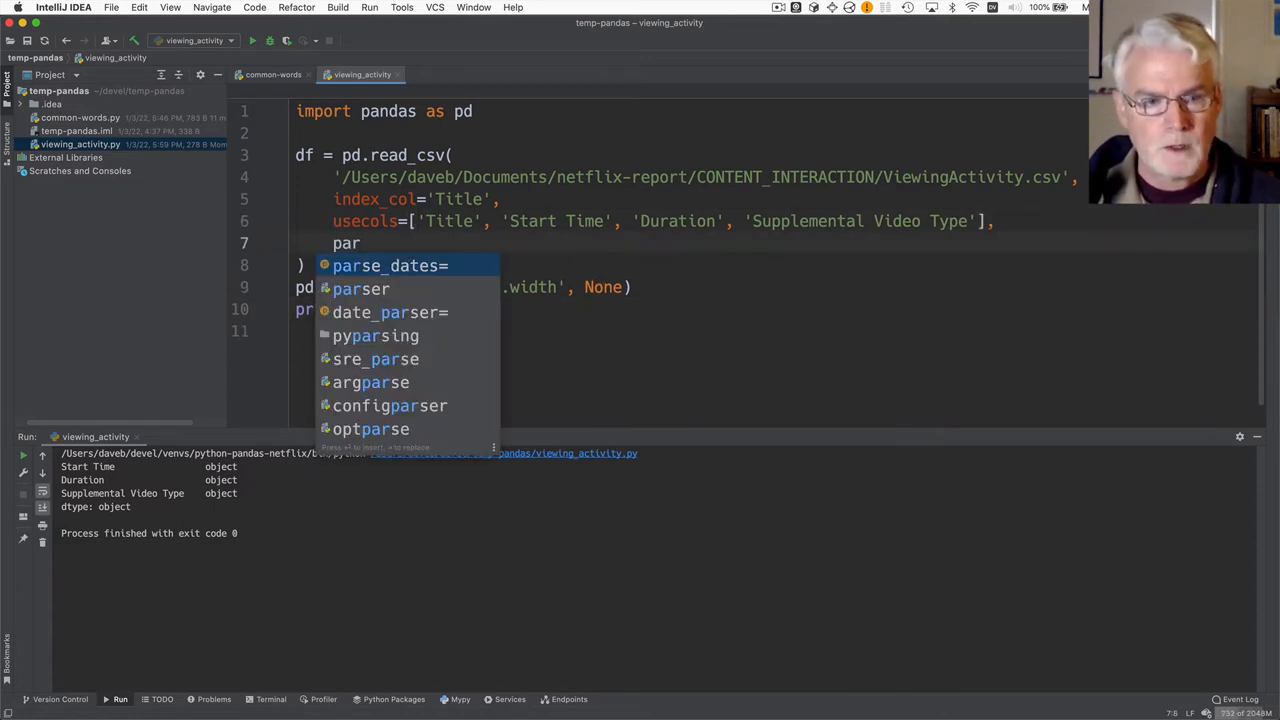
{"action": "left_click", "coordinate": [389, 265]}
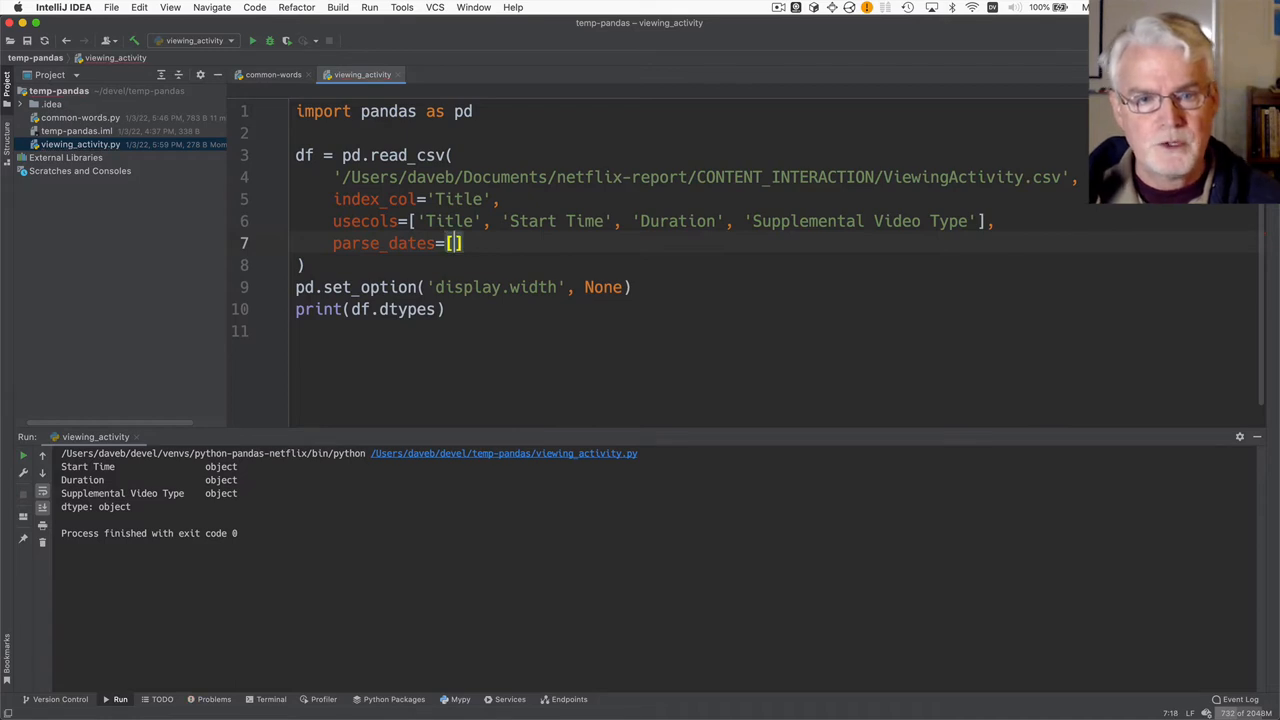
{"action": "type", "text": "'Start"}
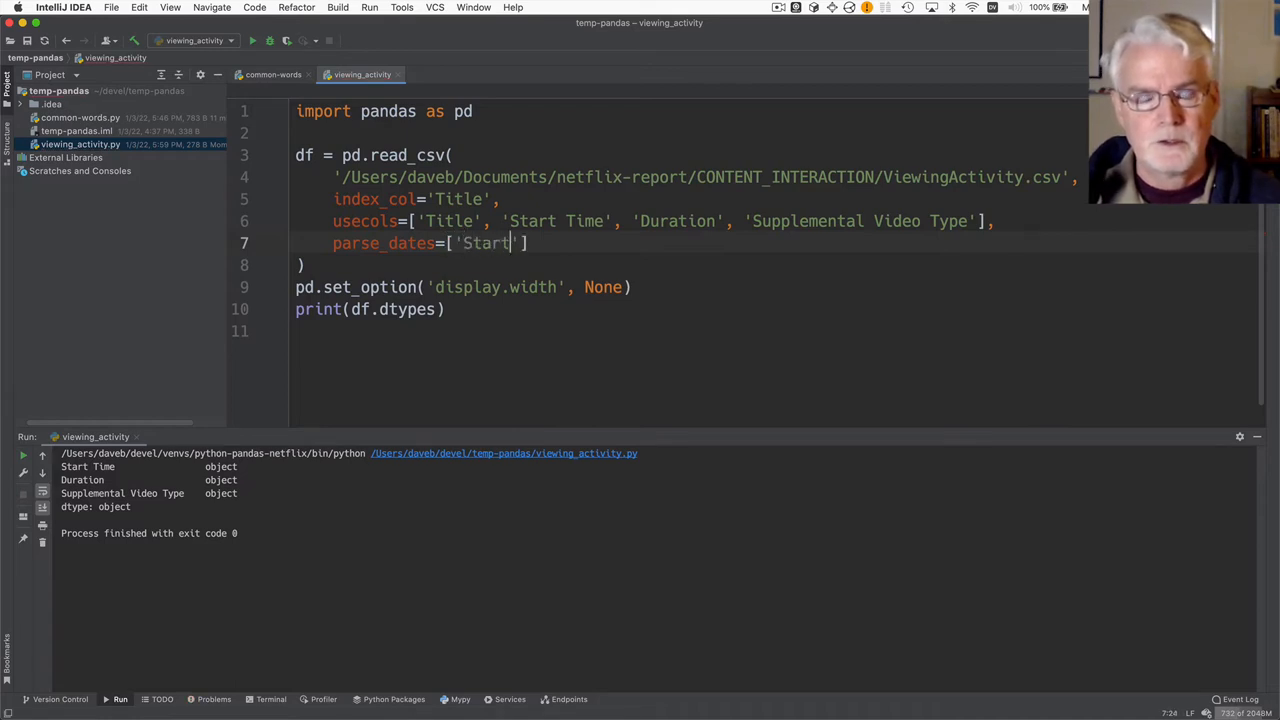
{"action": "type", "text": "Time"}
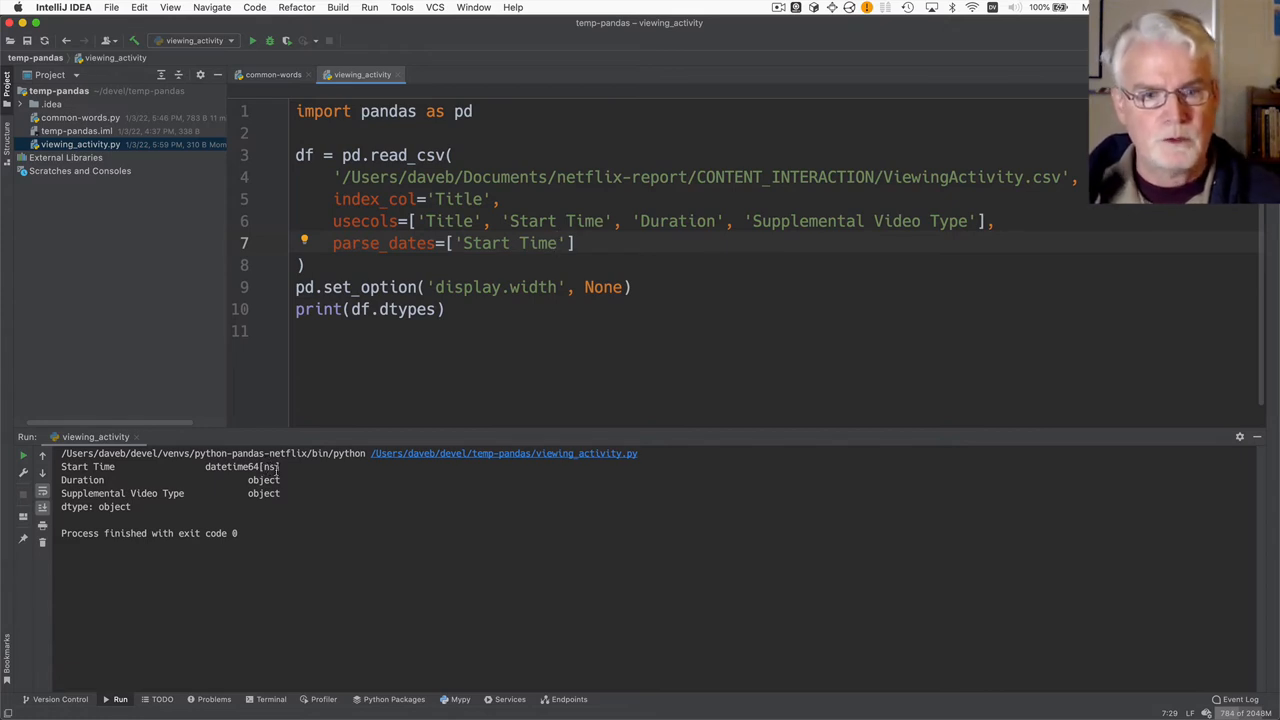
{"action": "mouse_move", "coordinate": [310, 507]}
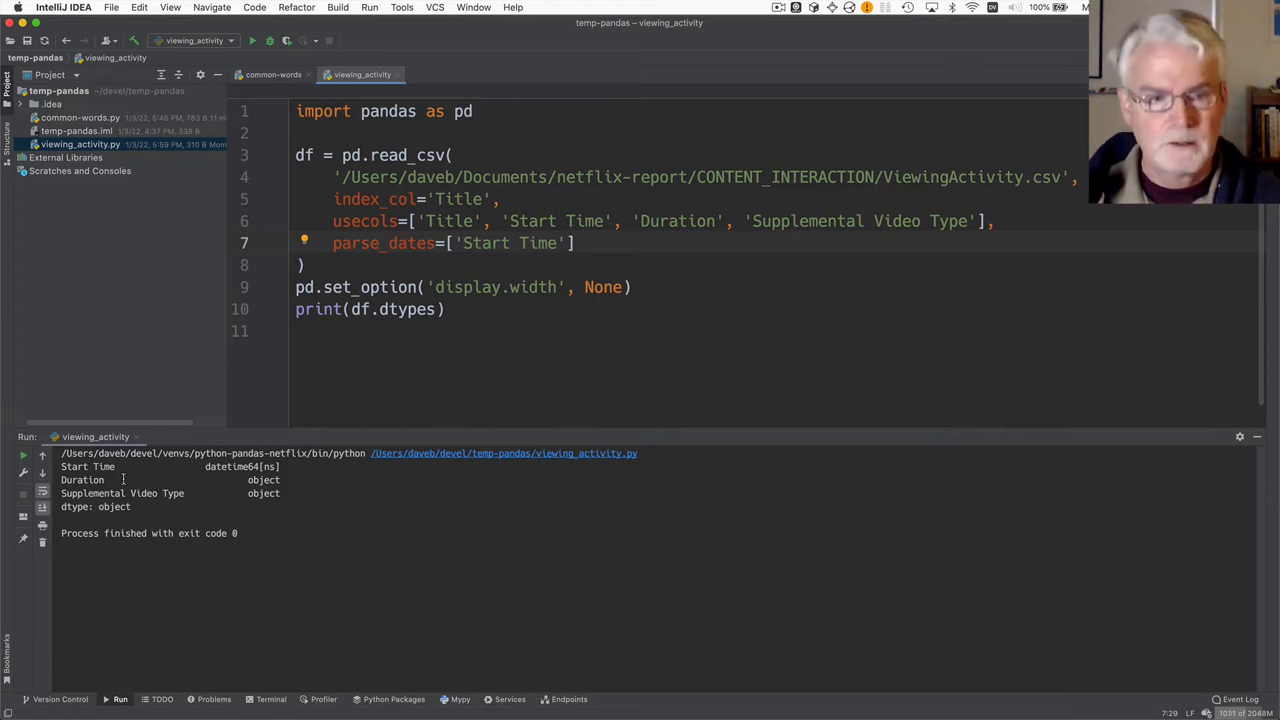
Add df['Duration'] = pd.to_timedelta(df['Duration']) and rerun to check column types
{"action": "type", "text": "df['Duration']"}
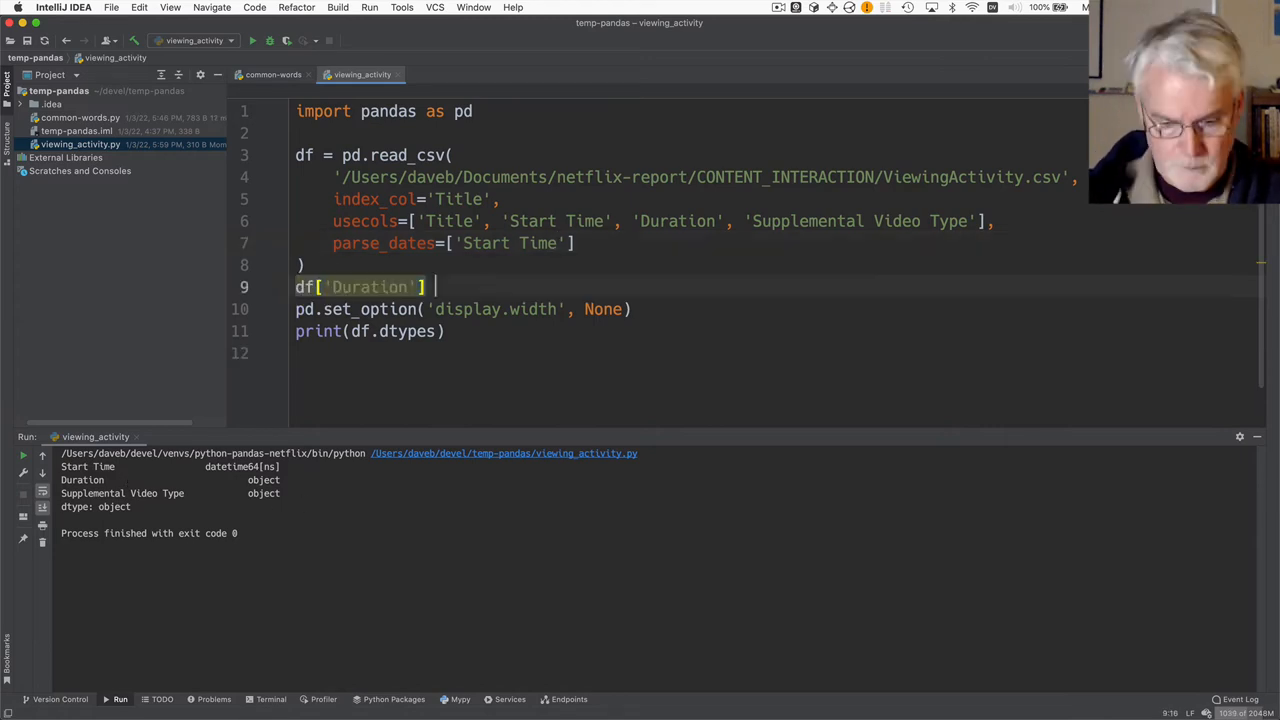
{"action": "type", "text": "= pd."}
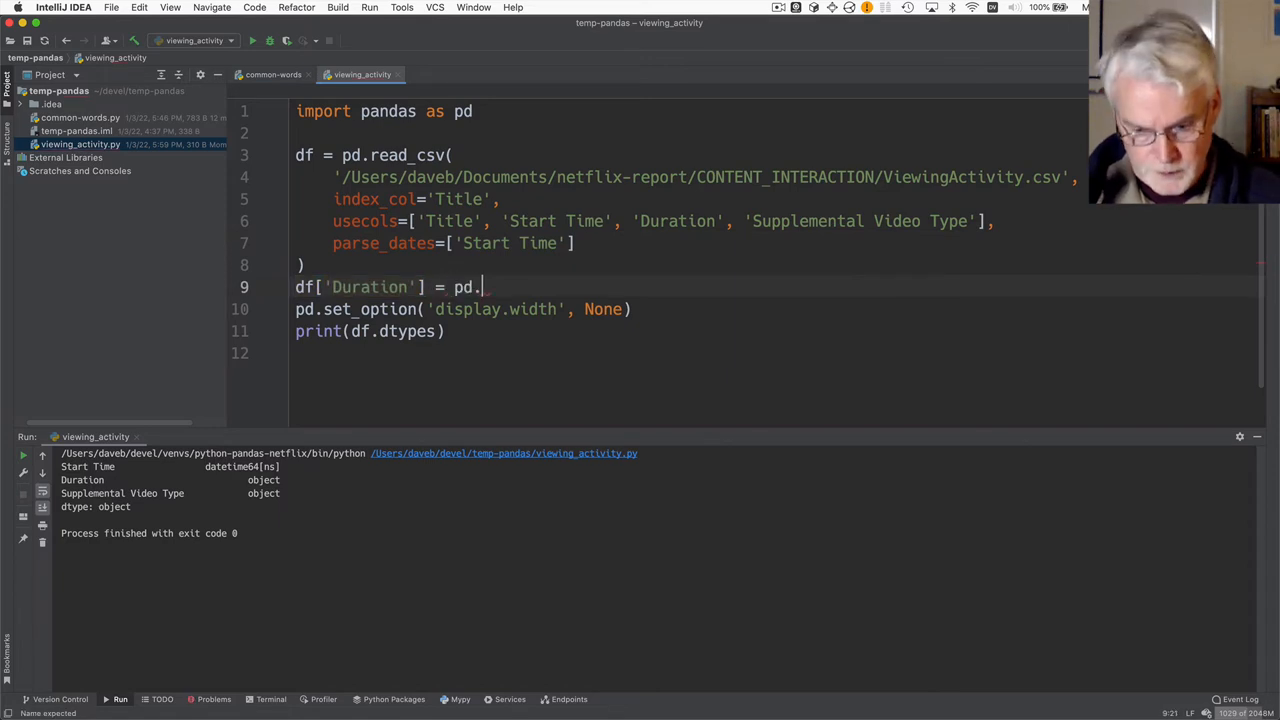
{"action": "type", "text": "to_timedelta("}
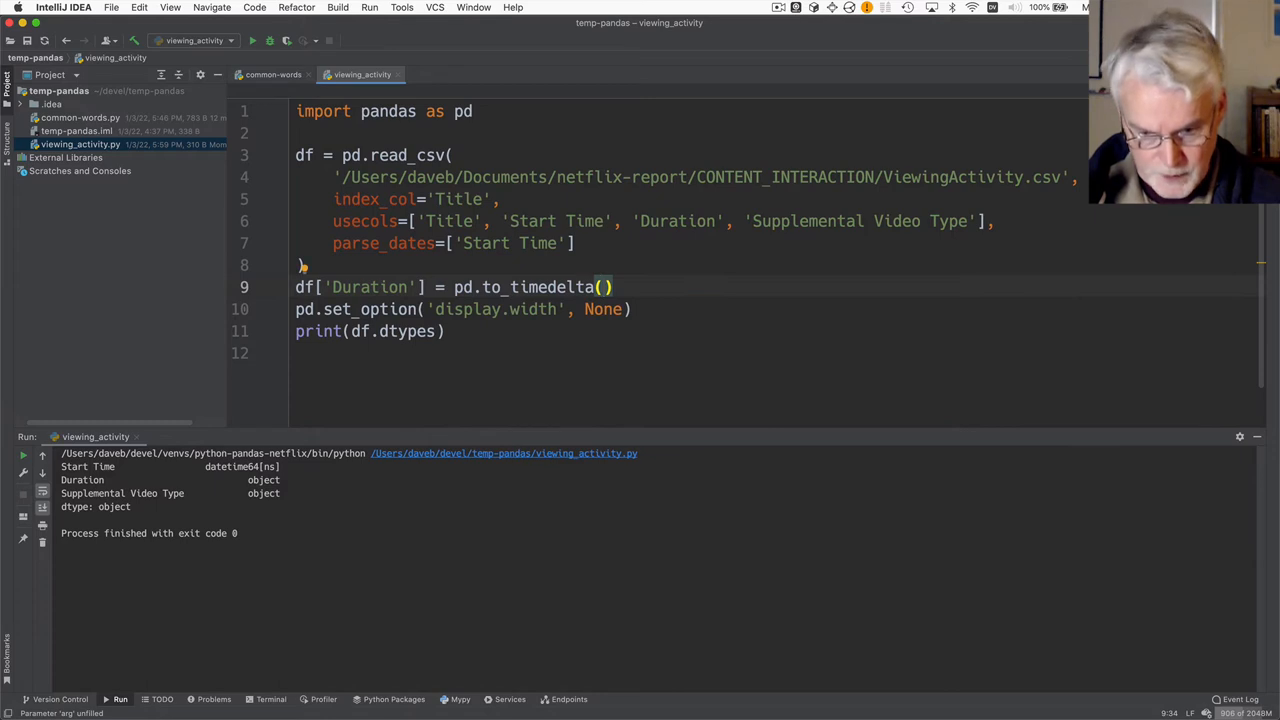
{"action": "type", "text": "df"}
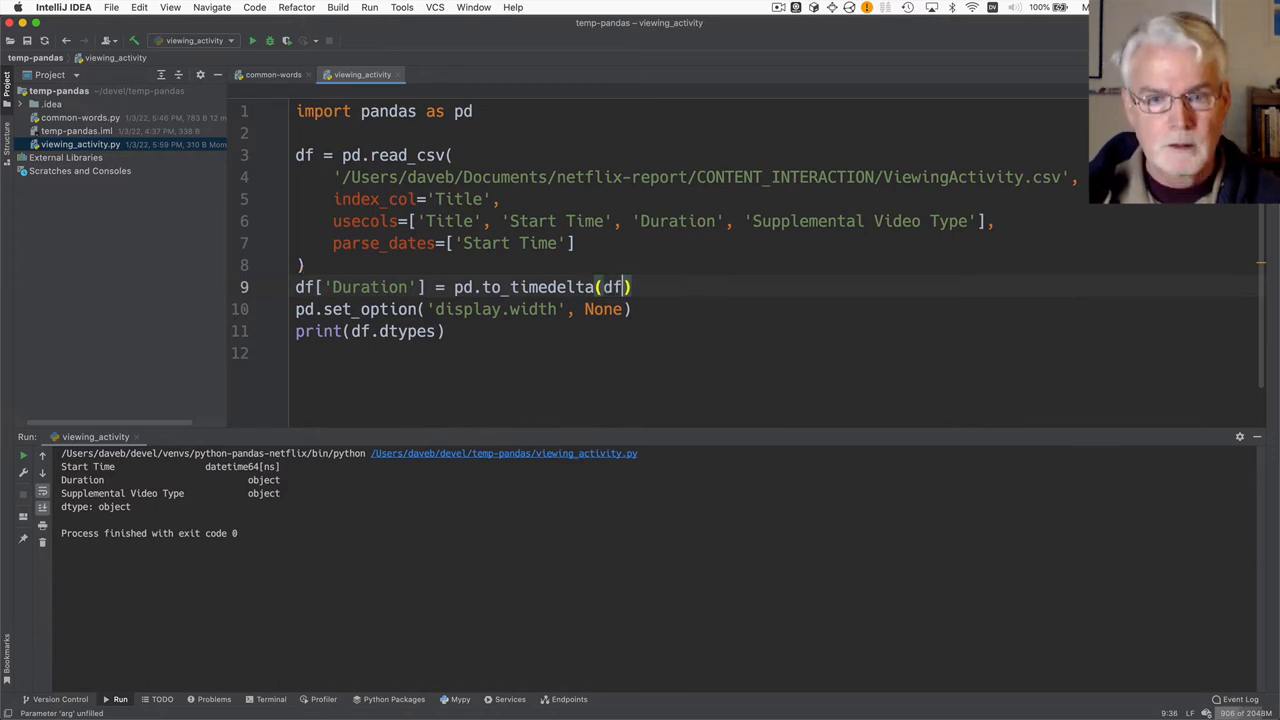
{"action": "type", "text": "['Duration'"}
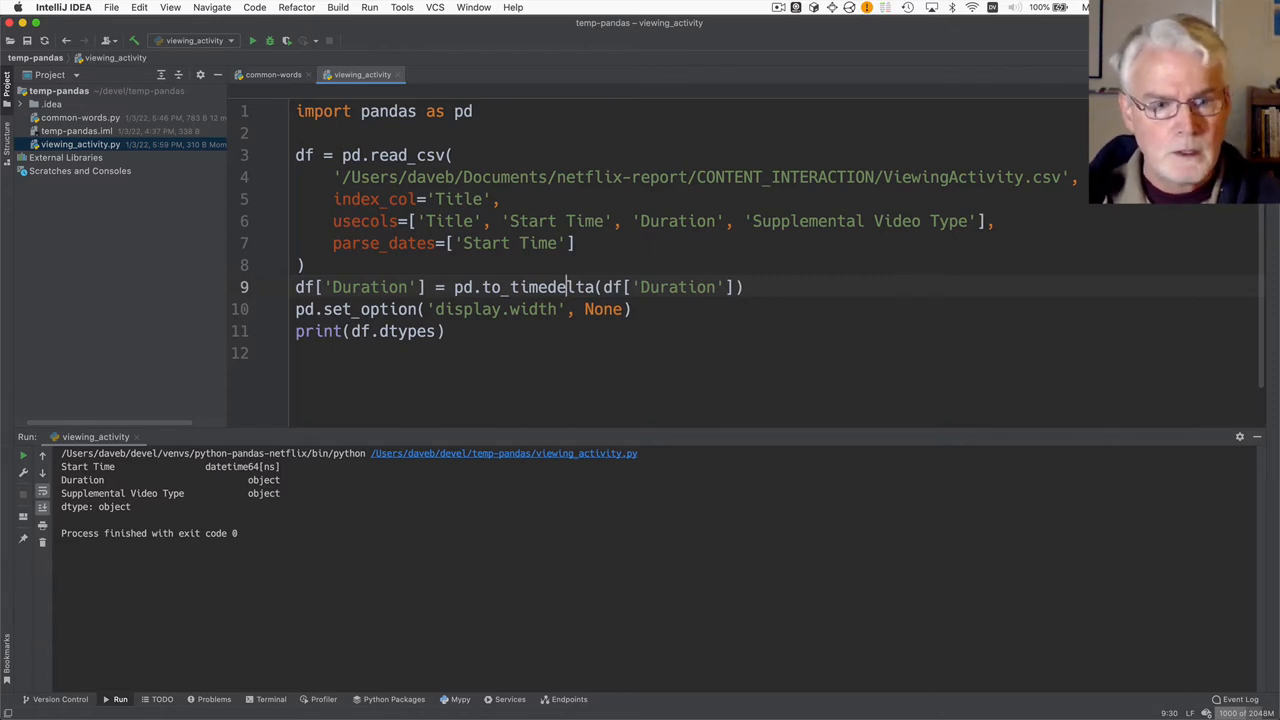
{"action": "left_click", "coordinate": [252, 40]}
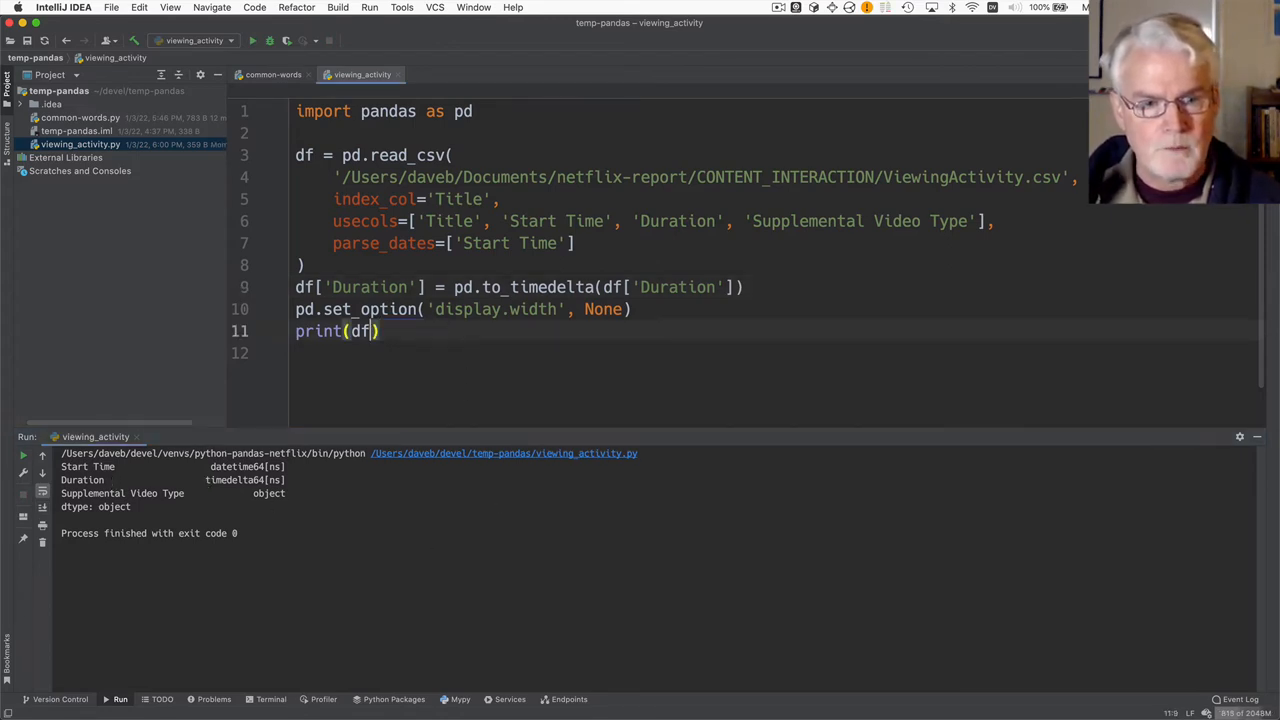
Rerun to print the full table, then add a backslash continuation after read_csv
{"action": "left_click", "coordinate": [252, 40]}
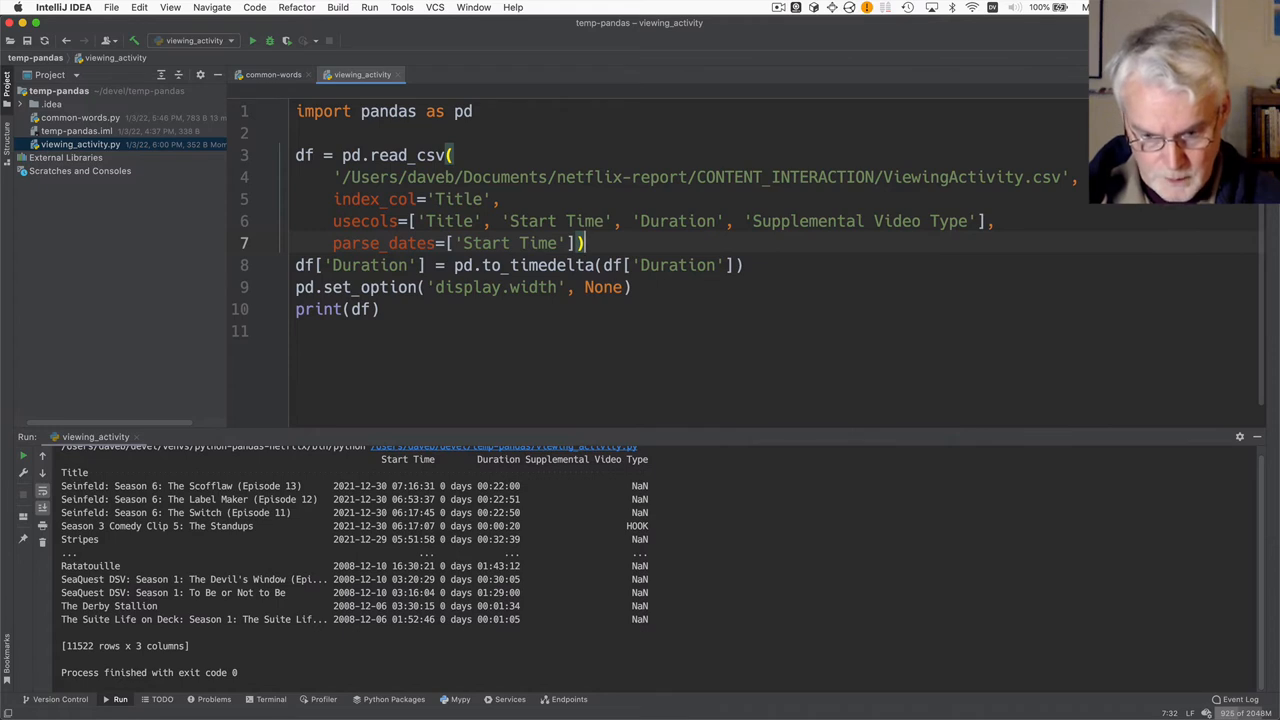
{"action": "type", "text": "\\"}
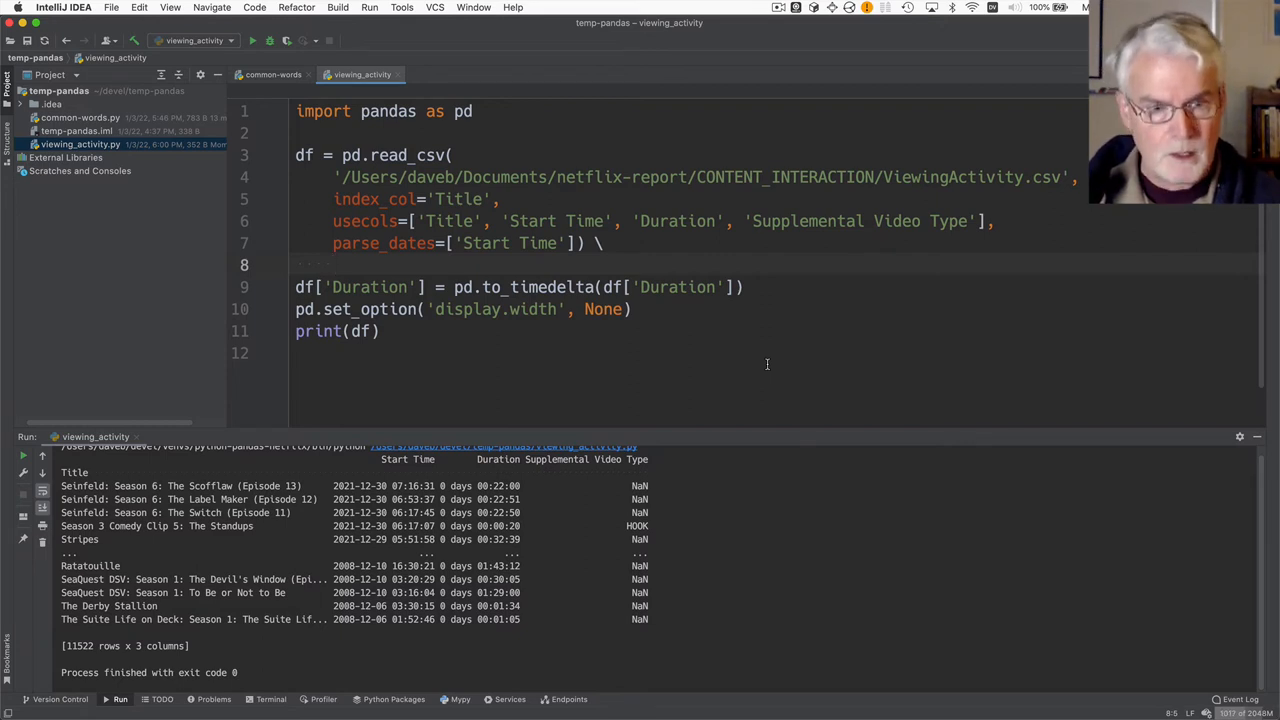
Chain .fillna('') and an empty .rename() onto the read_csv call
{"action": "type", "text": ".filln"}
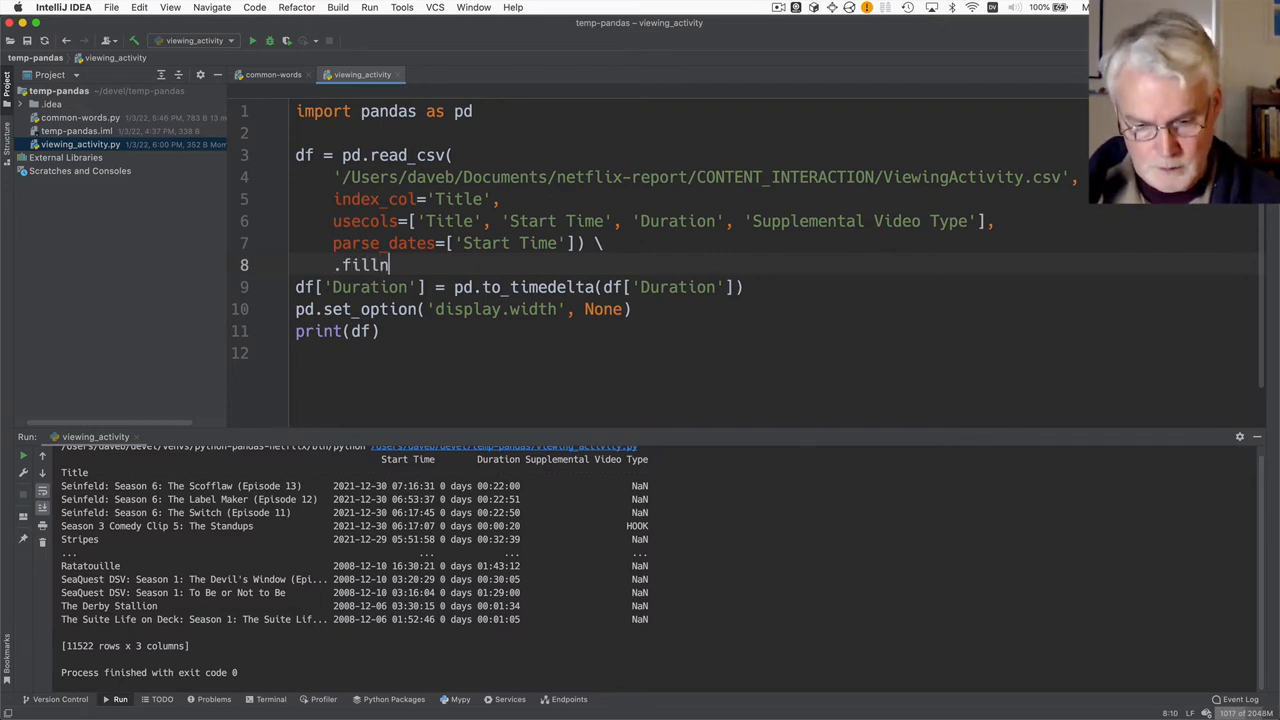
{"action": "type", "text": "a('')"}
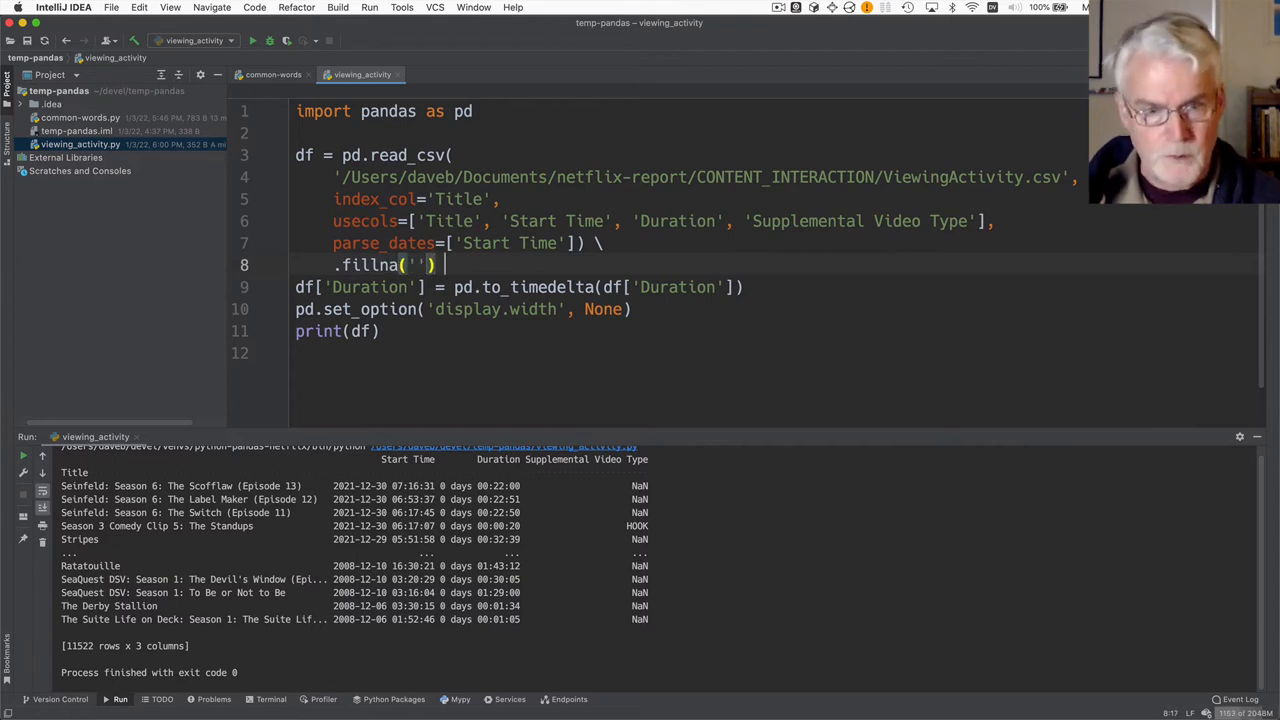
{"action": "type", "text": "\\"}
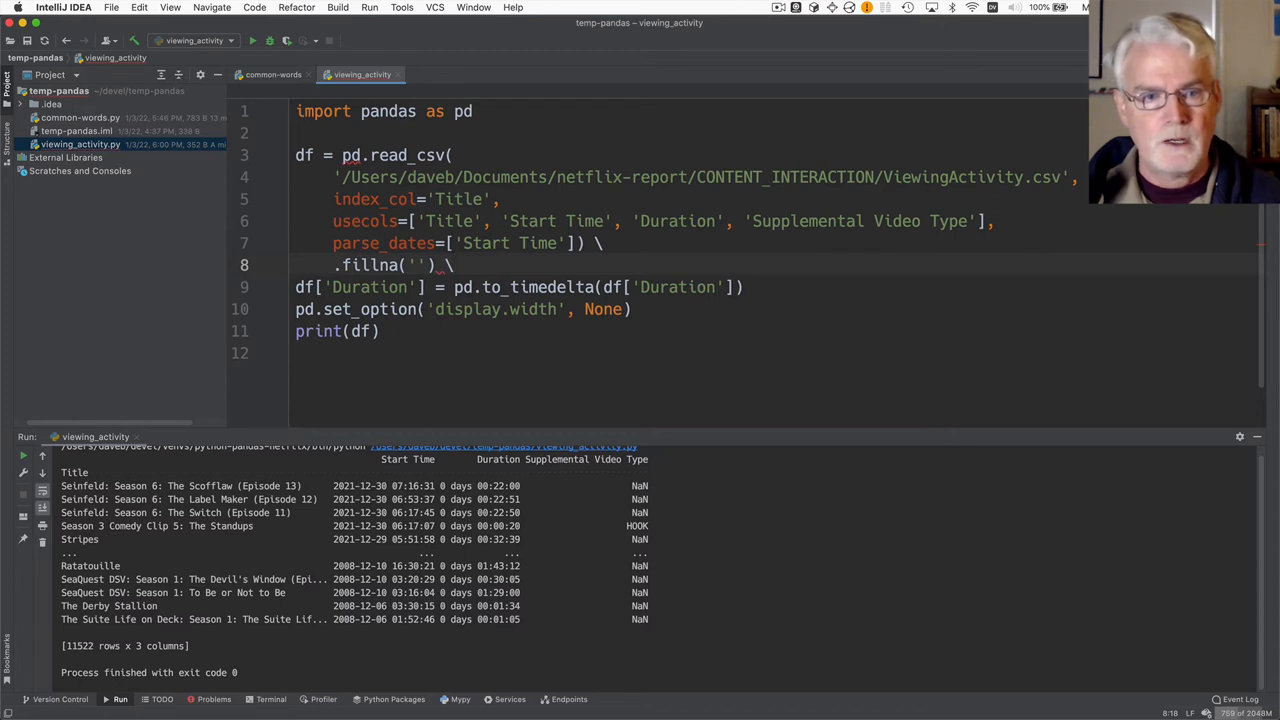
{"action": "type", "text": ".r"}
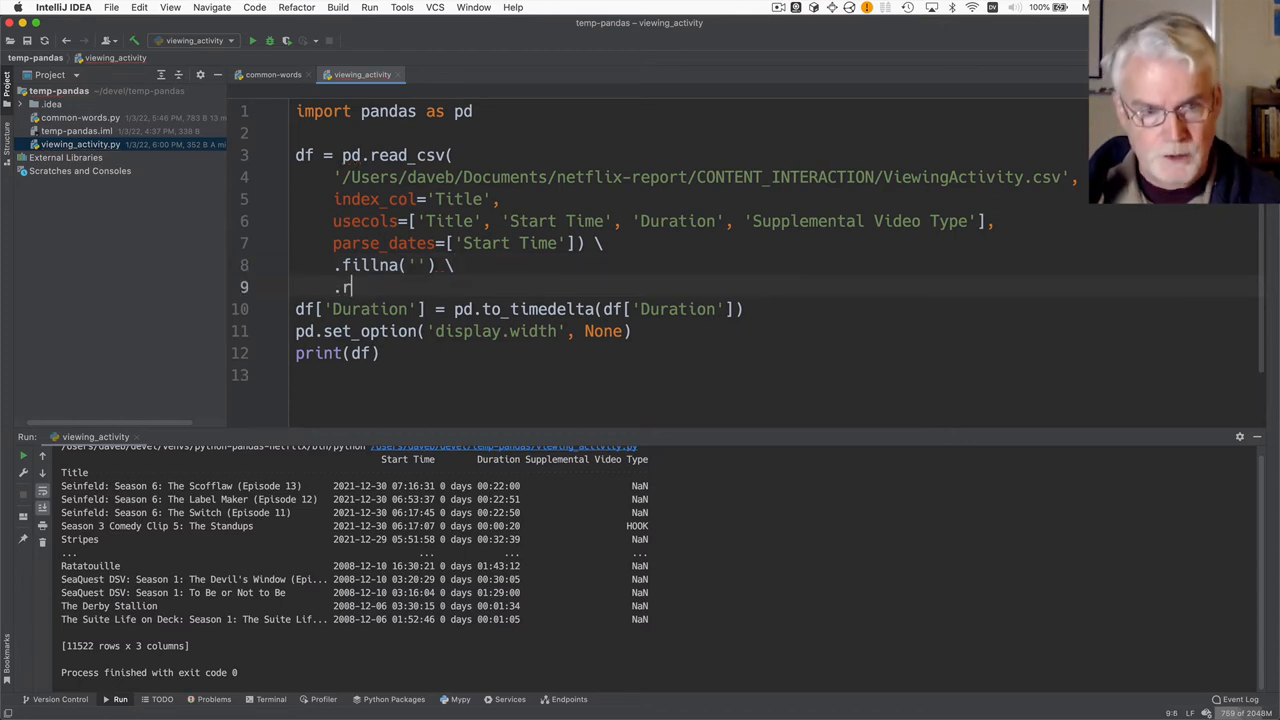
{"action": "type", "text": "ename"}
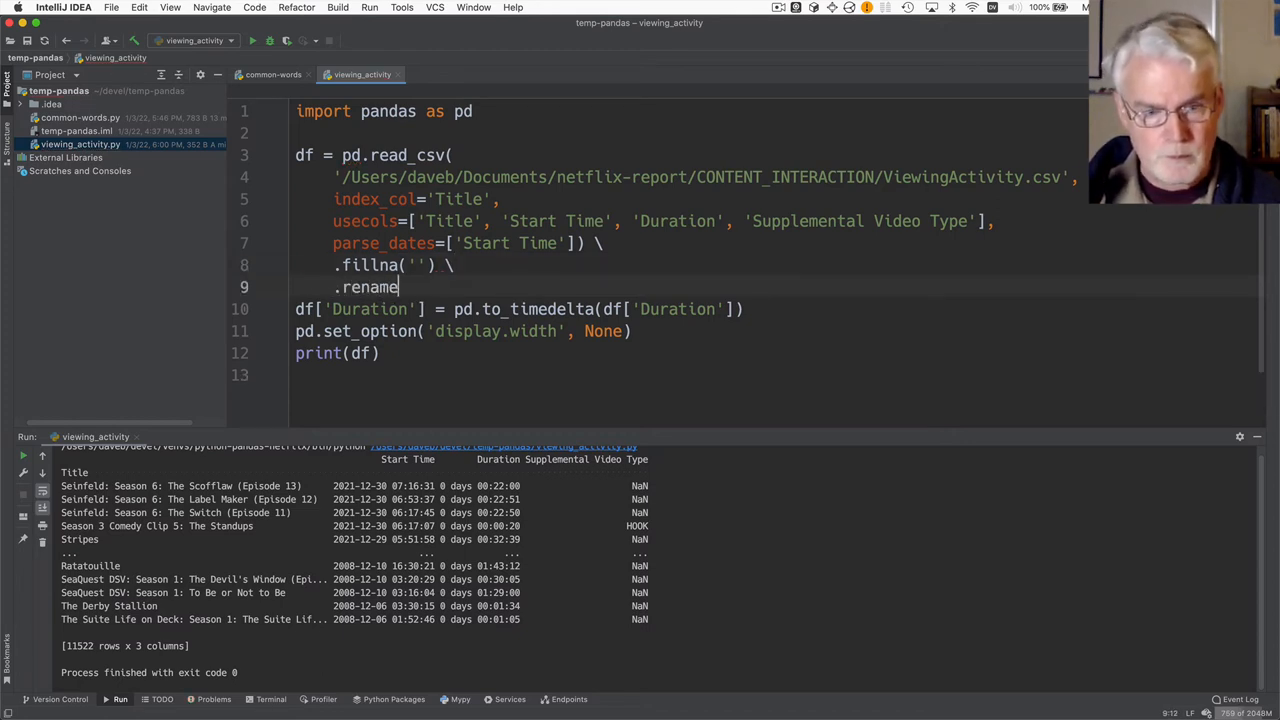
{"action": "type", "text": "()"}
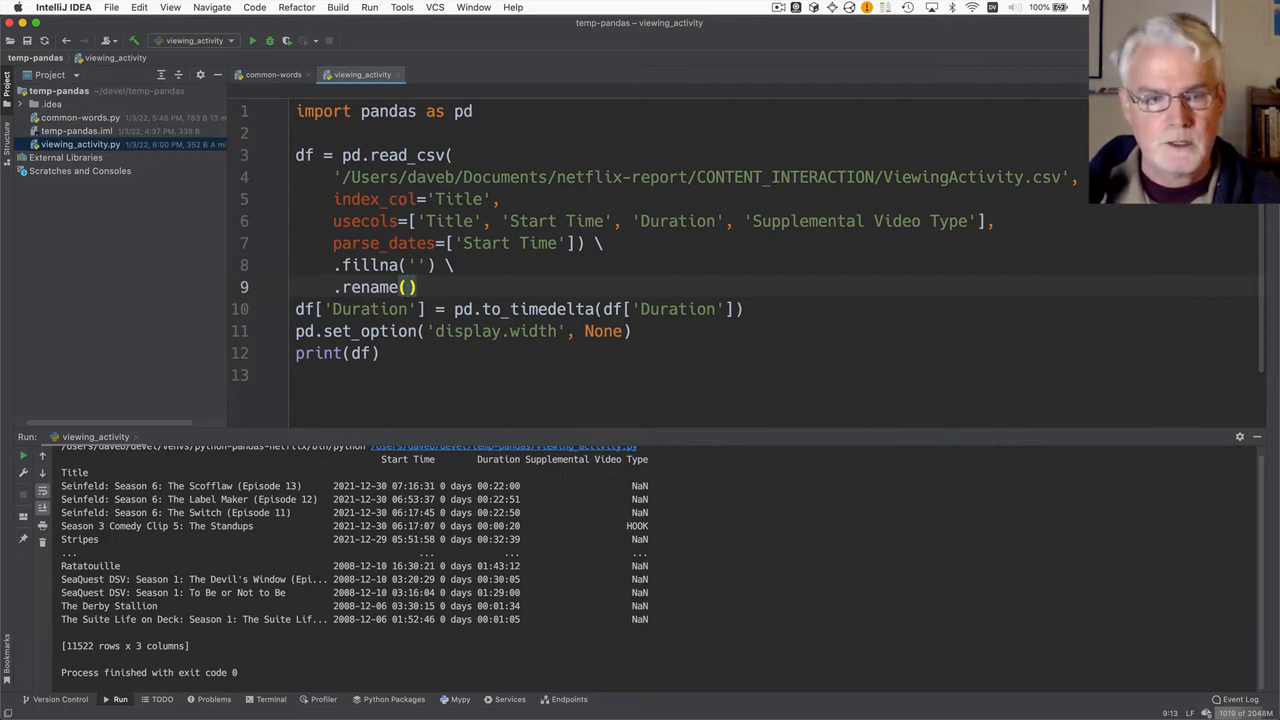
Pass columns={'Supplemental Video Type': 'Type'} to rename and rerun the script
{"action": "type", "text": "Supplemental Video Type', 'Ty'"}
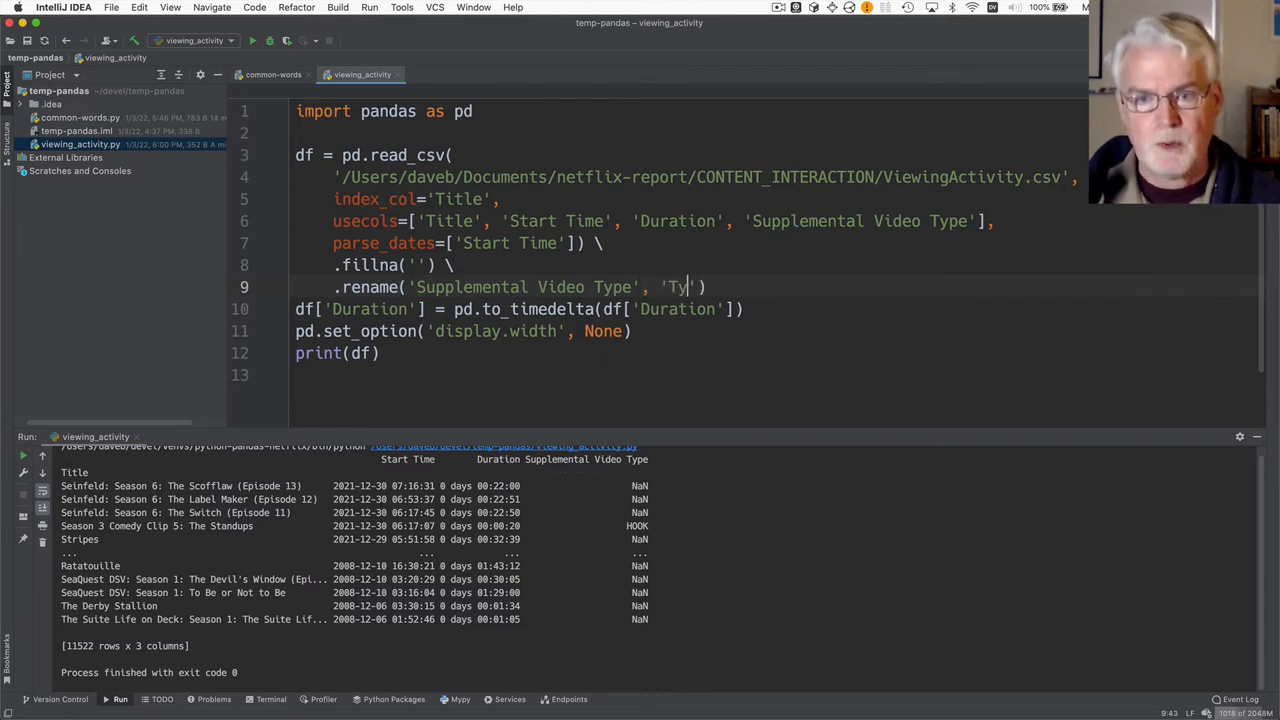
{"action": "type", "text": "pe"}
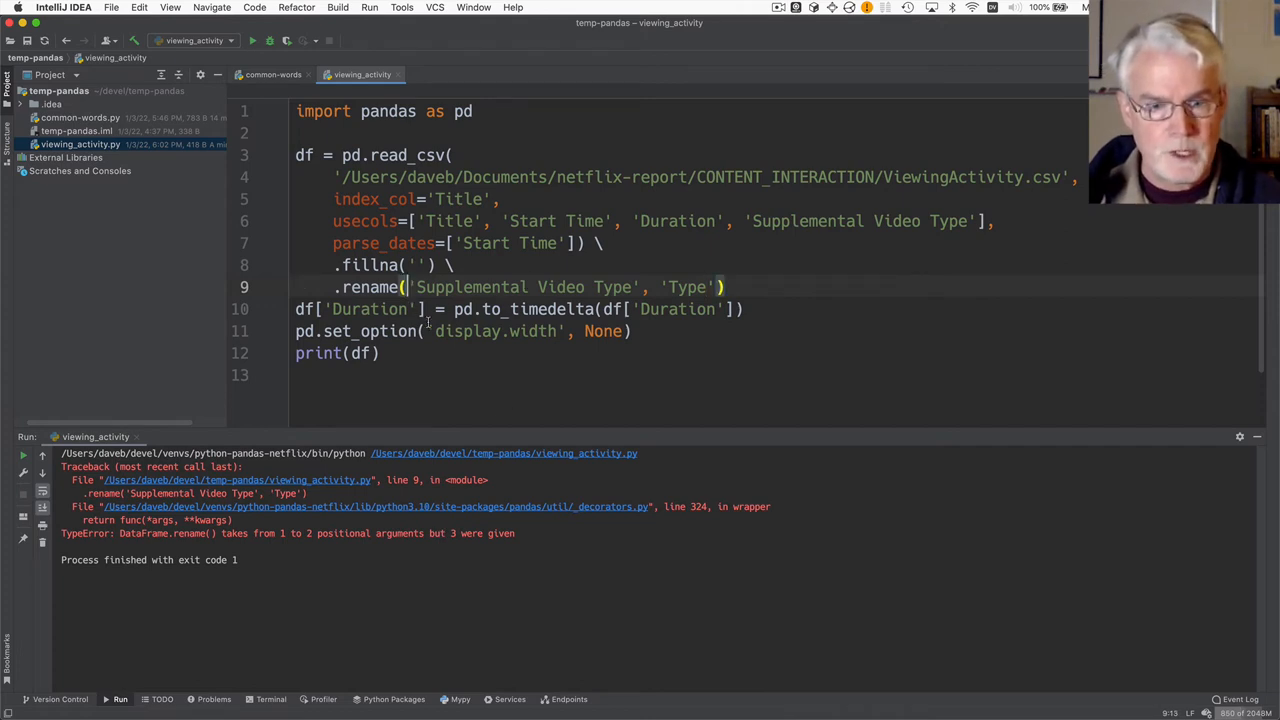
{"action": "type", "text": "columns="}
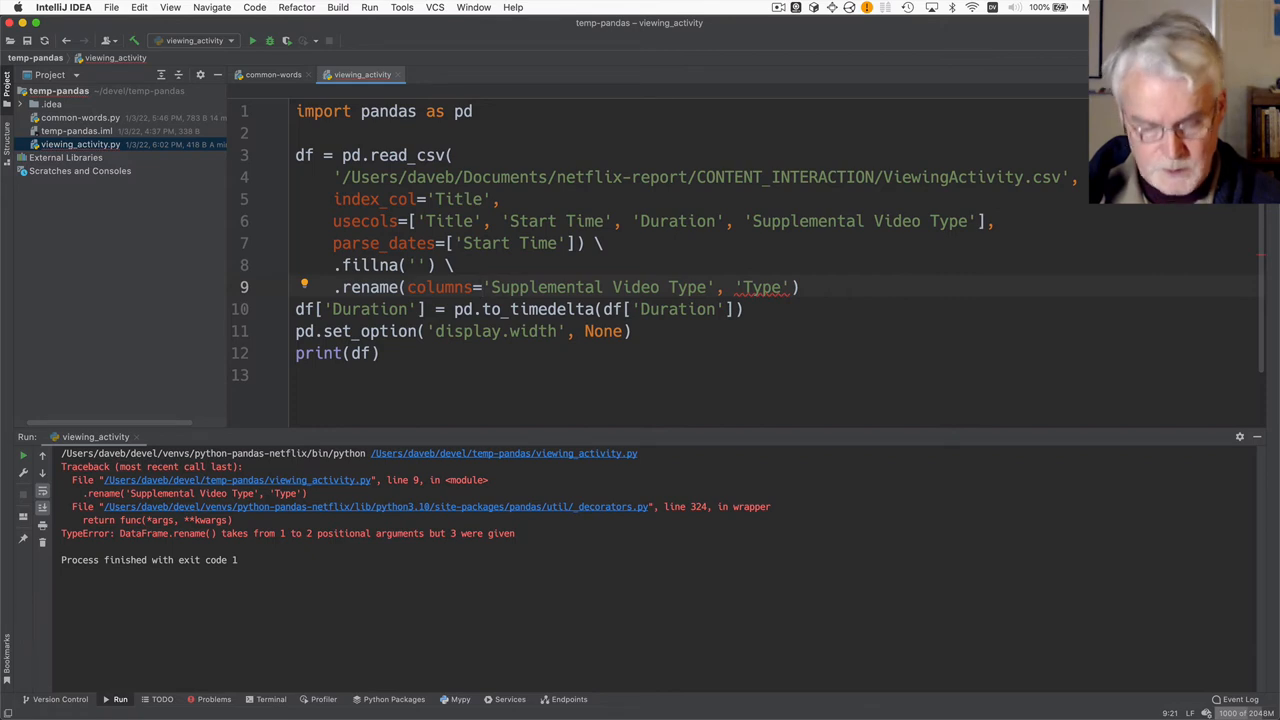
{"action": "type", "text": "{"}
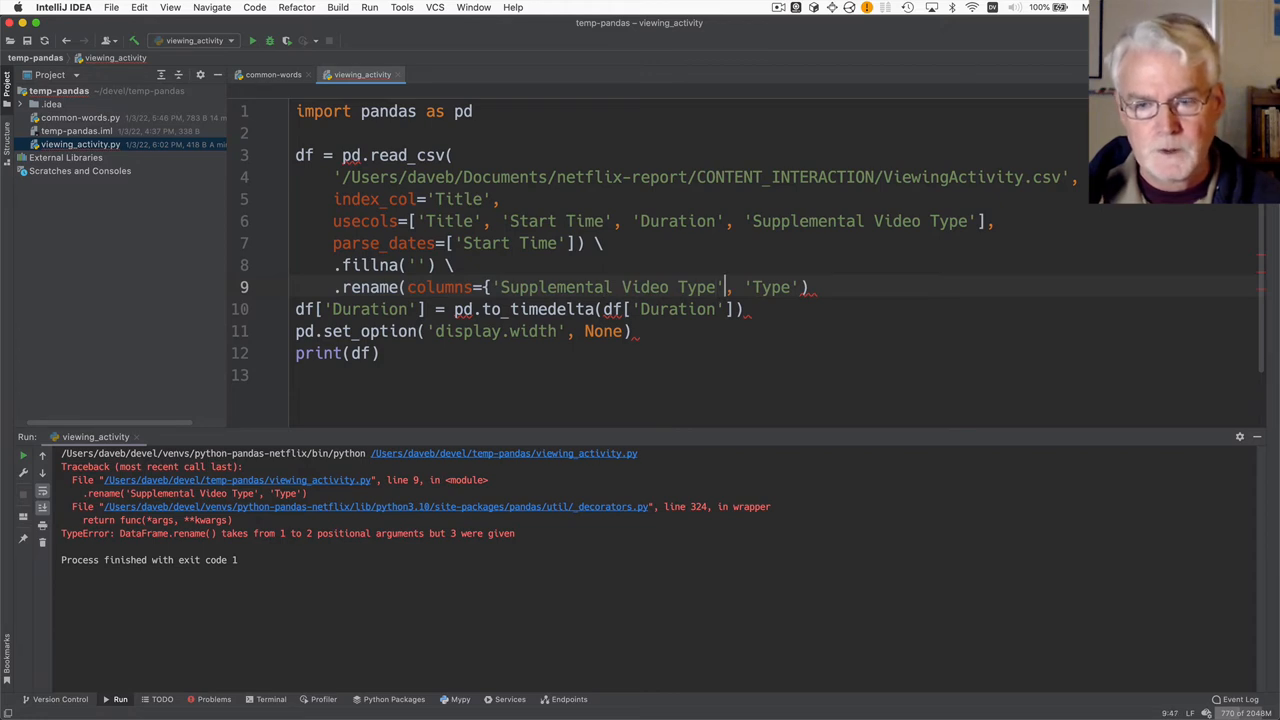
{"action": "type", "text": ":"}
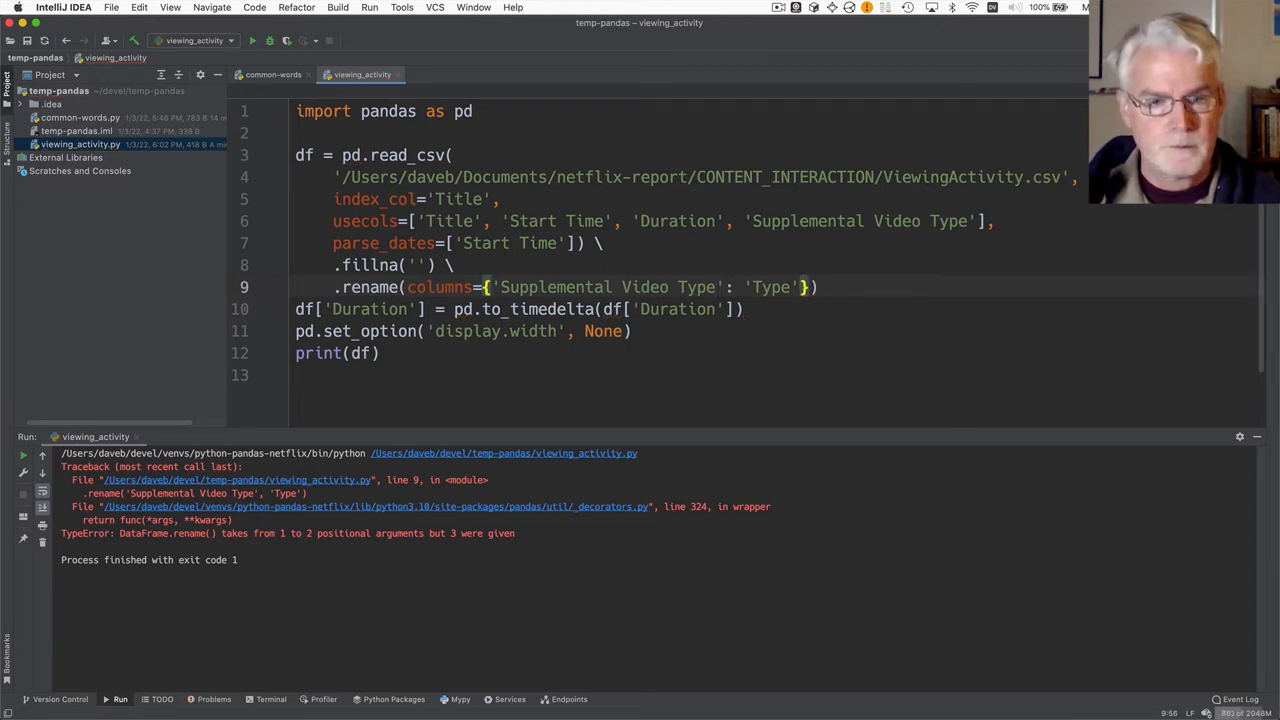
{"action": "left_click", "coordinate": [252, 40]}
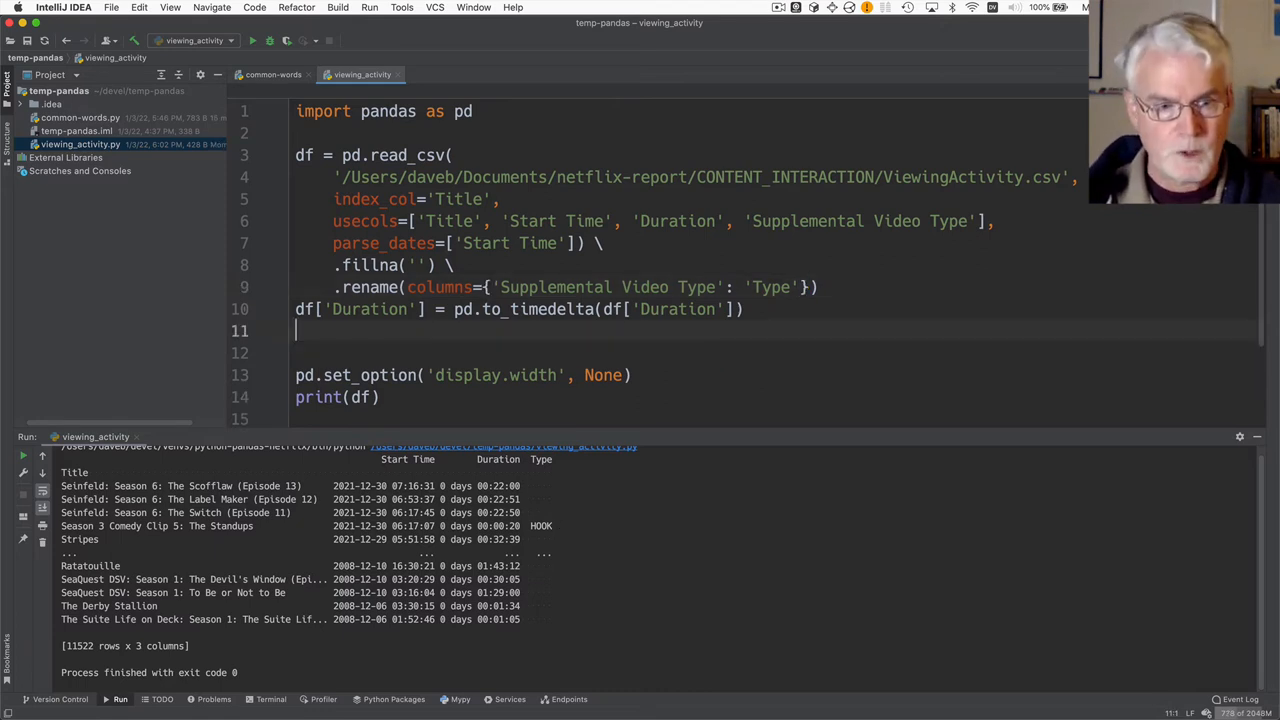
Add mdf = df[df.index.str.contains('Seinfeld')], print mdf, and run the script
{"action": "type", "text": "df"}
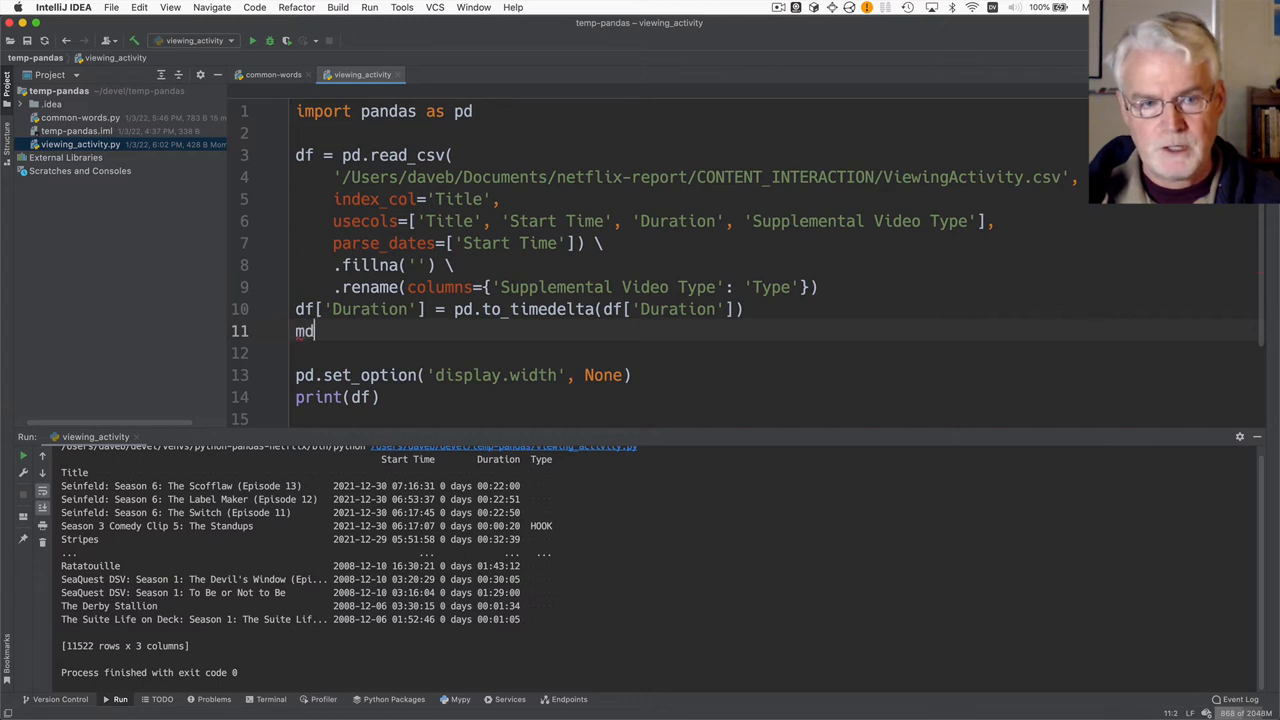
{"action": "type", "text": "f"}
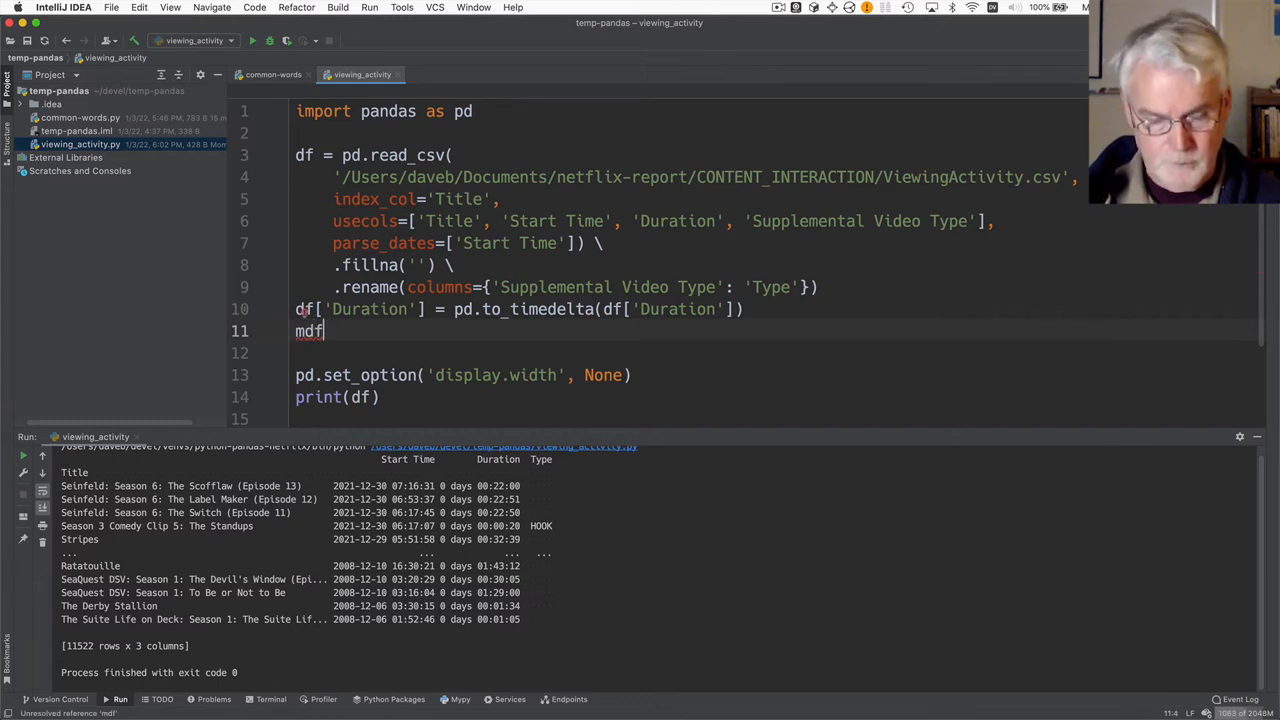
{"action": "type", "text": "= df"}
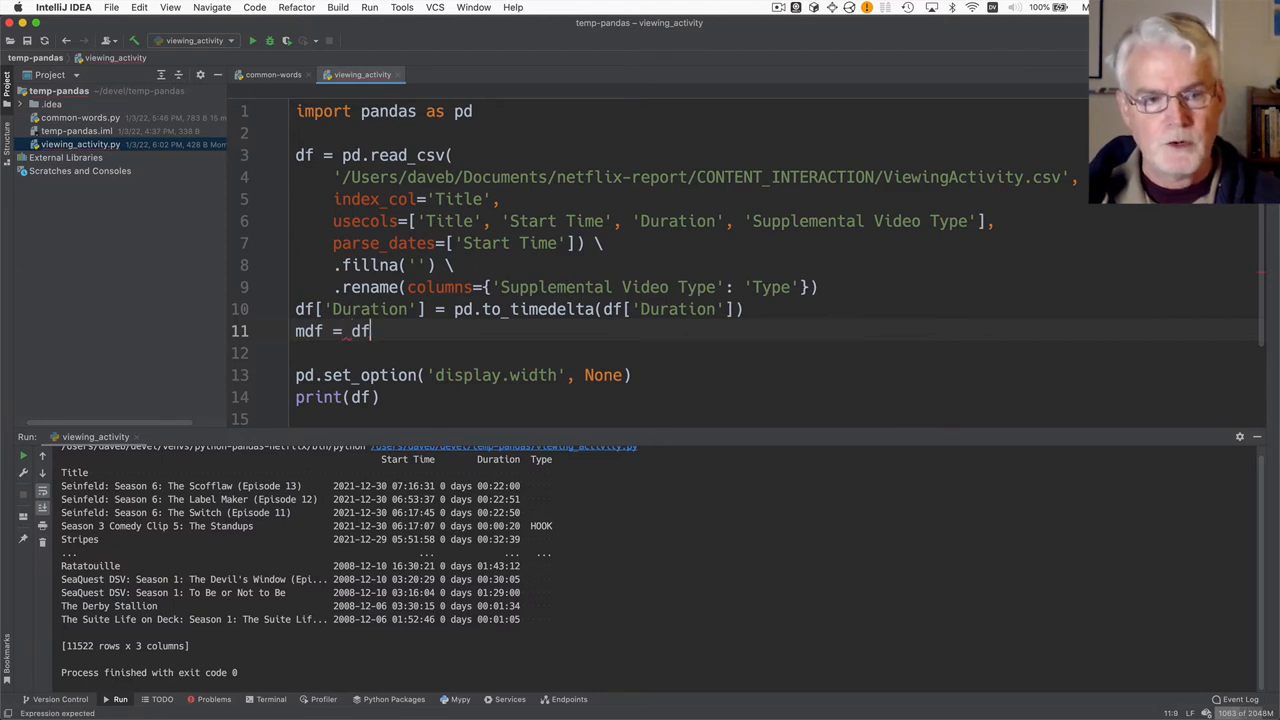
{"action": "type", "text": "[]"}
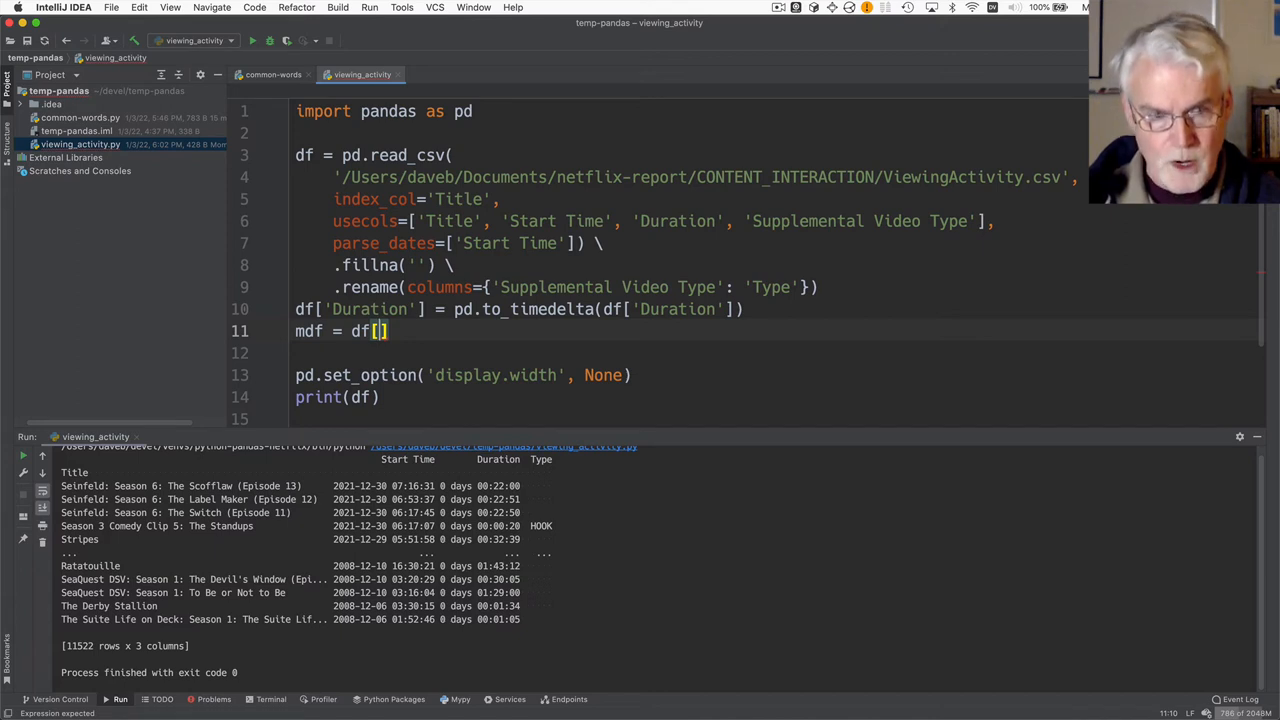
{"action": "type", "text": "df.index"}
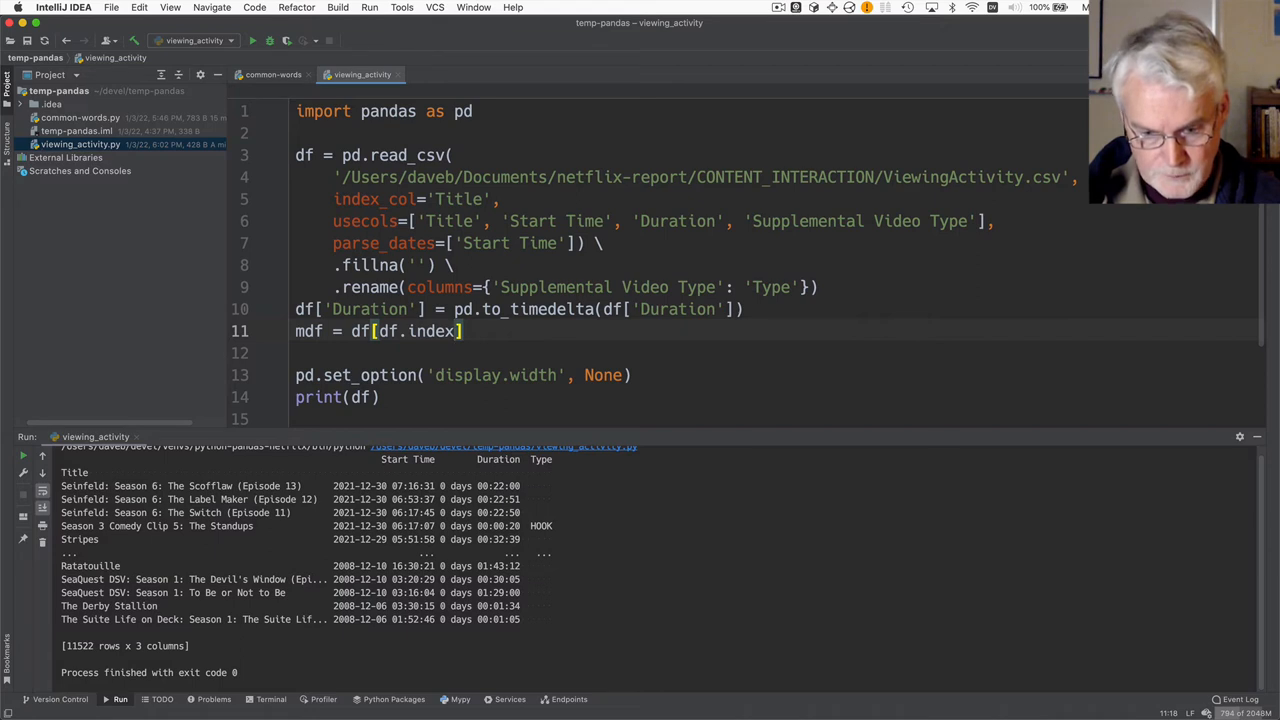
{"action": "type", "text": "str."}
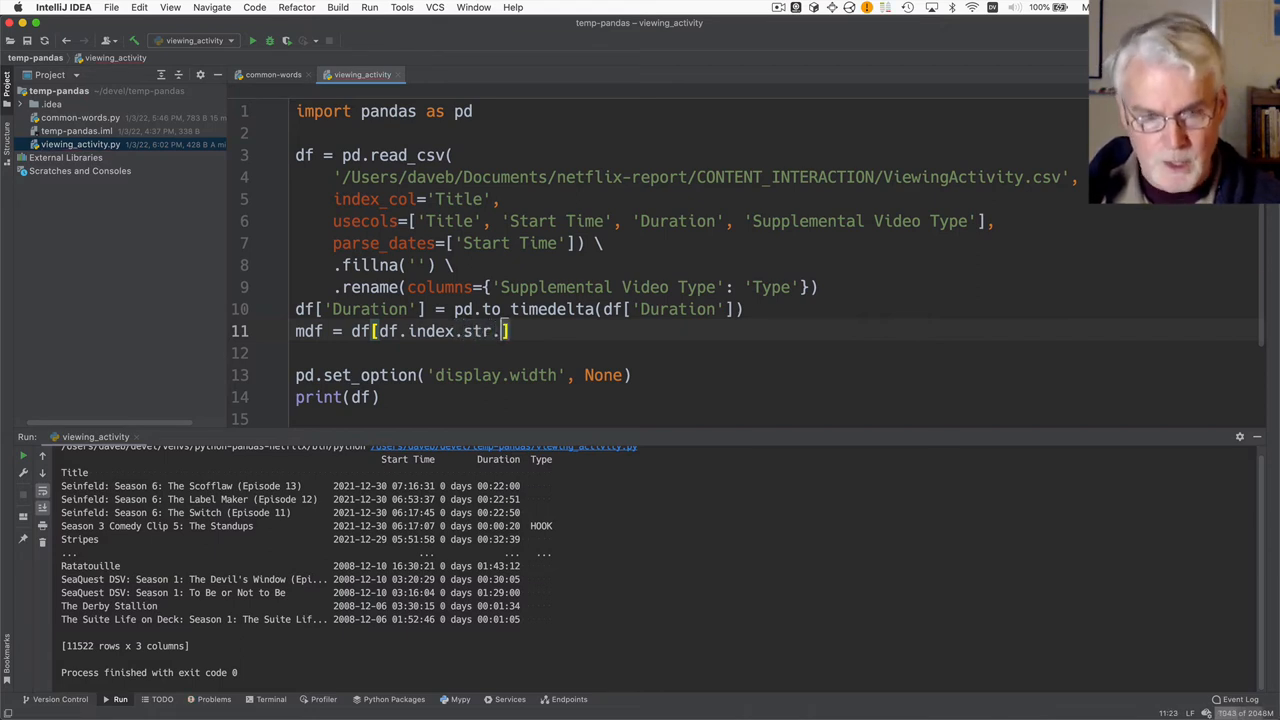
{"action": "type", "text": "contains('Seinfeld"}
{"action": "left_click", "coordinate": [338, 397]}
{"action": "type", "text": "m"}
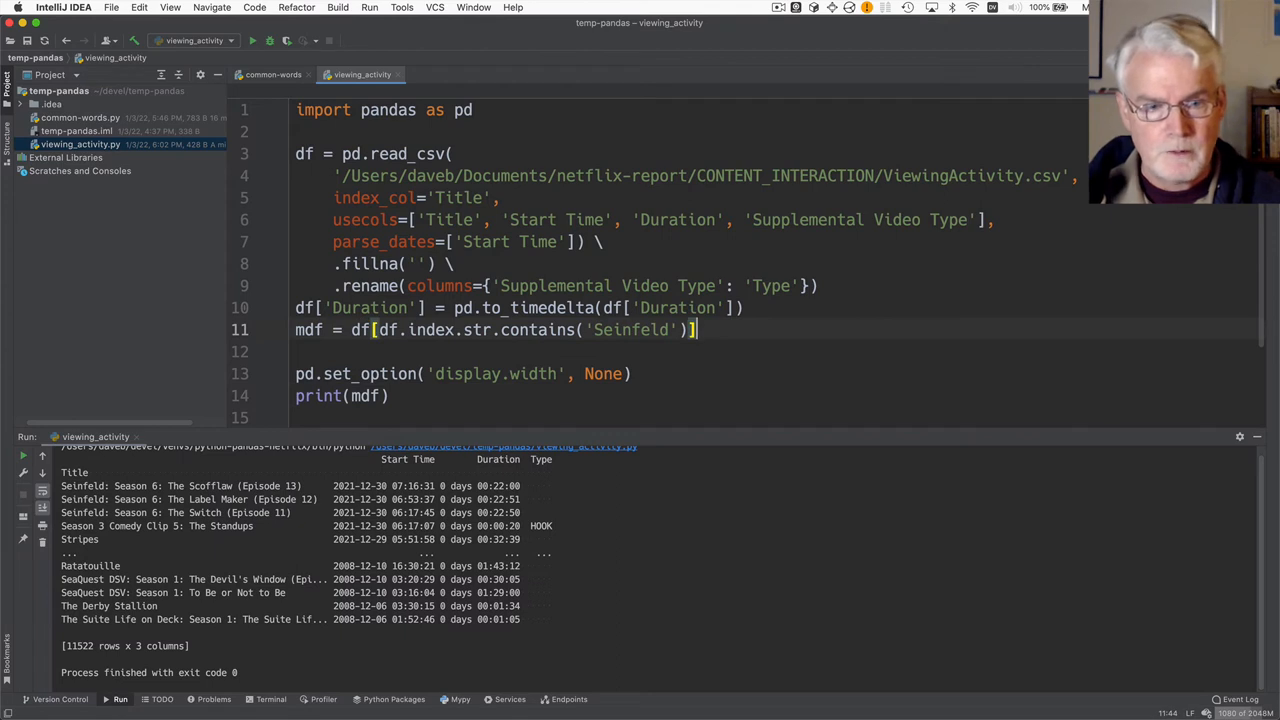
{"action": "left_click", "coordinate": [252, 40]}
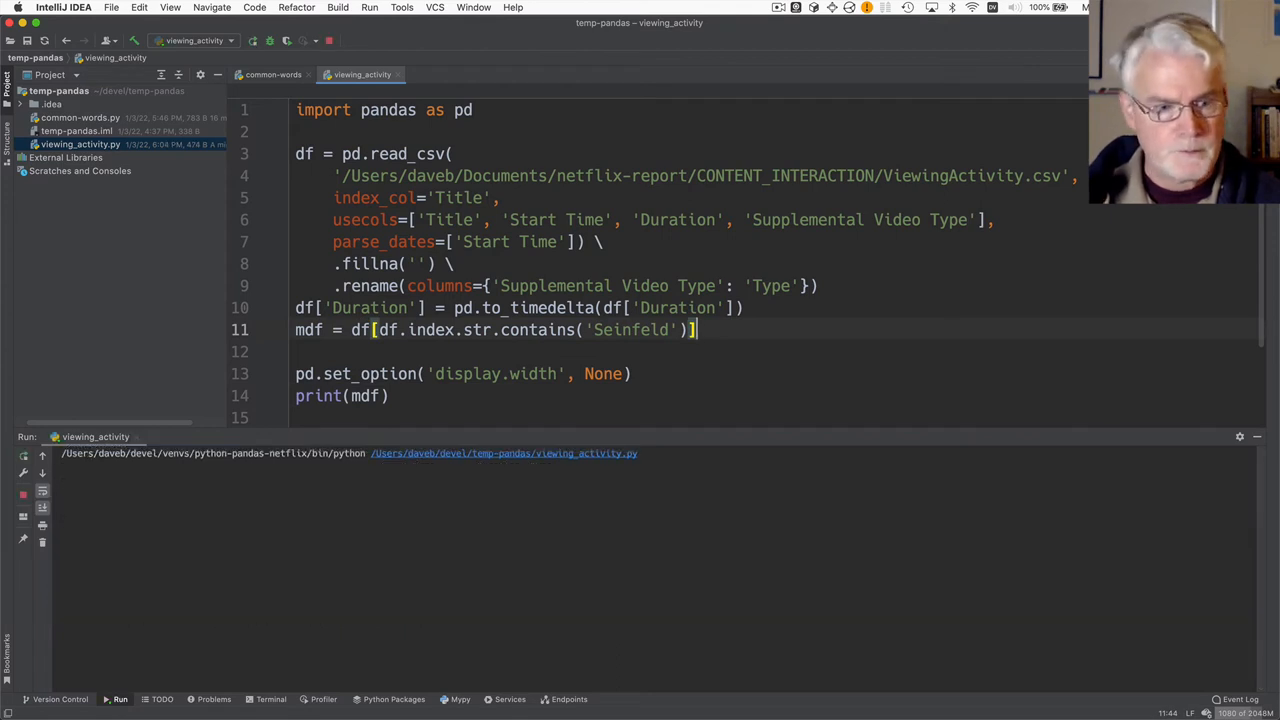
{"action": "left_click", "coordinate": [252, 41]}
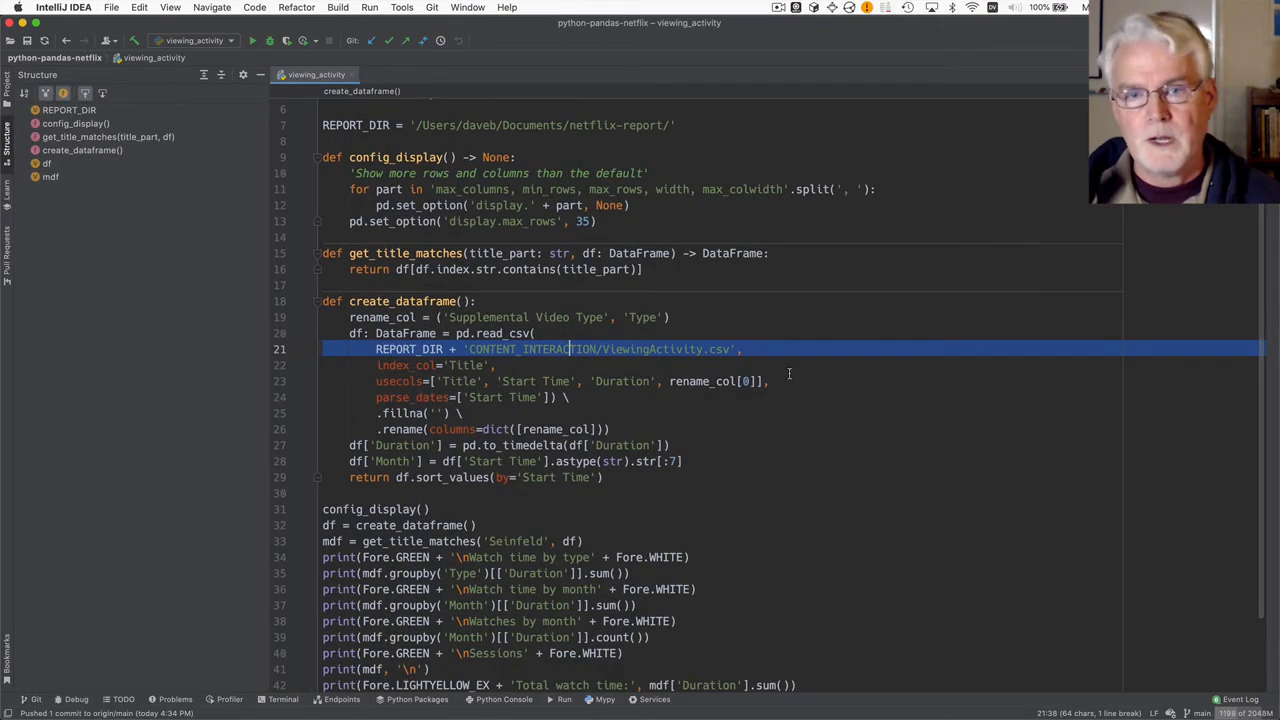
Scroll to the top and fold config_display down to its def line
{"action": "scroll", "scroll_direction": "up", "scroll_amount": 3}
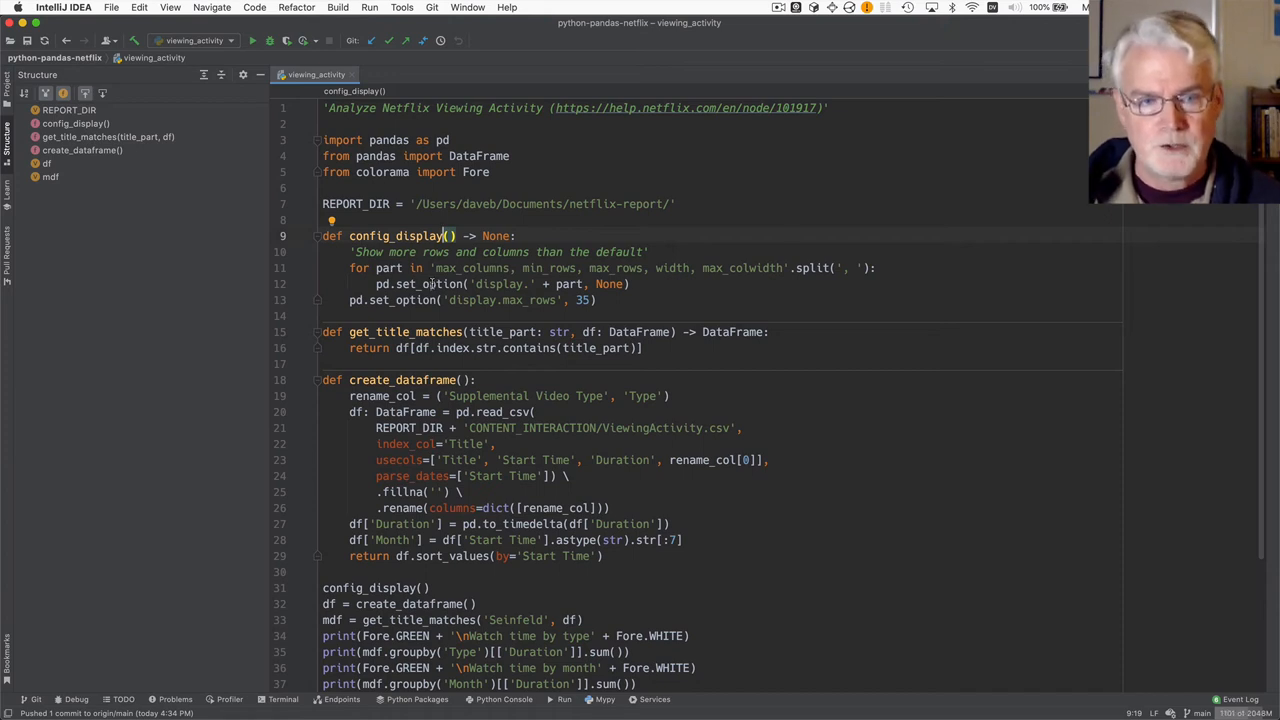
{"action": "mouse_move", "coordinate": [303, 250]}
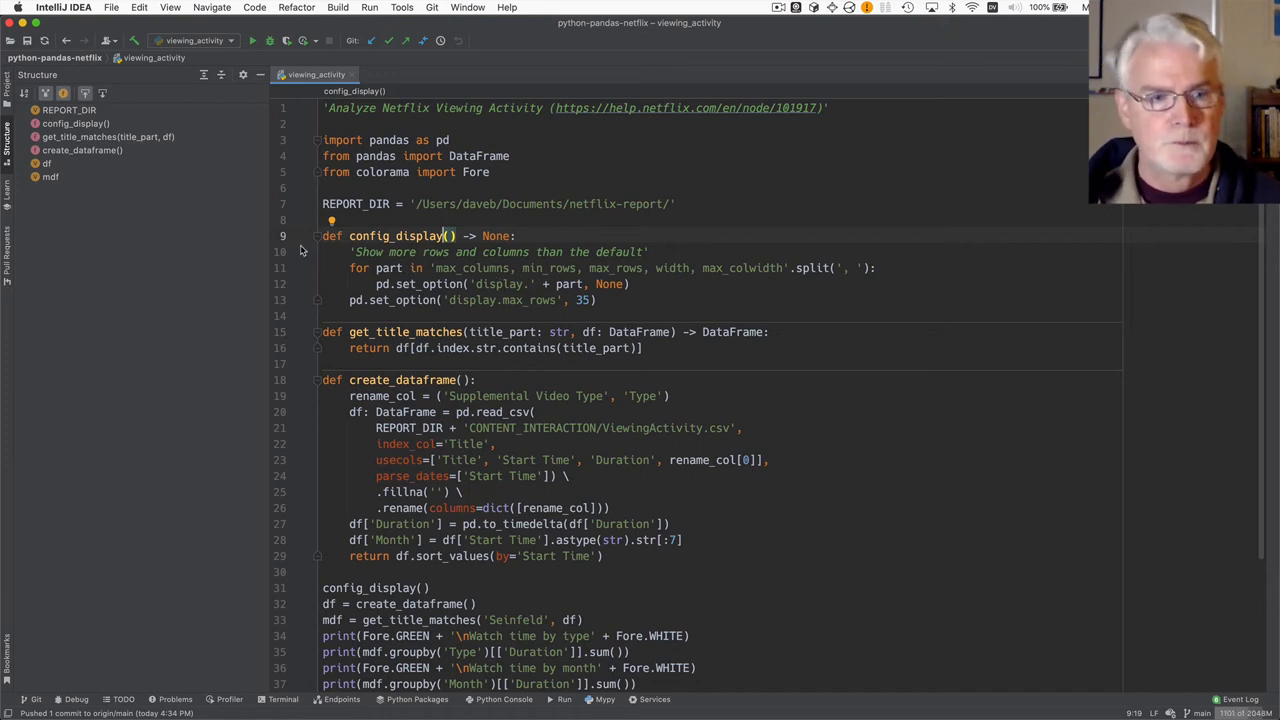
{"action": "left_click", "coordinate": [317, 252]}
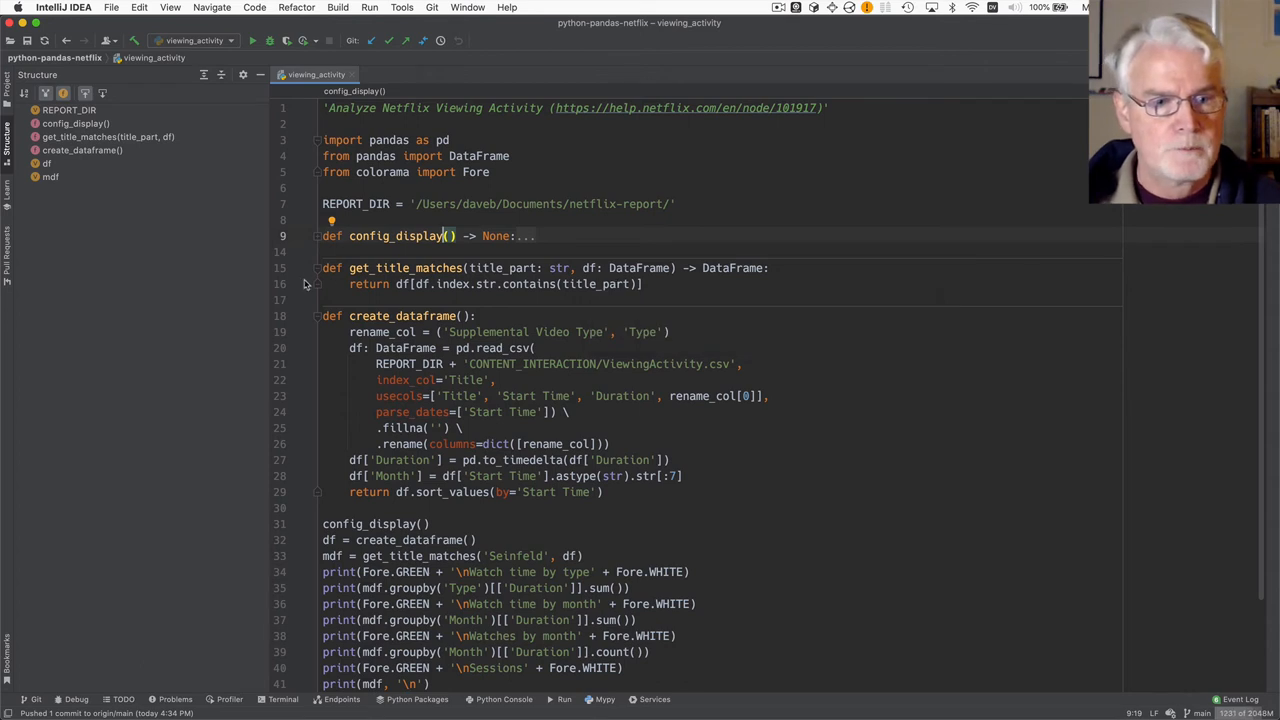
Fold get_title_matches, then point through create_dataframe lines including the Month computation
{"action": "left_click", "coordinate": [318, 268]}
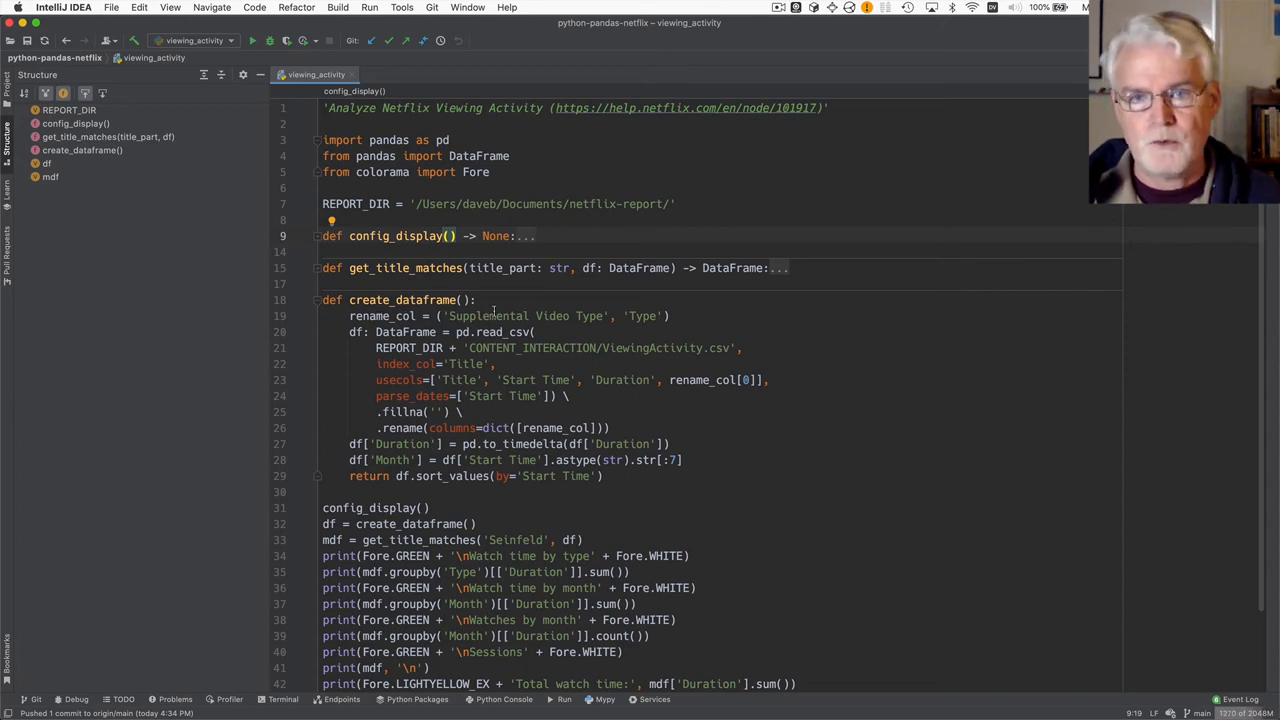
{"action": "left_click", "coordinate": [515, 316]}
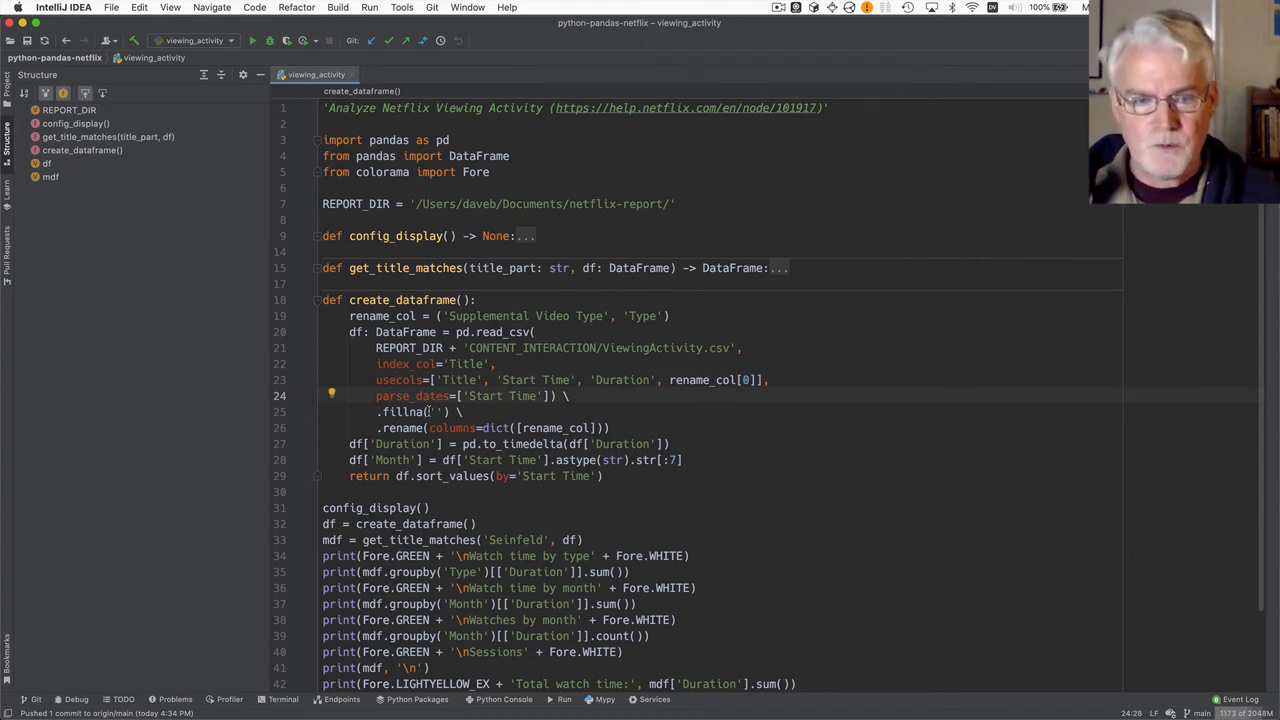
{"action": "left_click", "coordinate": [415, 411]}
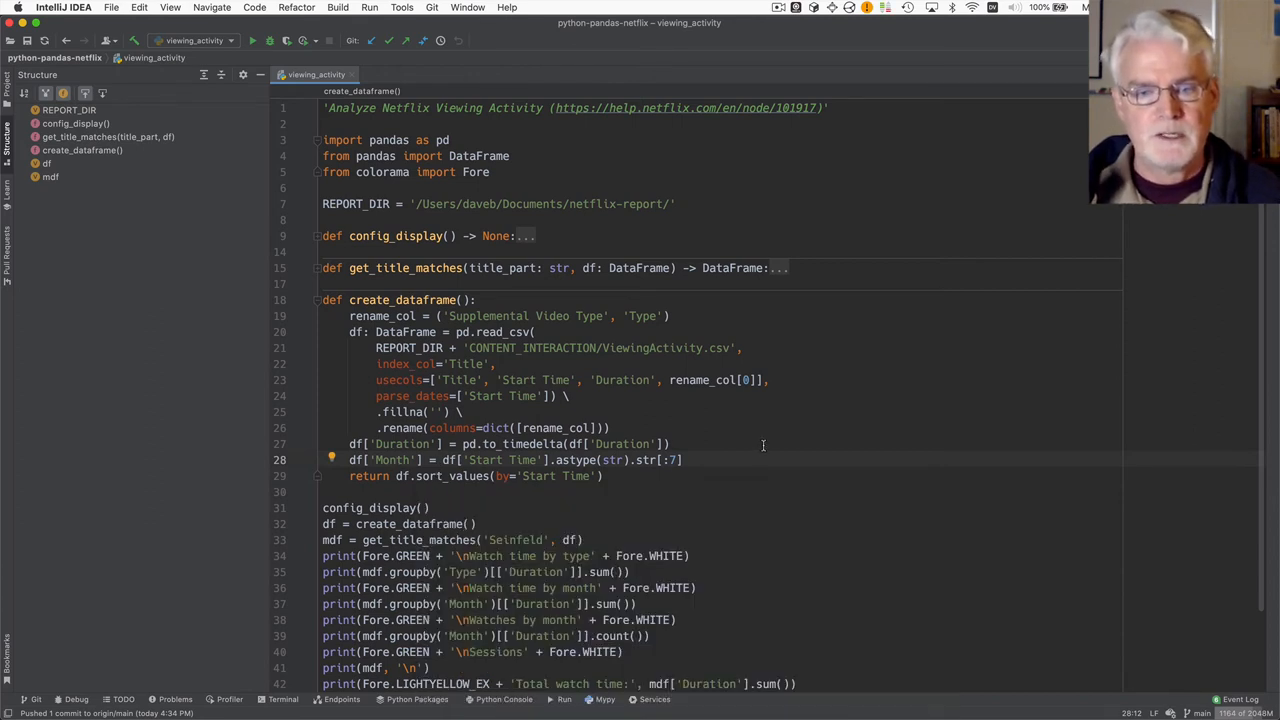
{"action": "mouse_move", "coordinate": [748, 454]}
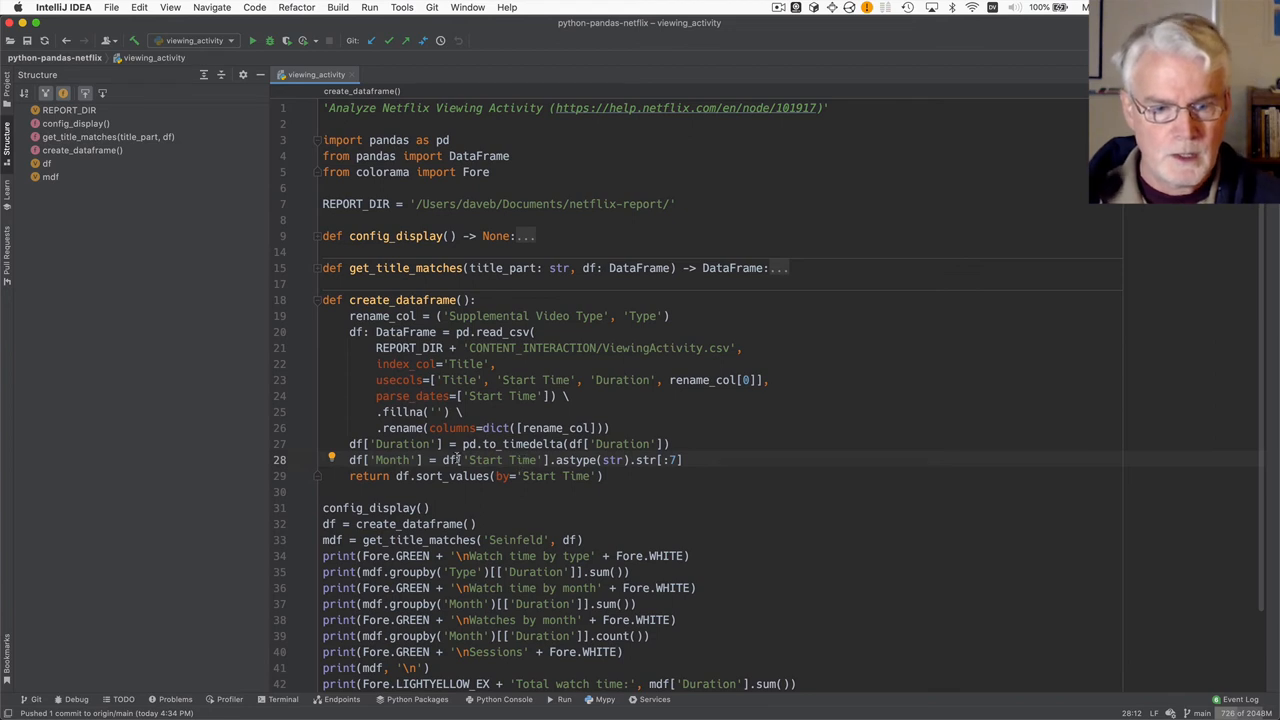
{"action": "mouse_move", "coordinate": [520, 463]}
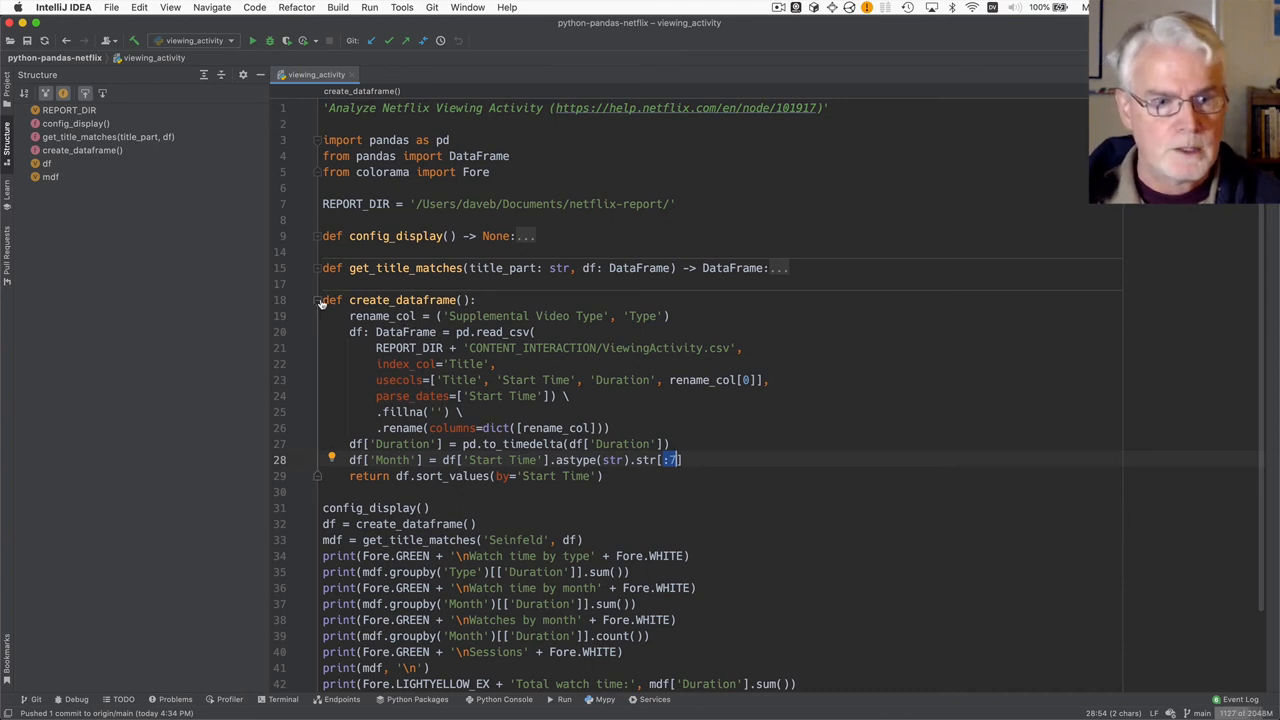
Fold create_dataframe and run viewing_activity to show watch time by type and month
{"action": "left_click", "coordinate": [317, 300]}
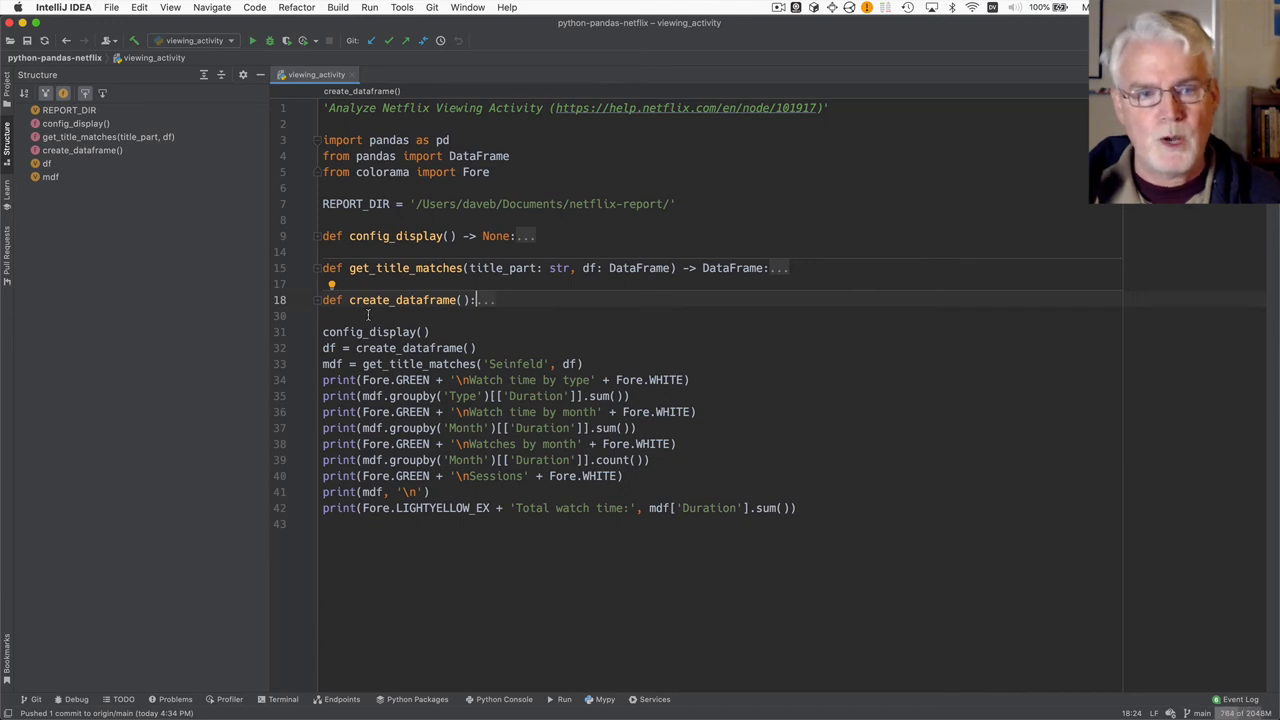
{"action": "mouse_move", "coordinate": [443, 319]}
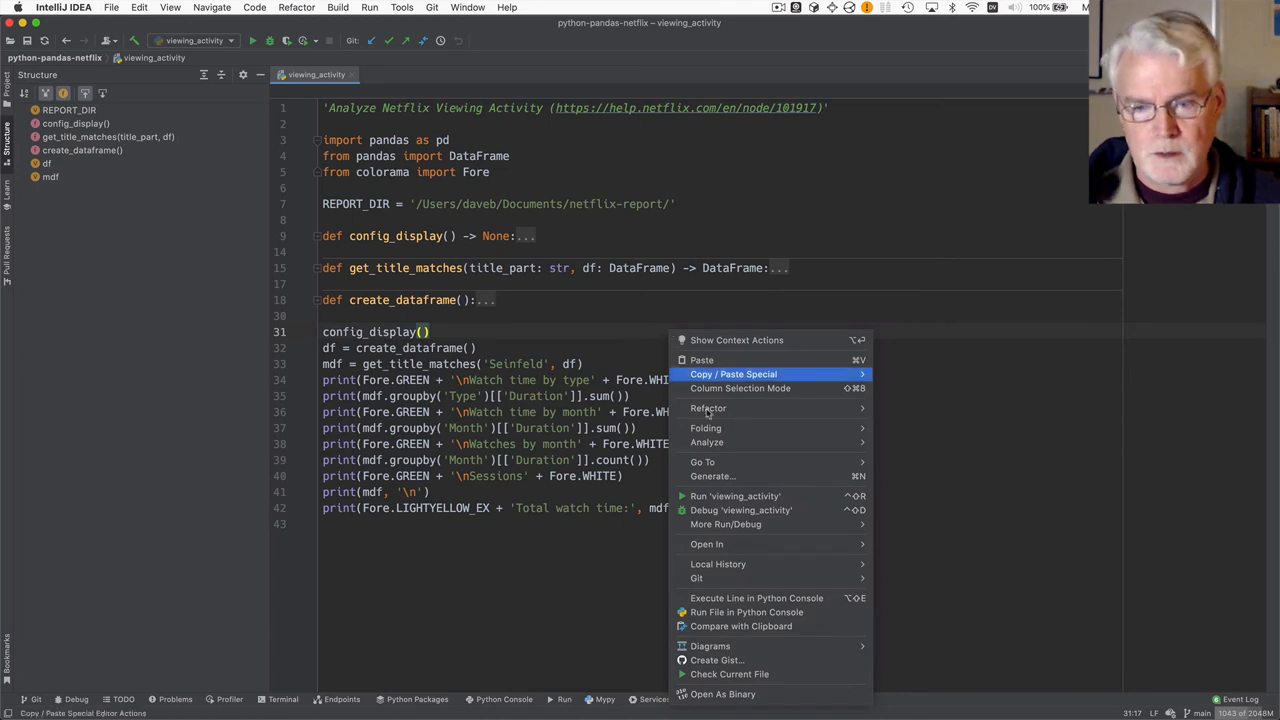
{"action": "mouse_move", "coordinate": [726, 496]}
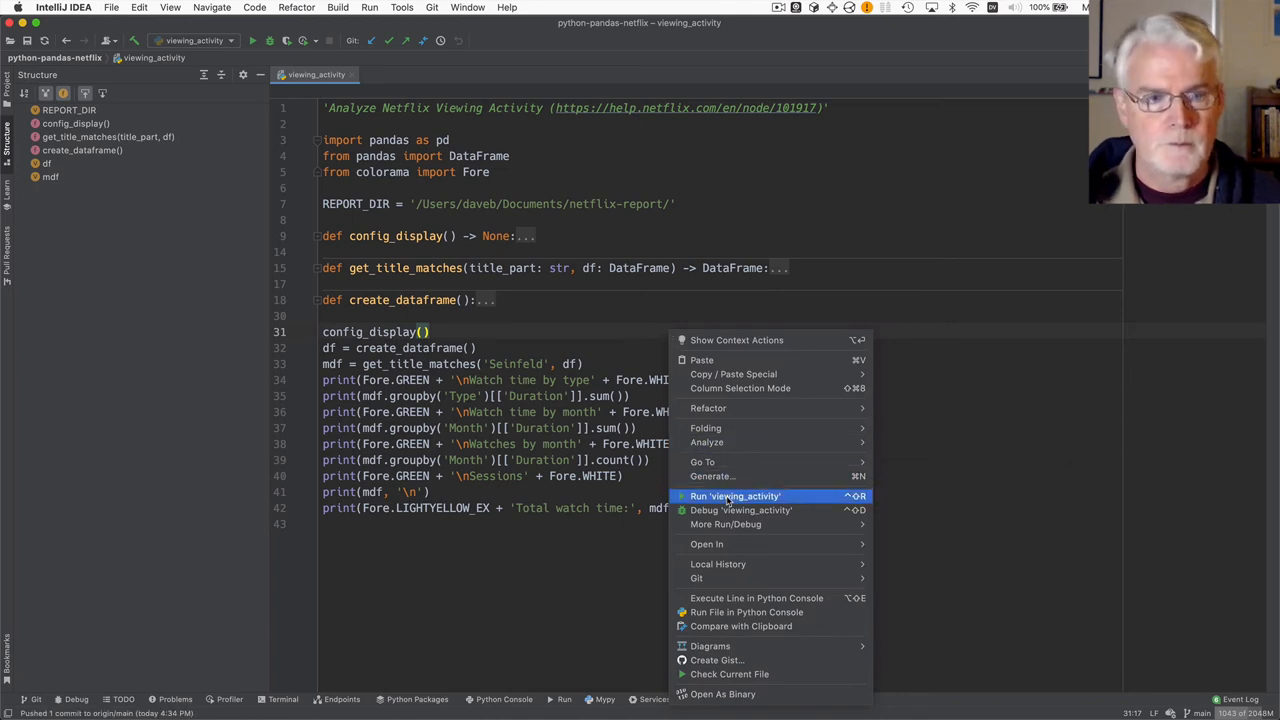
{"action": "left_click", "coordinate": [735, 496]}
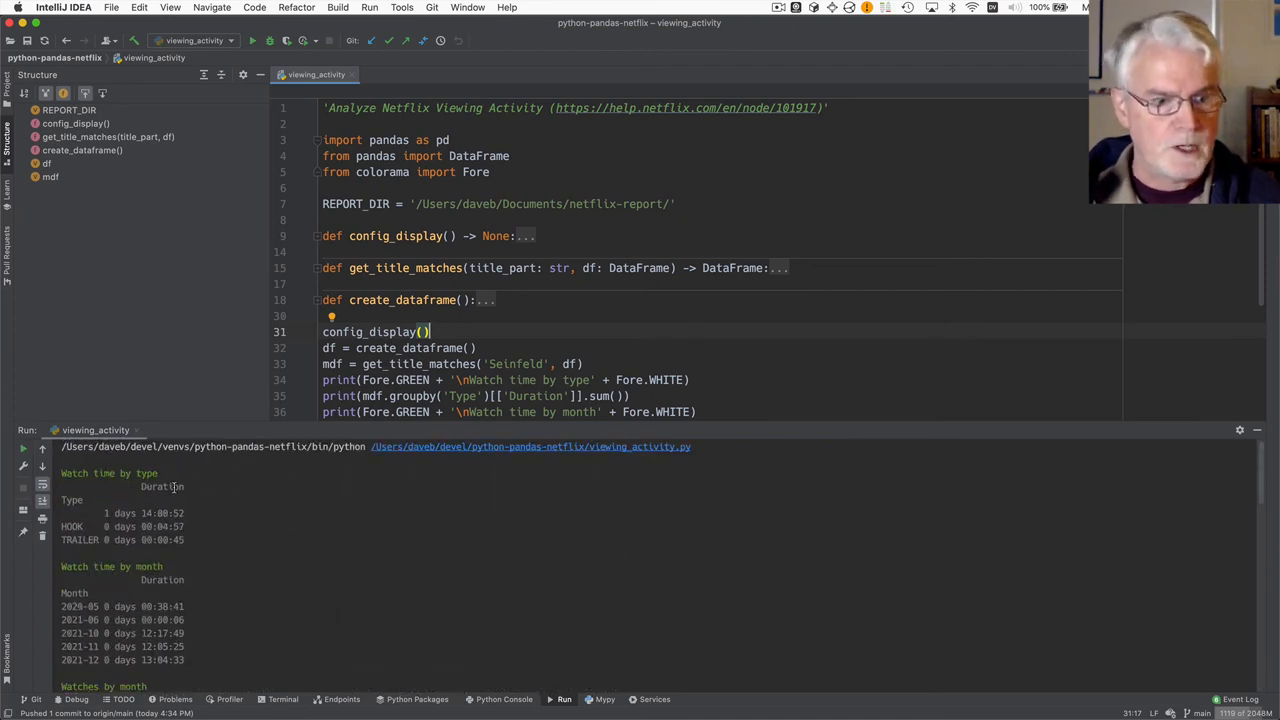
{"action": "mouse_move", "coordinate": [150, 487]}
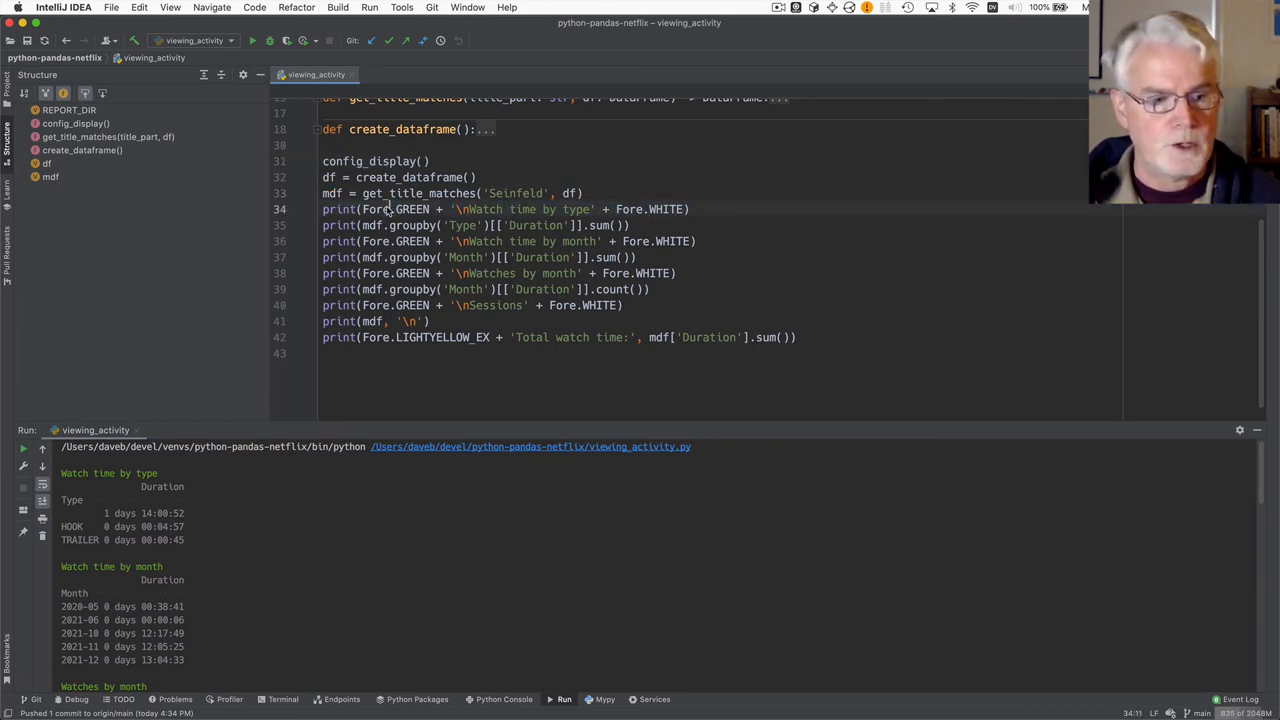
{"action": "scroll", "scroll_direction": "up", "scroll_amount": 3}
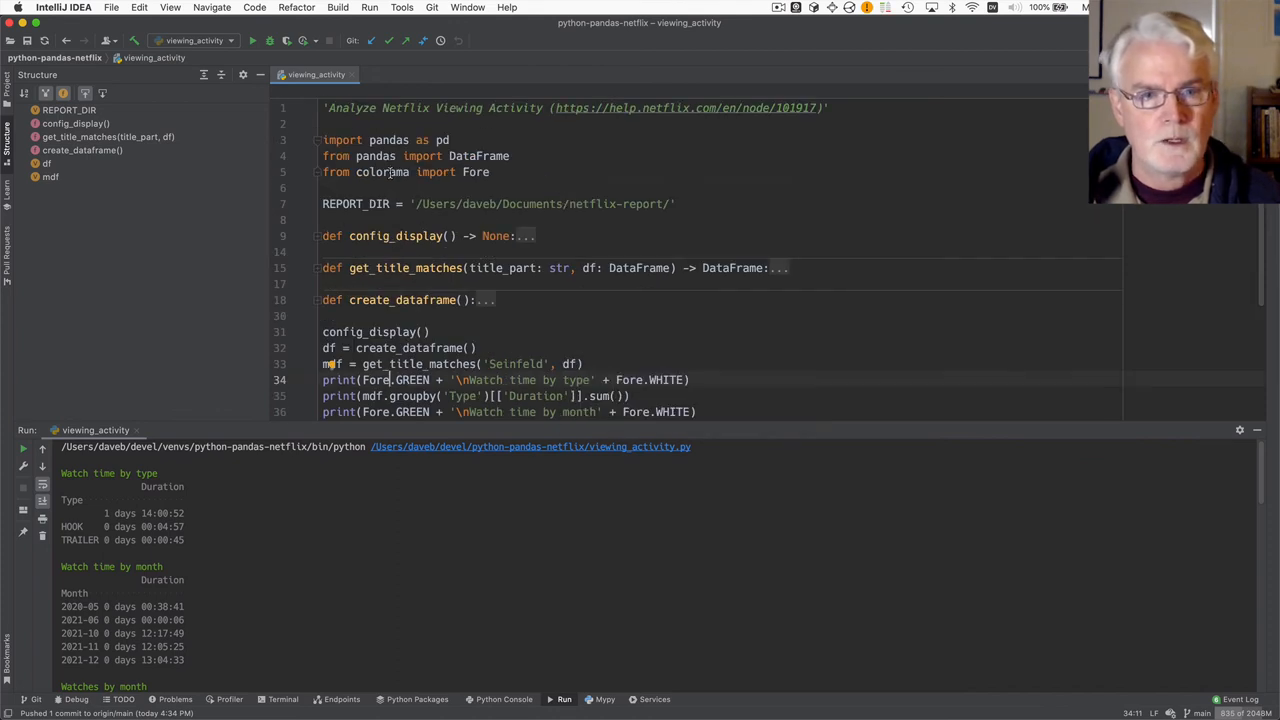
{"action": "scroll", "scroll_direction": "down", "scroll_amount": 3}
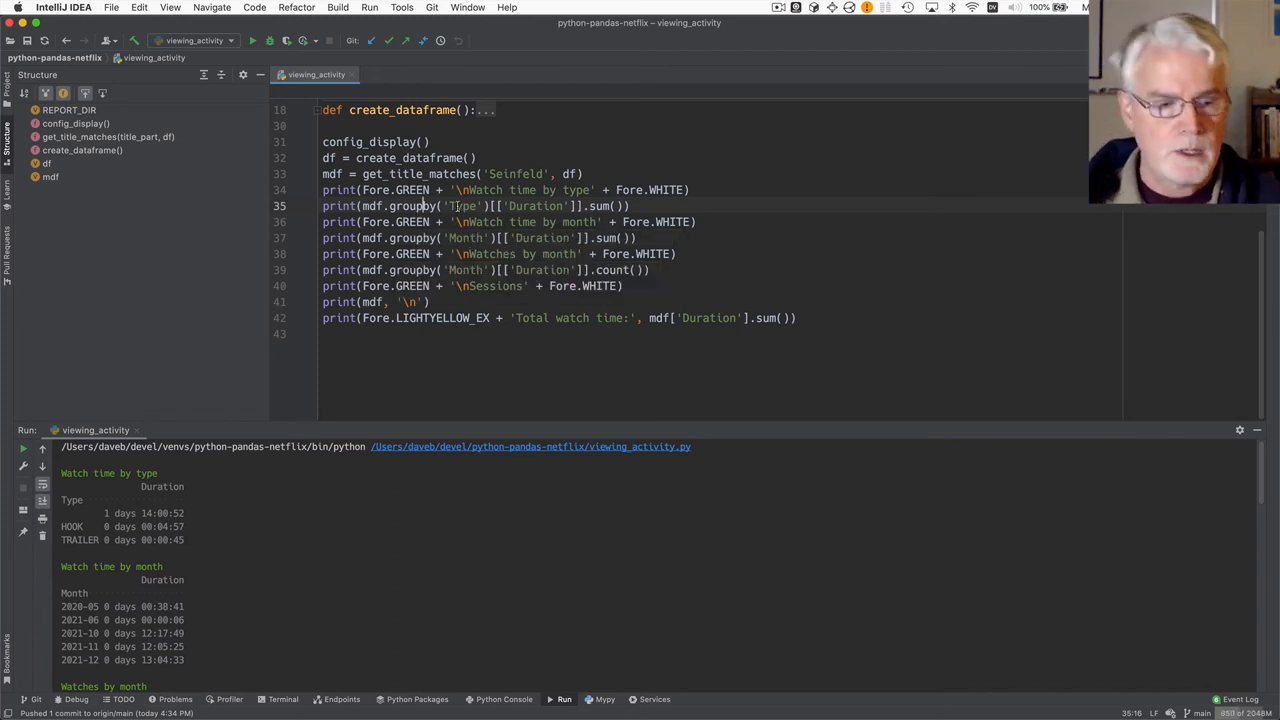
{"action": "mouse_move", "coordinate": [508, 184]}
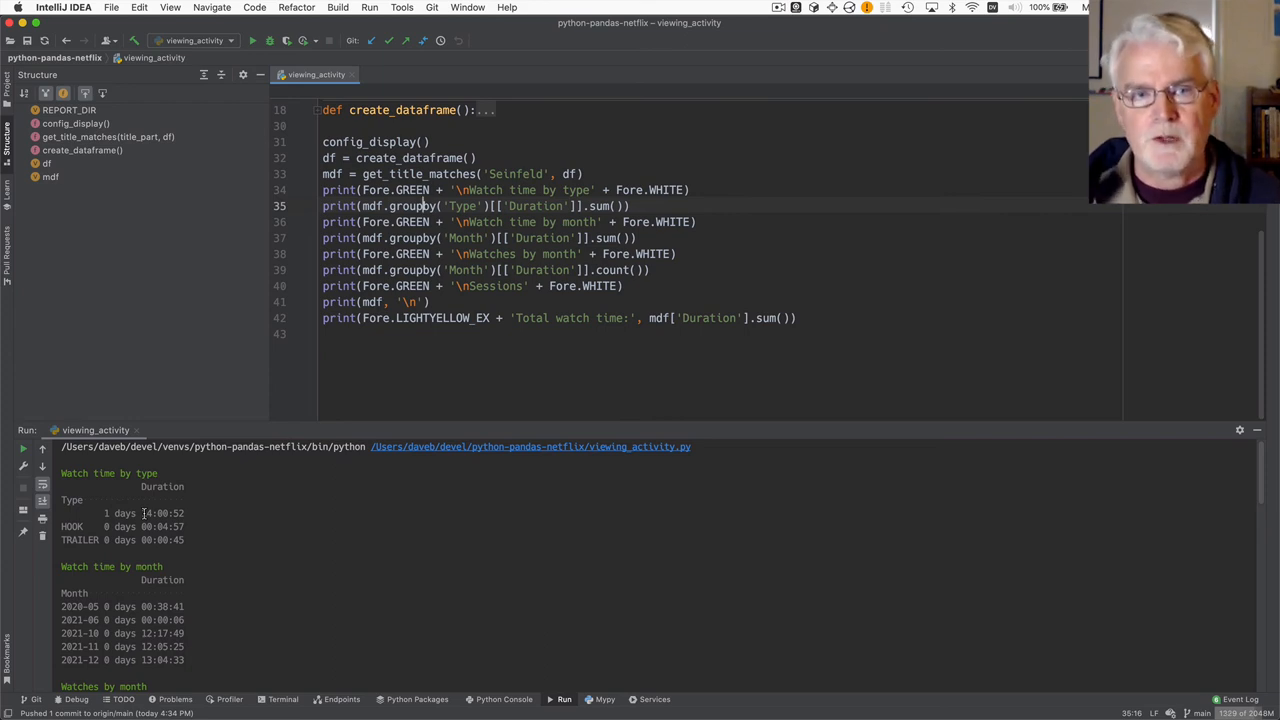
{"action": "mouse_move", "coordinate": [276, 501]}
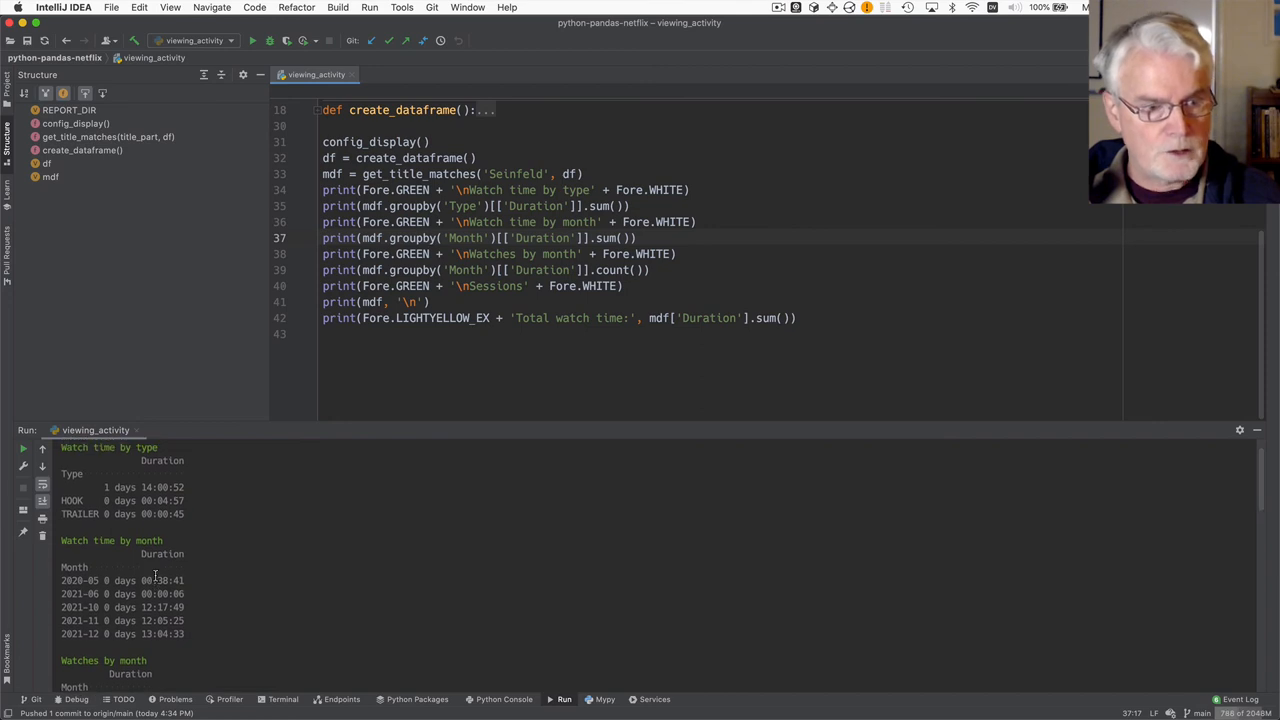
{"action": "scroll", "scroll_direction": "down", "scroll_amount": 3}
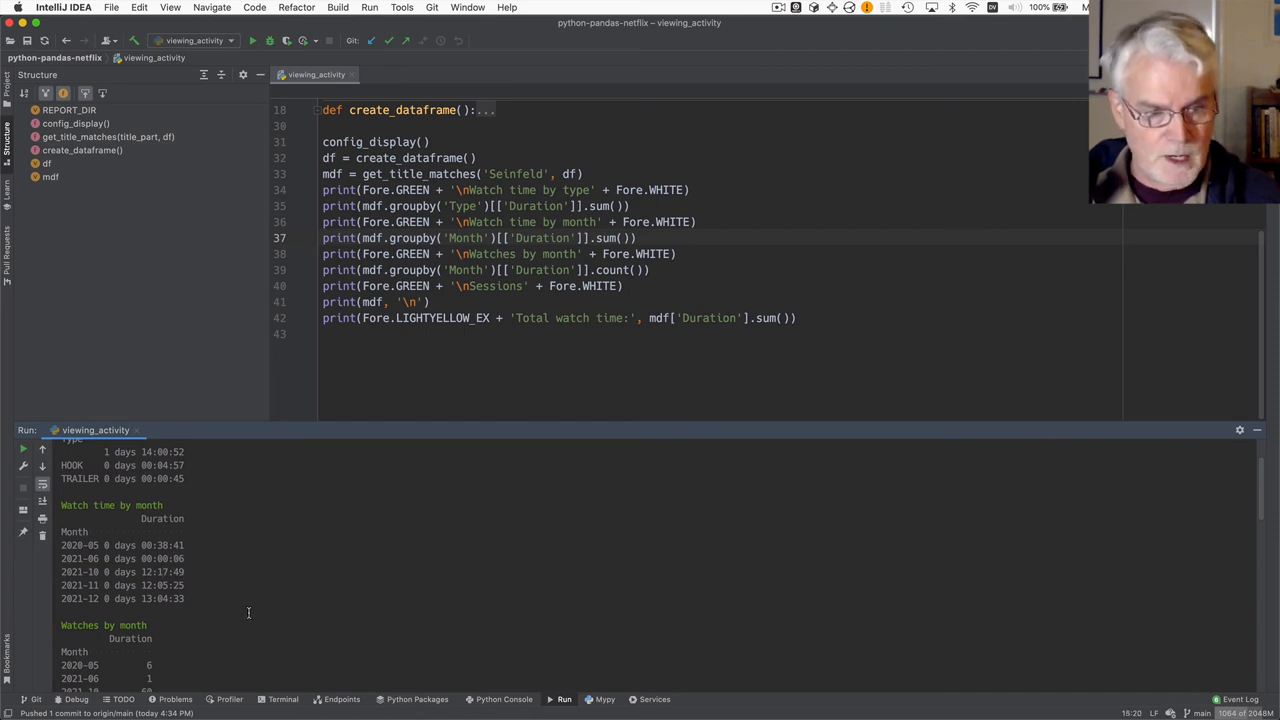
{"action": "mouse_move", "coordinate": [208, 582]}
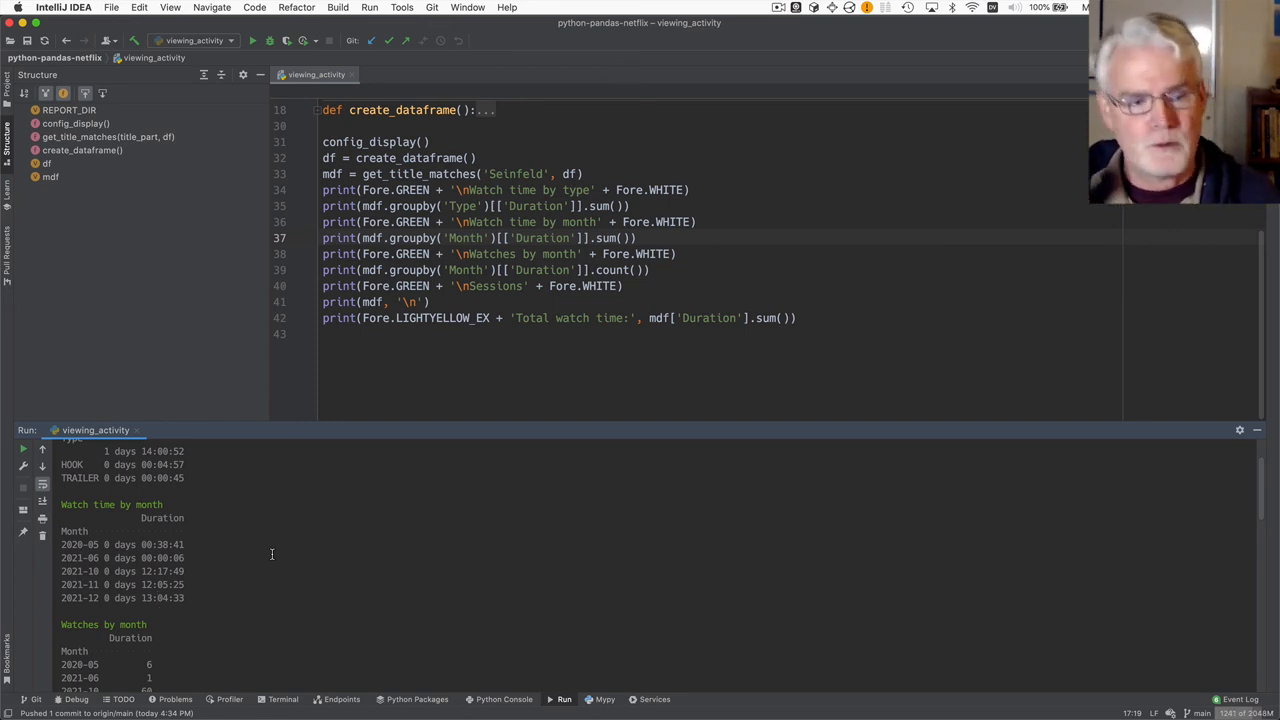
{"action": "scroll", "scroll_direction": "down", "scroll_amount": 3}
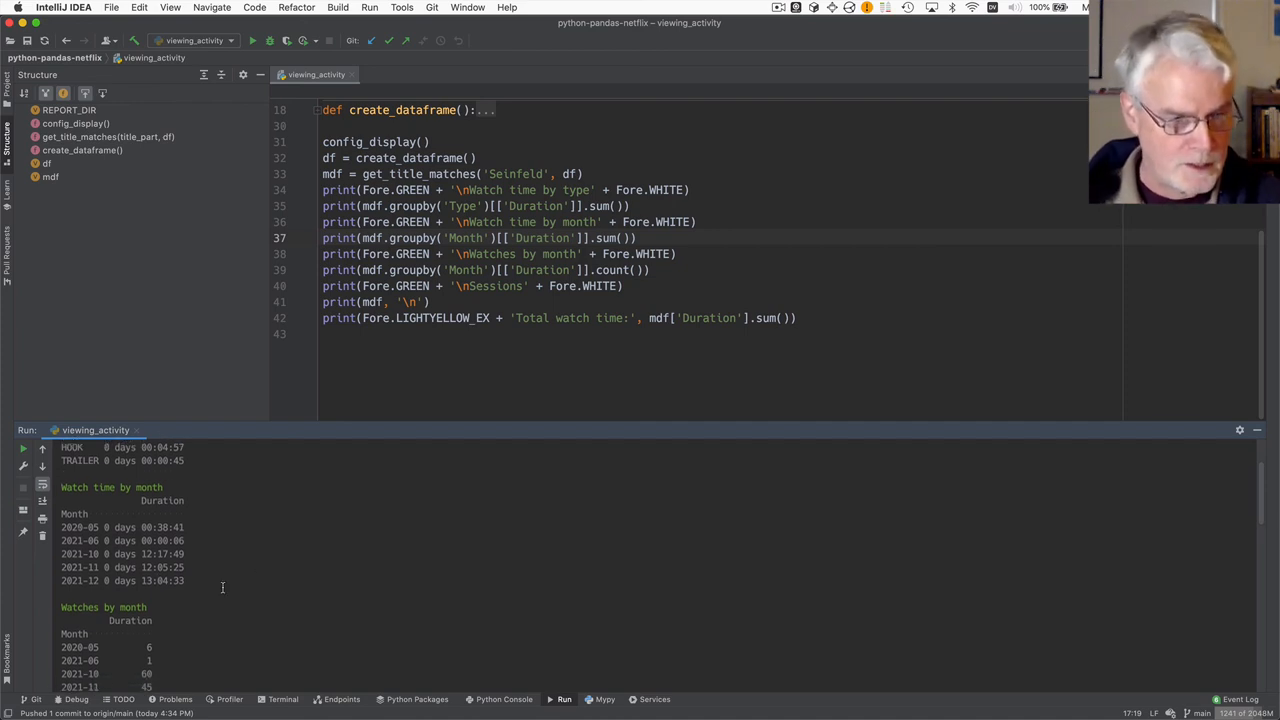
{"action": "scroll", "scroll_direction": "down", "scroll_amount": 3}
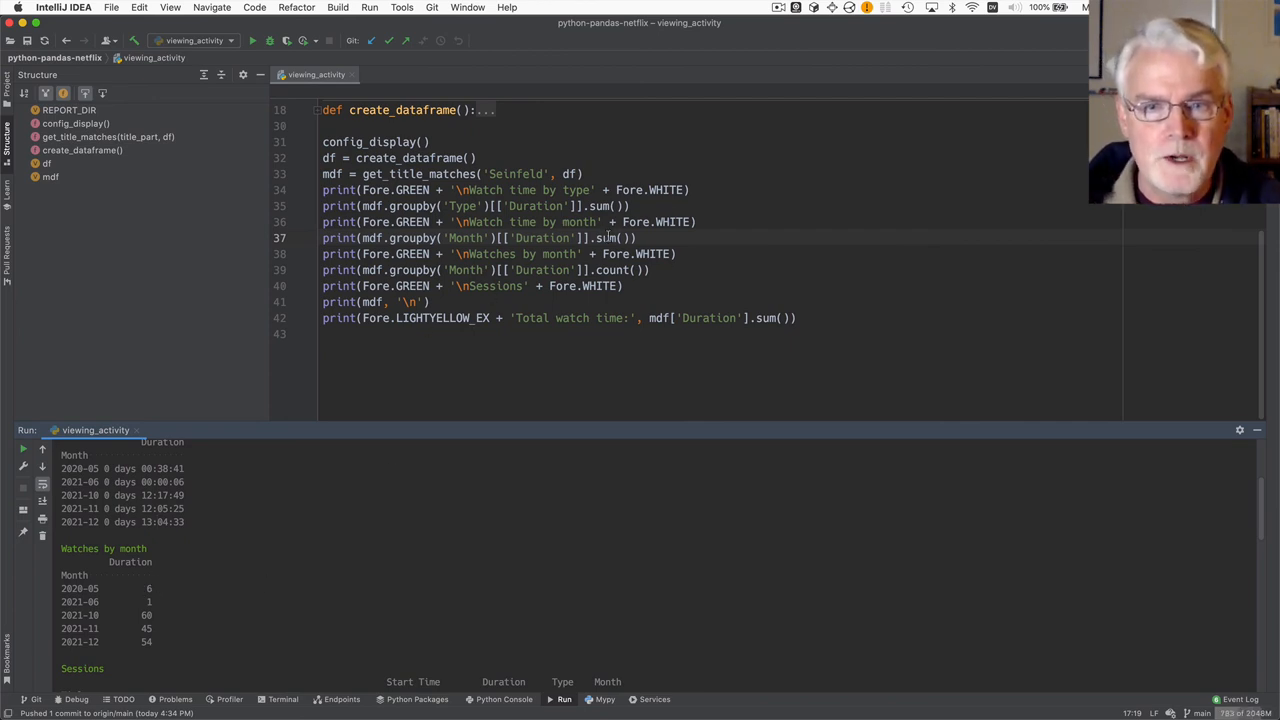
{"action": "double_click", "coordinate": [607, 238]}
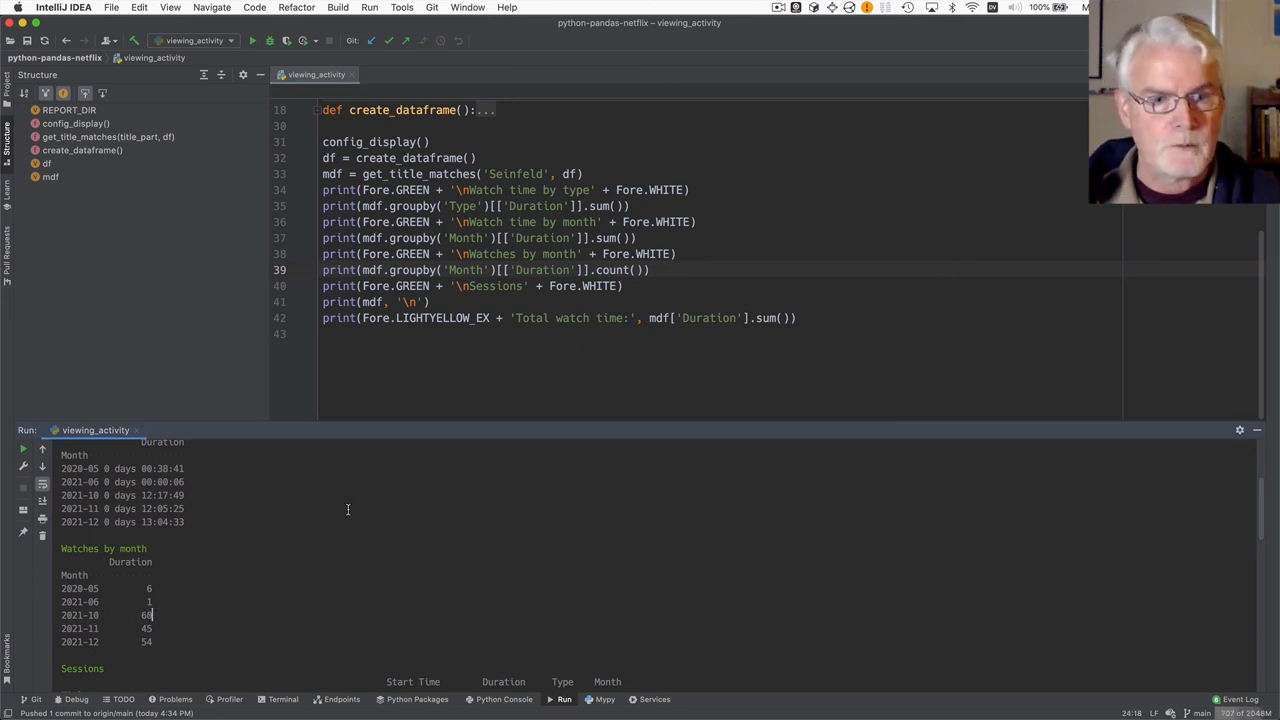
{"action": "double_click", "coordinate": [497, 286]}
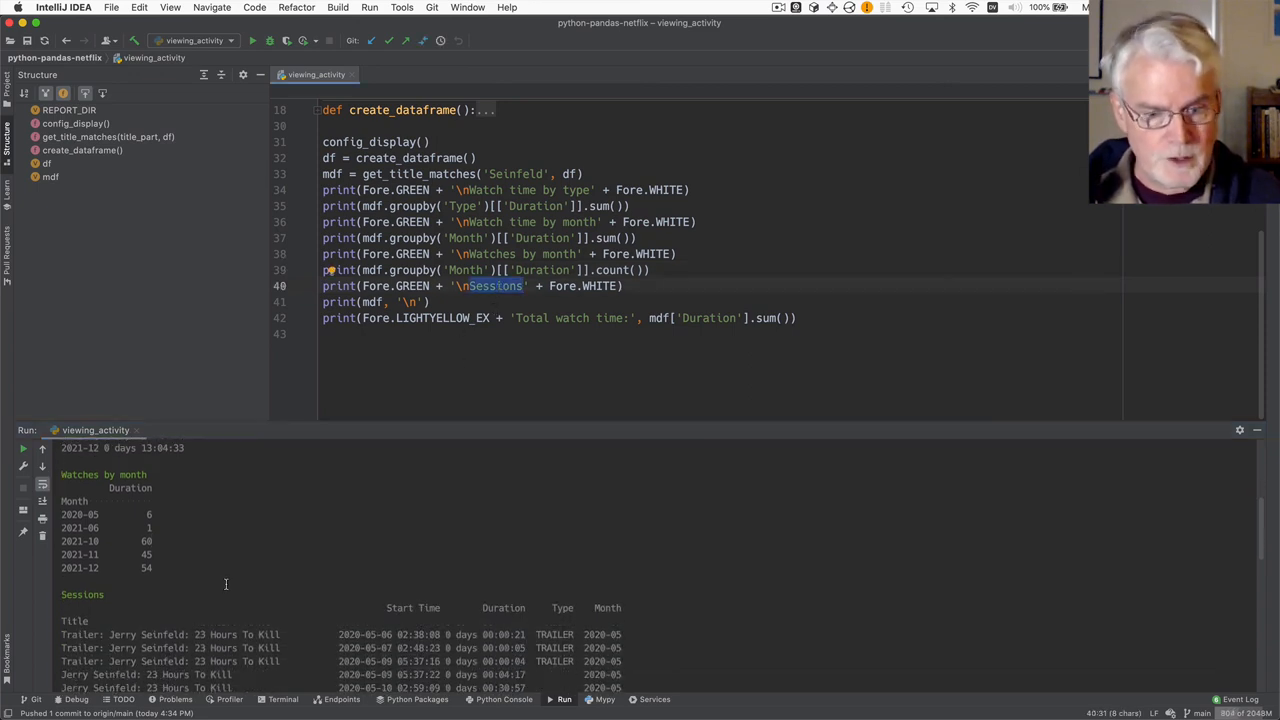
{"action": "scroll", "scroll_direction": "down", "scroll_amount": 3}
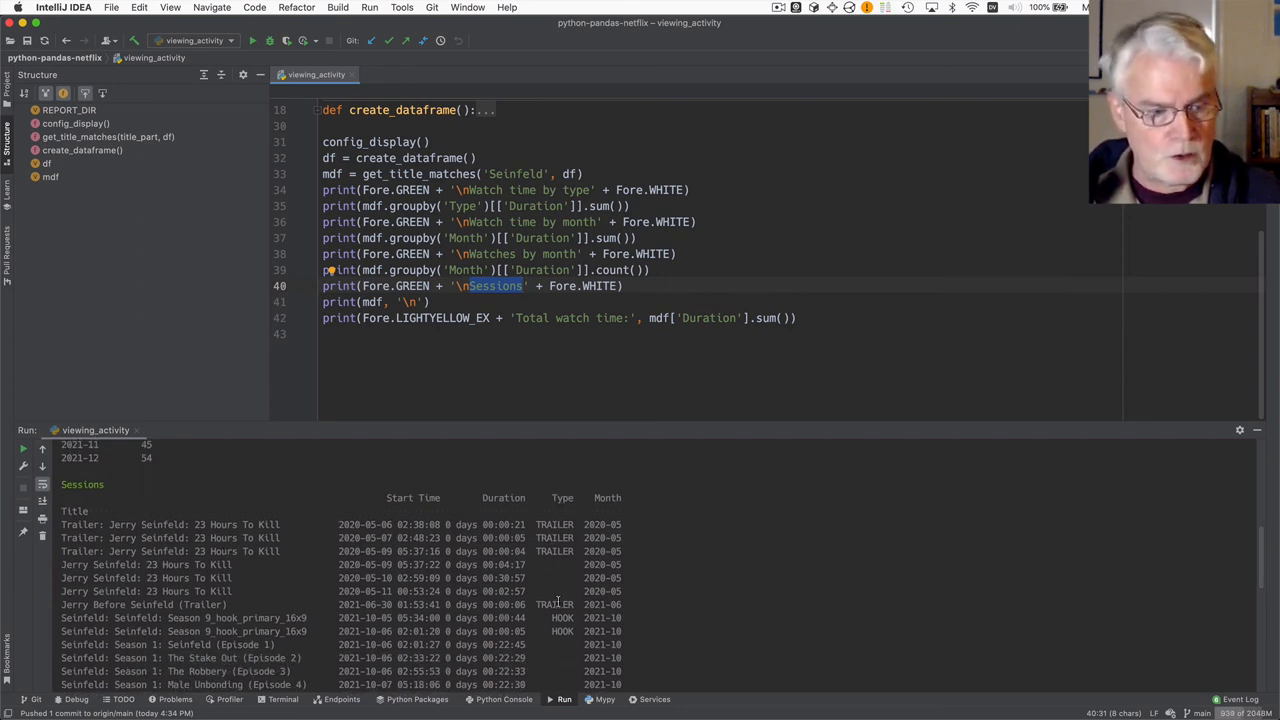
{"action": "scroll", "scroll_direction": "down", "scroll_amount": 3}
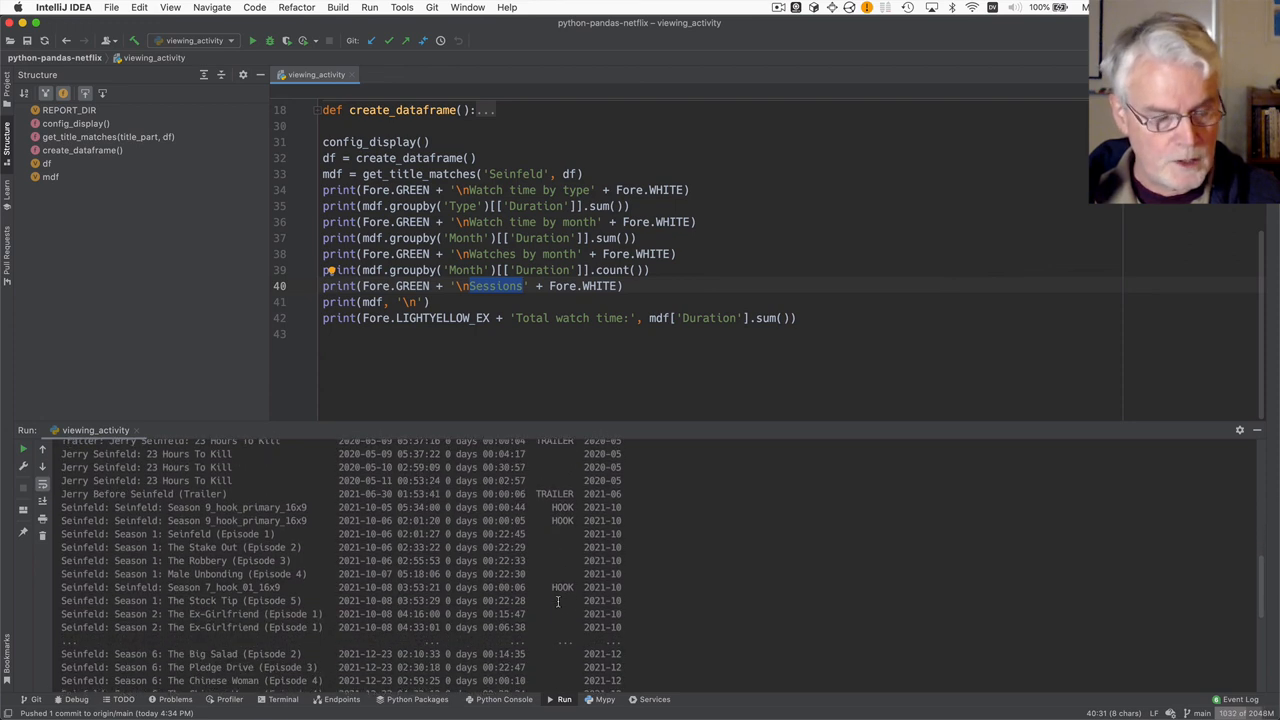
{"action": "scroll", "scroll_direction": "down", "scroll_amount": 3}
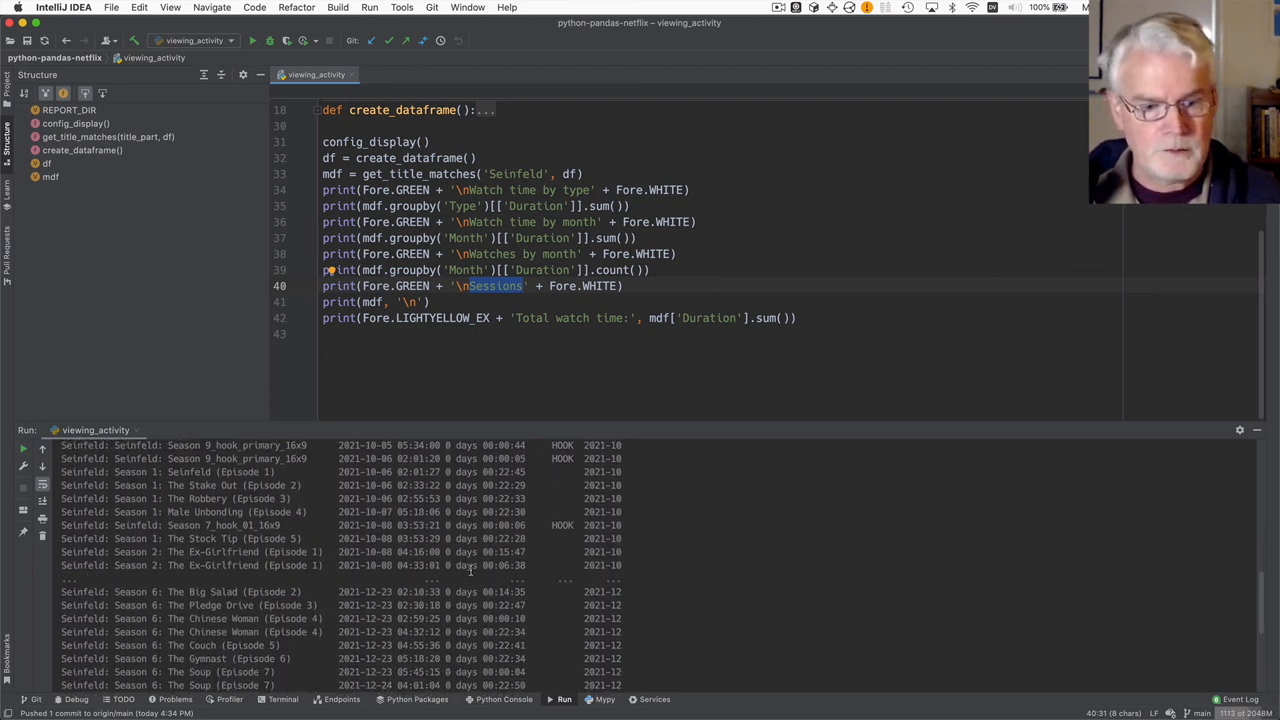
{"action": "scroll", "scroll_direction": "down", "scroll_amount": 3}
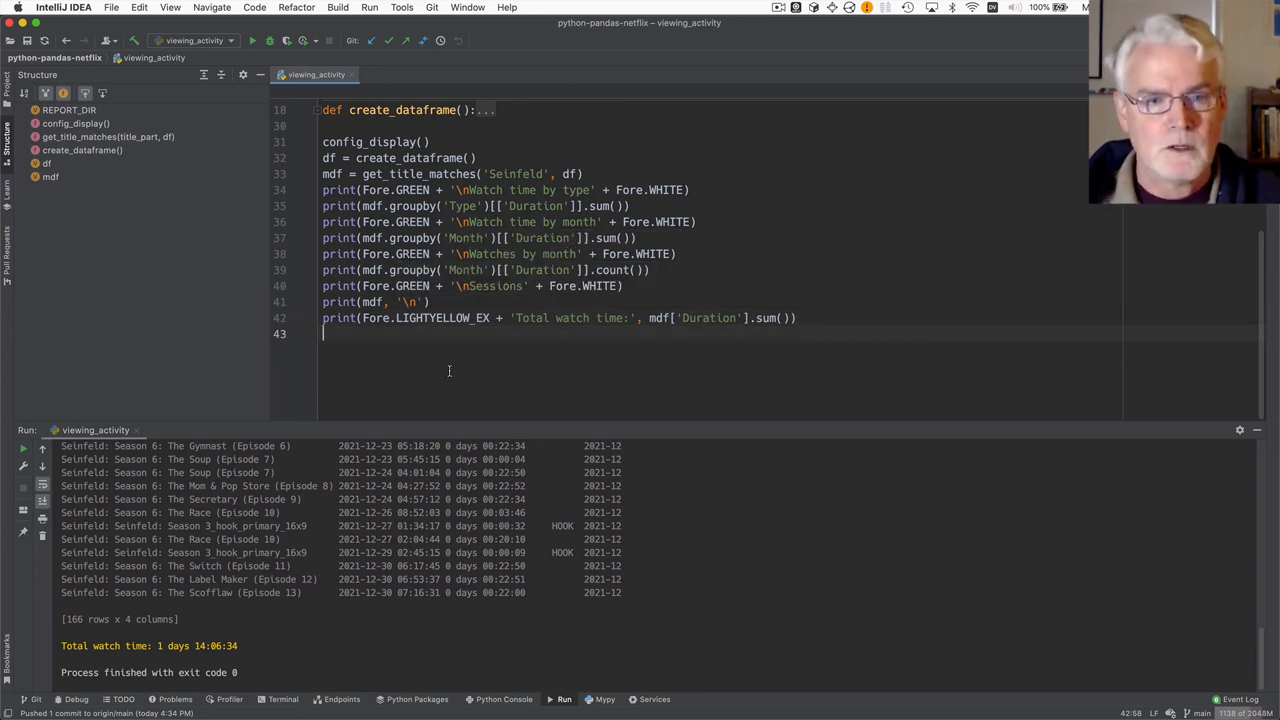
{"action": "mouse_move", "coordinate": [316, 74]}
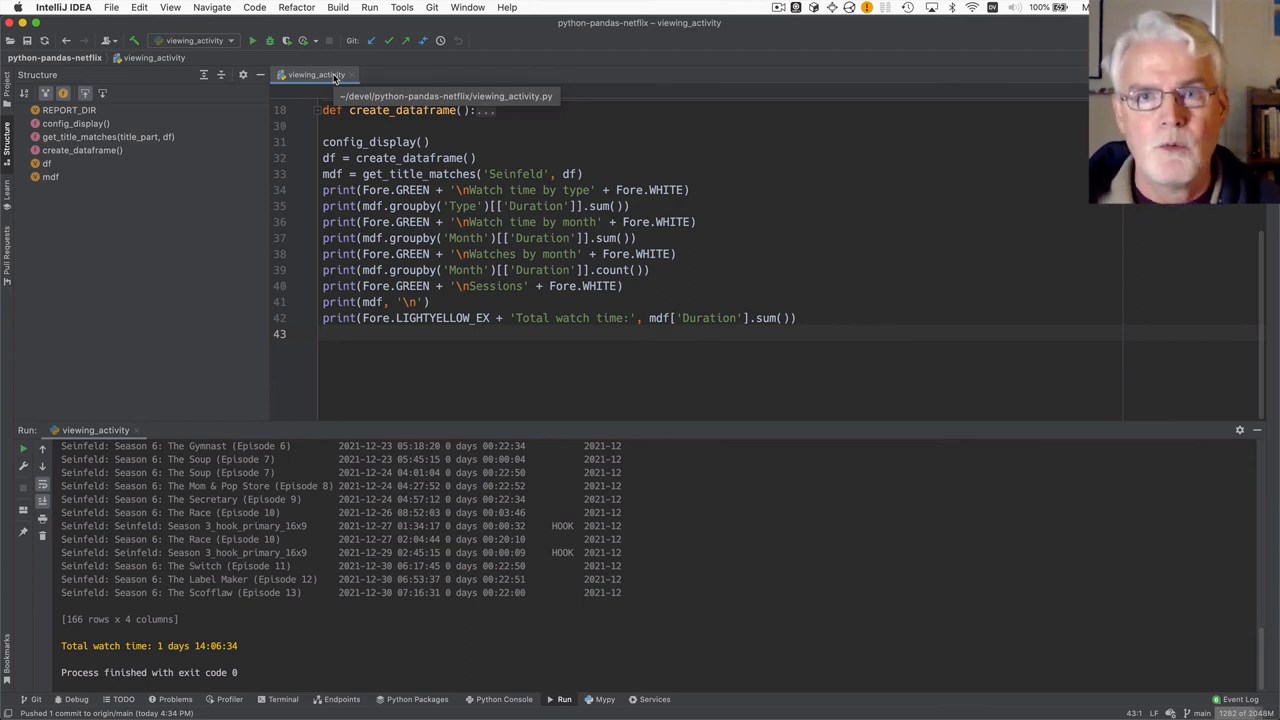
{"action": "mouse_move", "coordinate": [410, 75]}
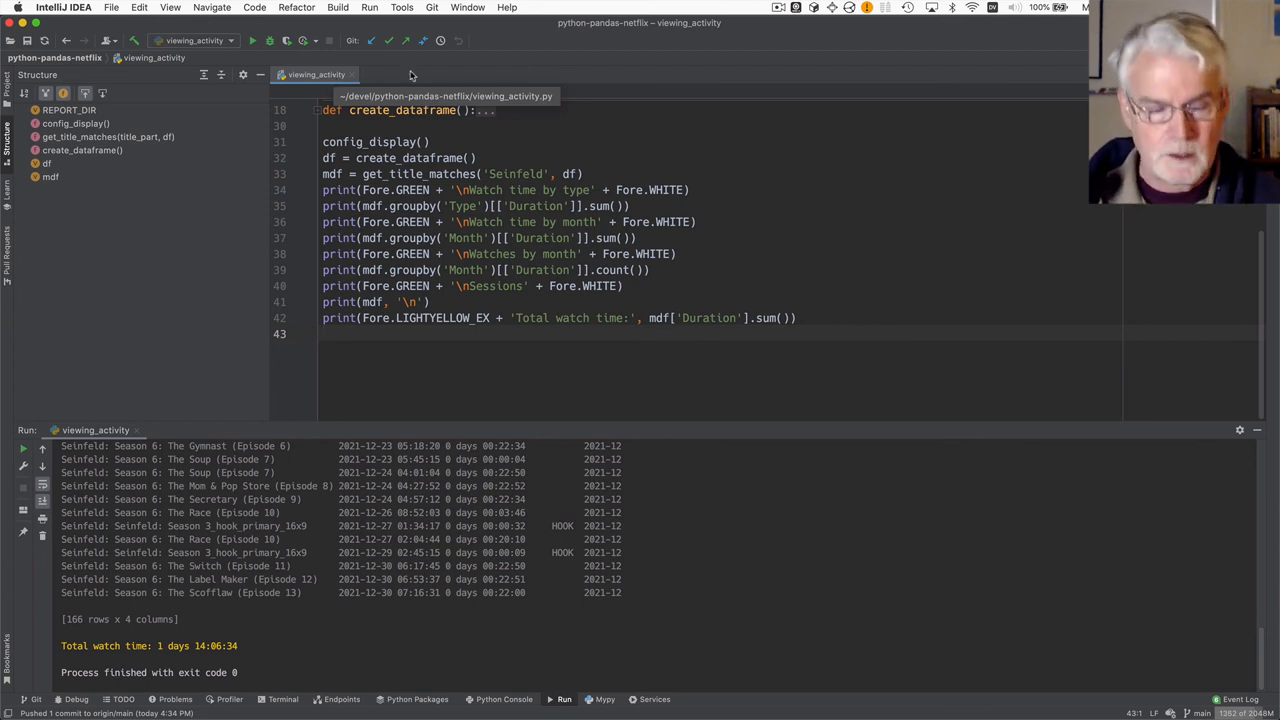
{"action": "mouse_move", "coordinate": [530, 360]}
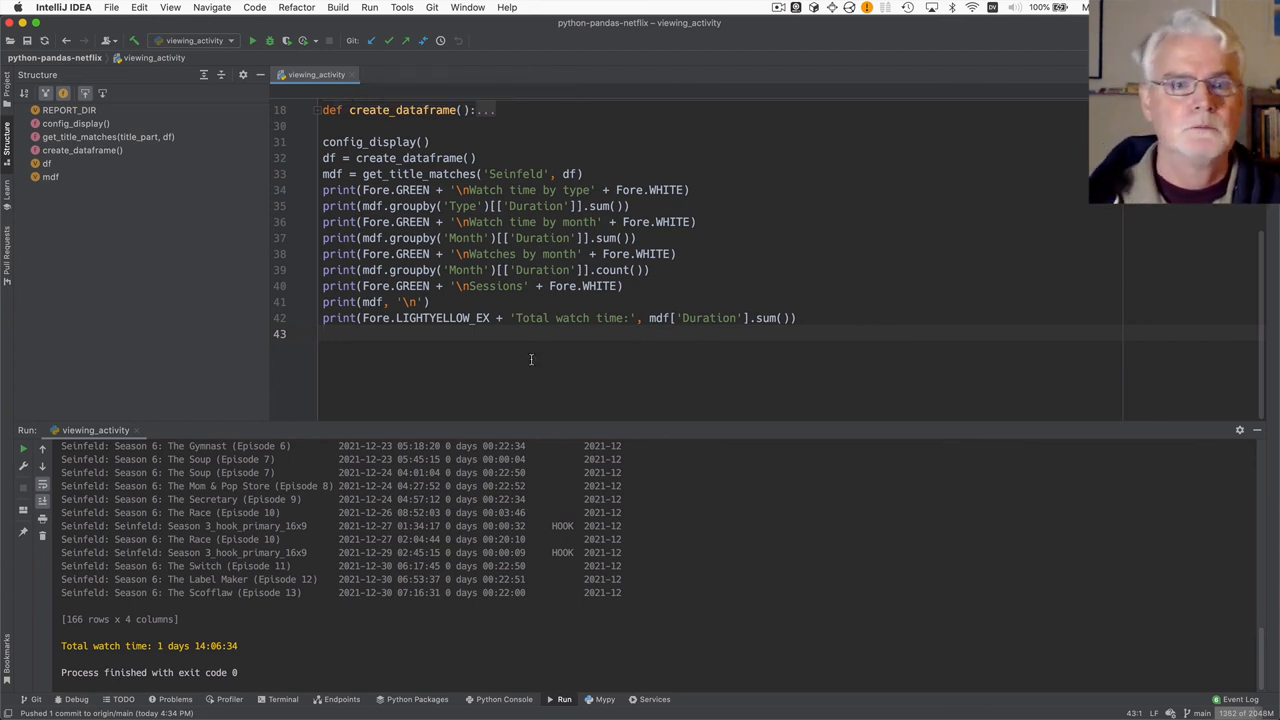